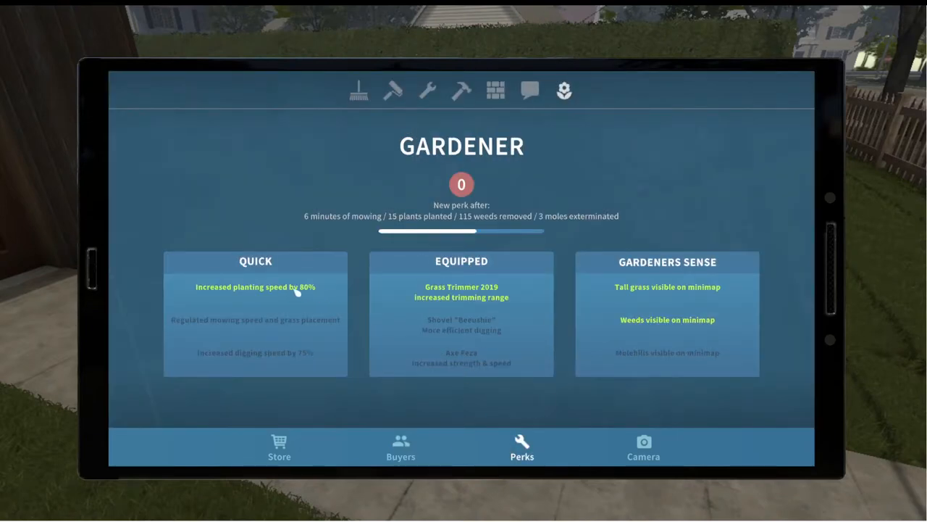
{"action": "mouse_move", "coordinate": [278, 300]}
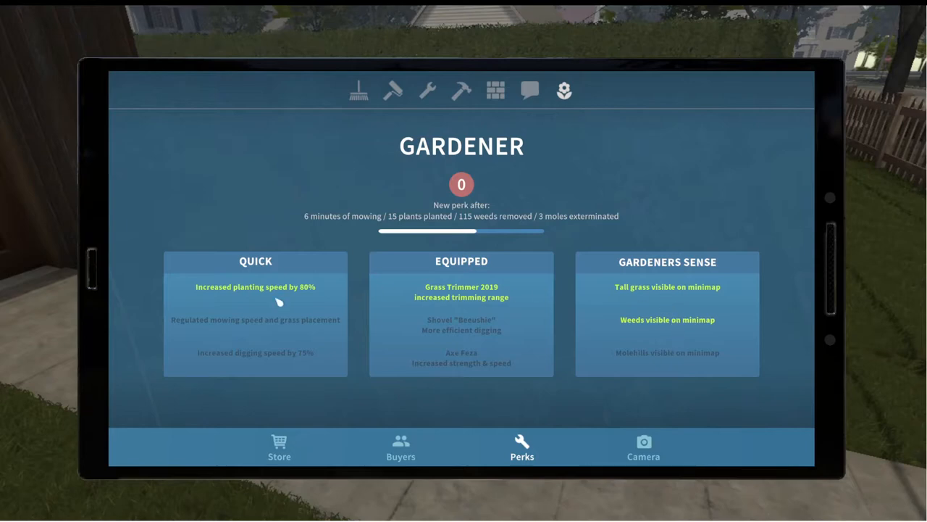
{"action": "mouse_move", "coordinate": [828, 180]}
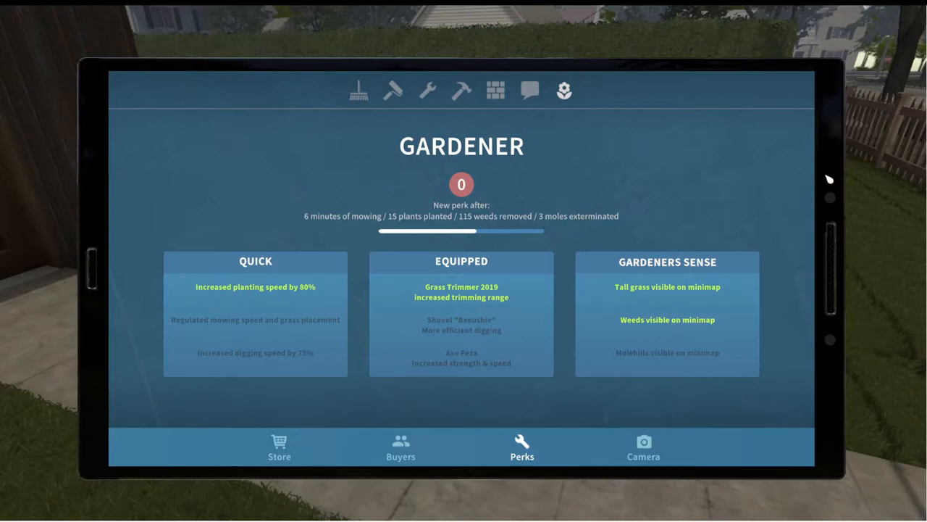
{"action": "mouse_move", "coordinate": [513, 228]}
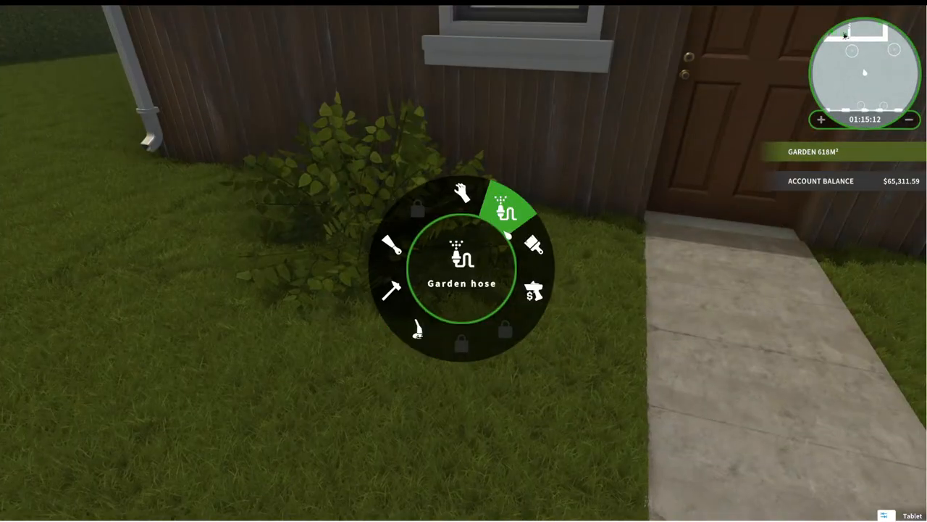
Step: Equip the garden hose from the tool wheel
{"action": "left_click", "coordinate": [504, 210]}
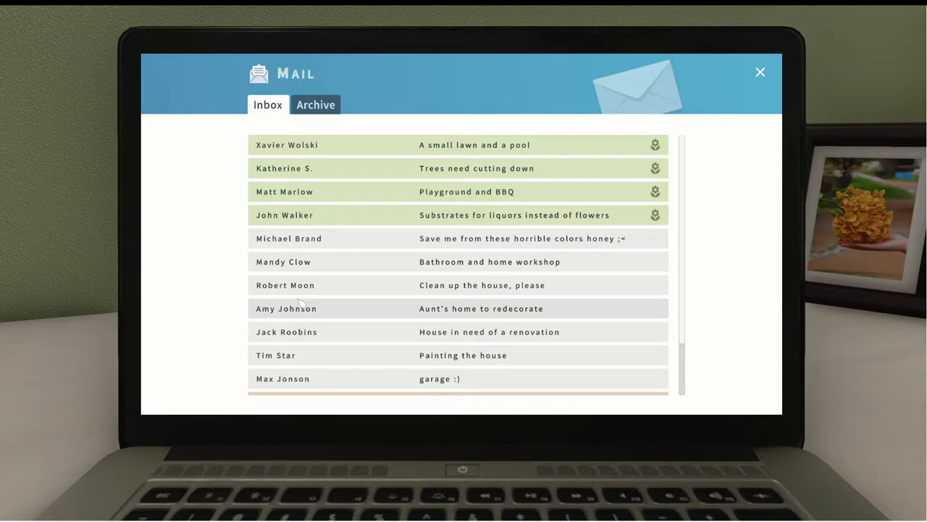
{"action": "mouse_move", "coordinate": [577, 299]}
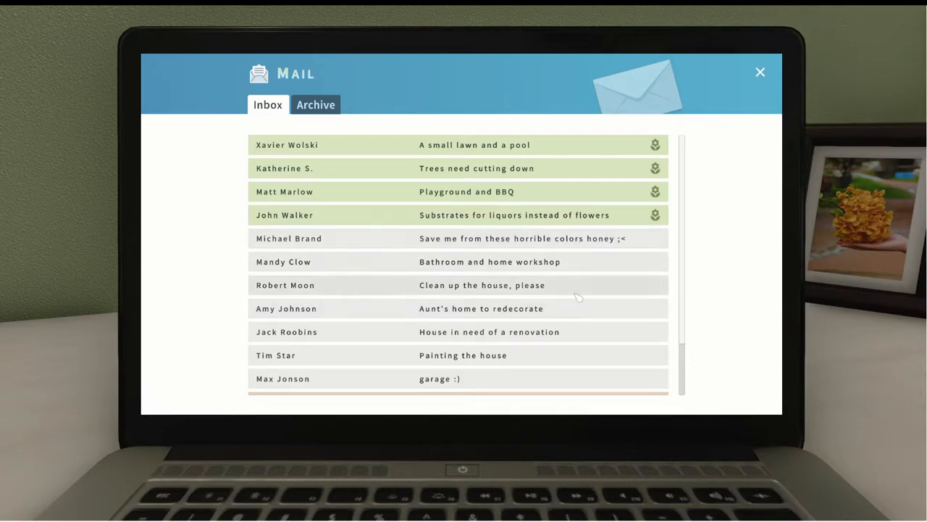
Step: Scroll the Mail inbox to find the 'Clean up the house, please' message
{"action": "scroll", "scroll_direction": "down", "scroll_amount": 3}
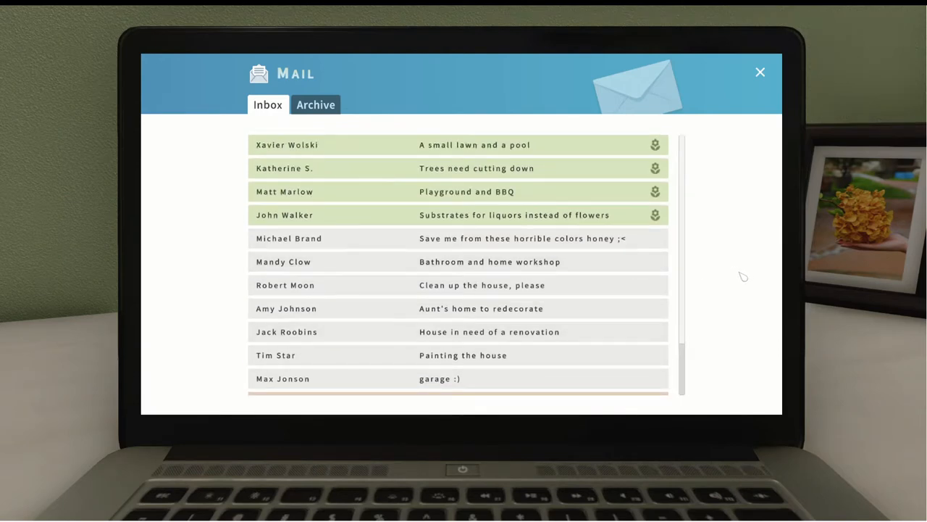
{"action": "mouse_move", "coordinate": [733, 282]}
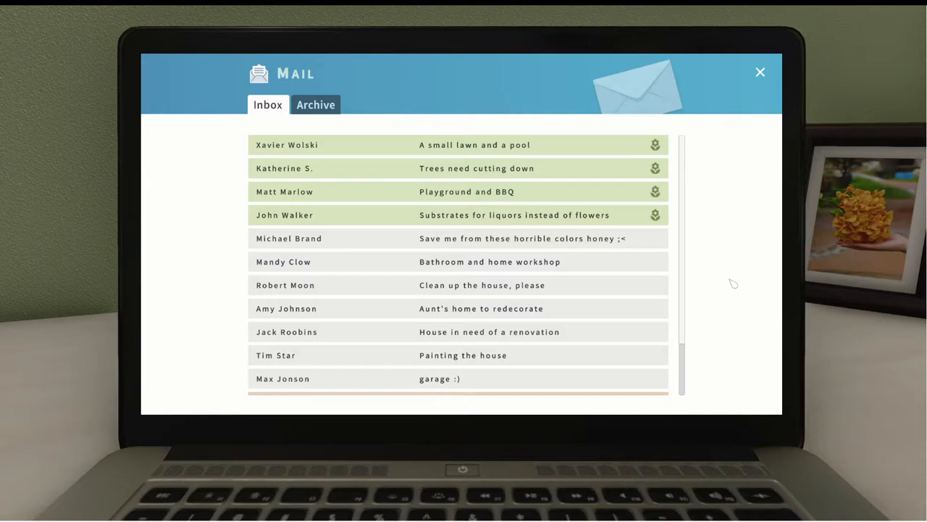
{"action": "mouse_move", "coordinate": [681, 330]}
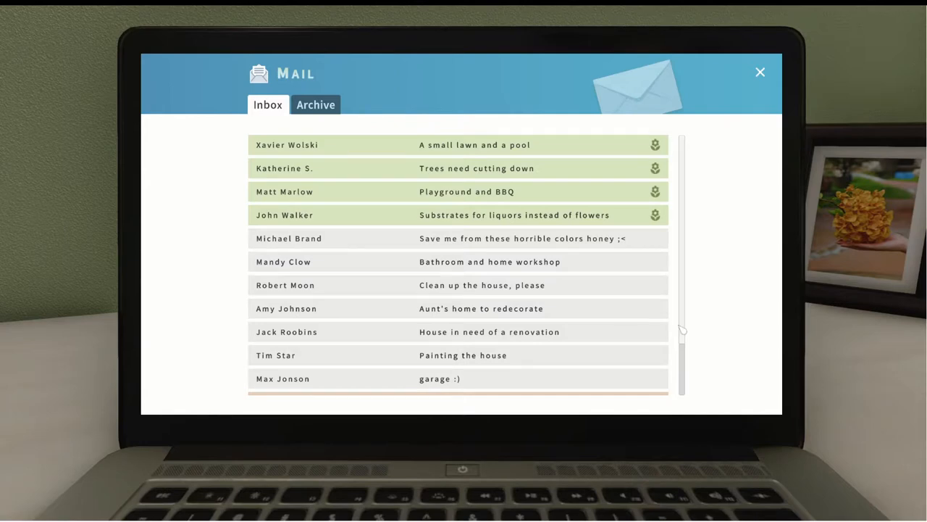
{"action": "mouse_move", "coordinate": [564, 345]}
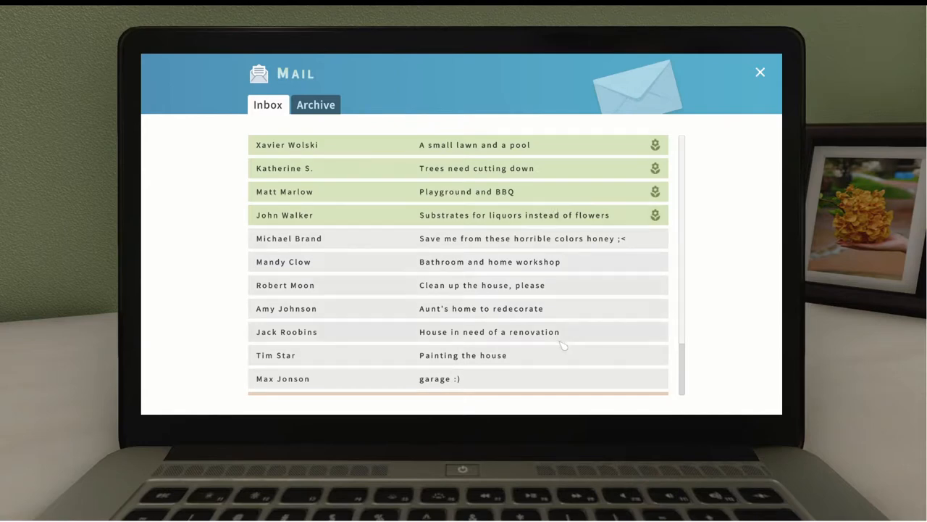
{"action": "scroll", "scroll_direction": "down", "scroll_amount": 3}
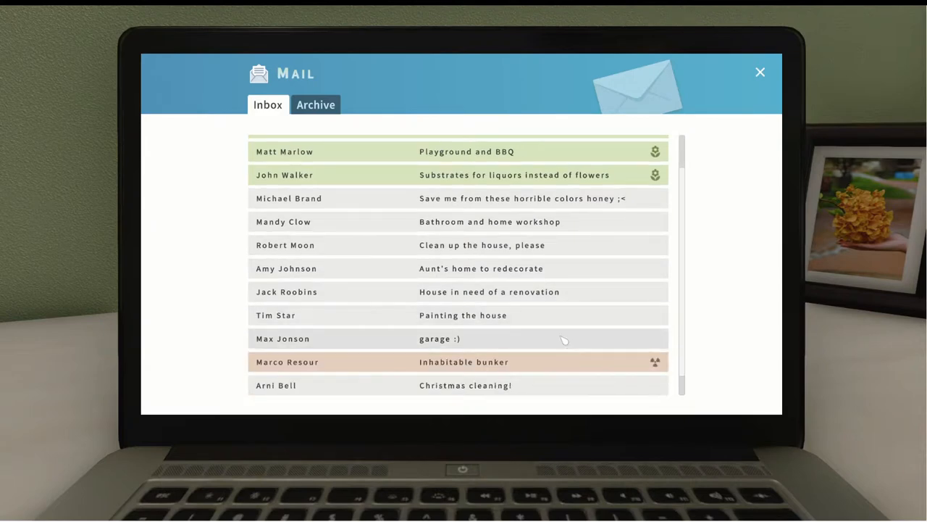
{"action": "scroll", "scroll_direction": "up", "scroll_amount": 3}
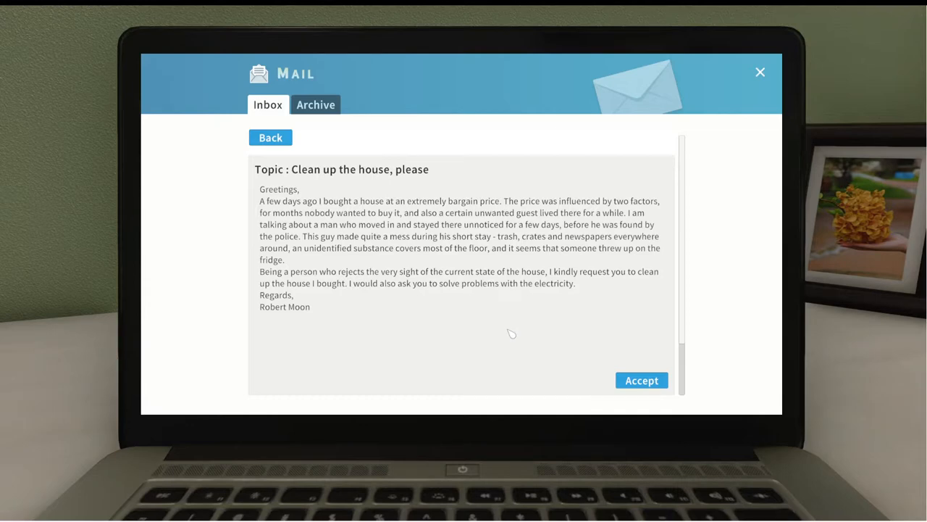
Step: Accept Robert Moon's clean-up job and pull out the vacuum cleaner for the cockroach nests
{"action": "left_click", "coordinate": [640, 379]}
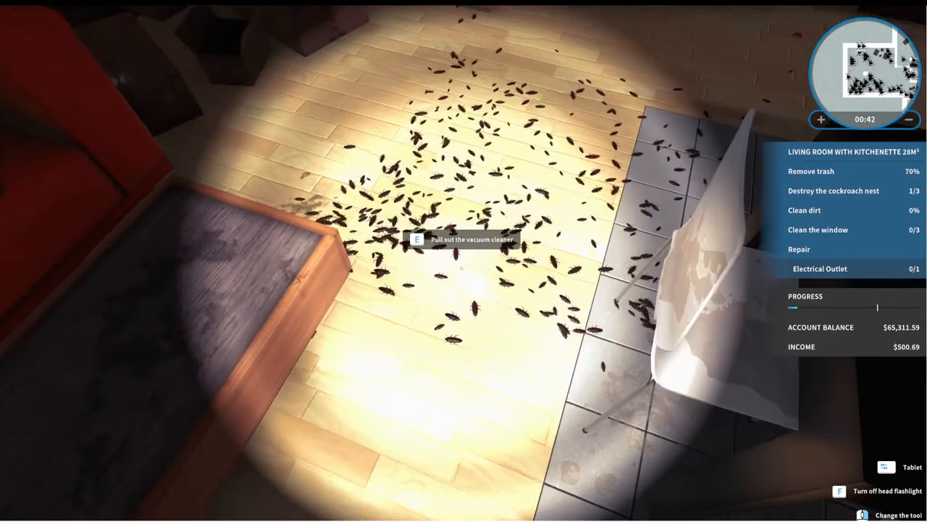
{"action": "key", "text": "e"}
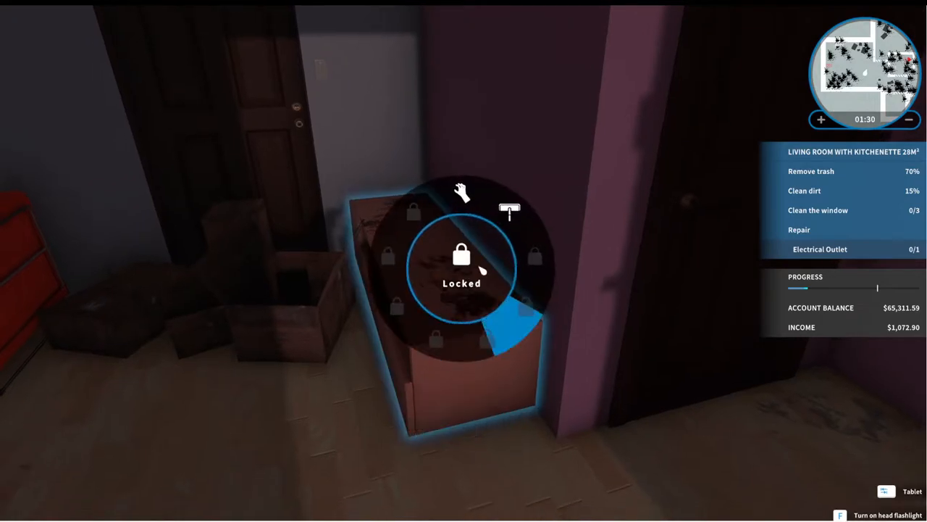
Step: Switch to a different cleaning tool via the tool wheel
{"action": "key", "text": "f"}
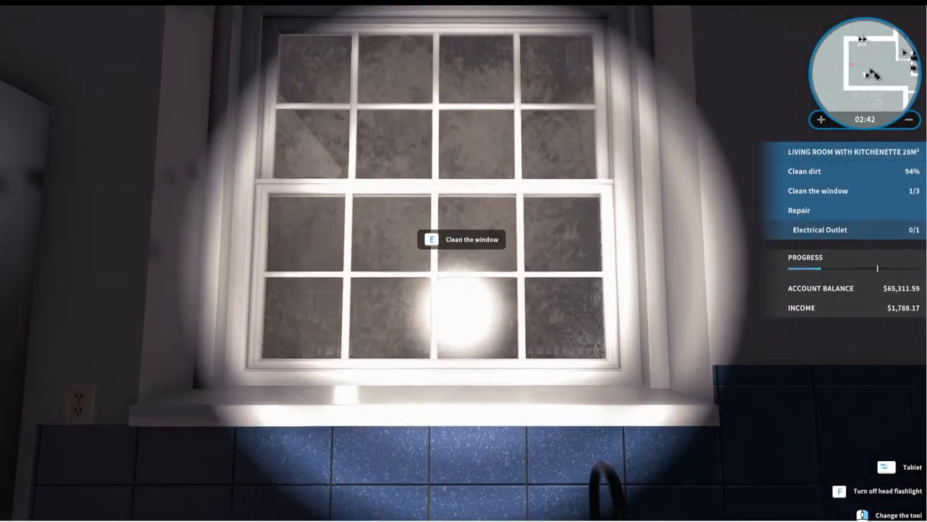
Step: Clean the dirty living-room window
{"action": "key", "text": "e"}
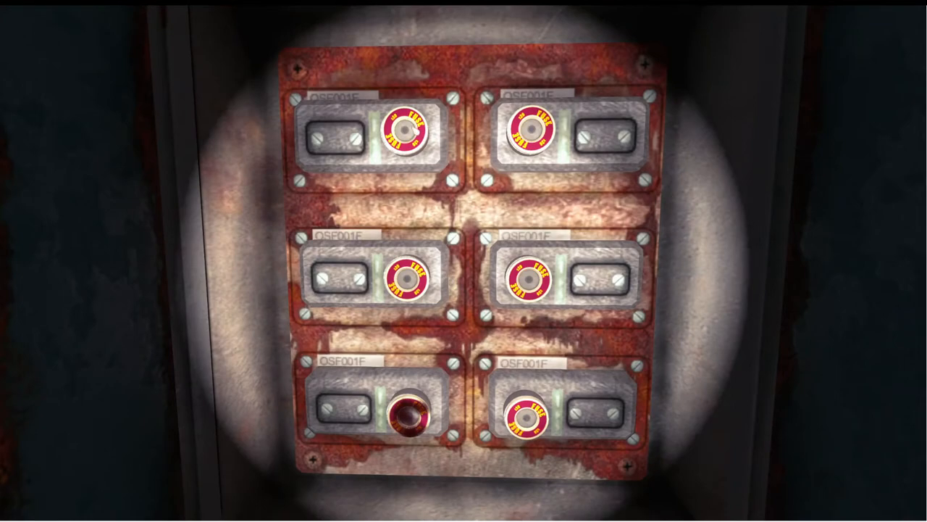
Step: Fix the faulty fuse in the electrical panel, then resume cleaning the basement room
{"action": "left_click", "coordinate": [405, 417]}
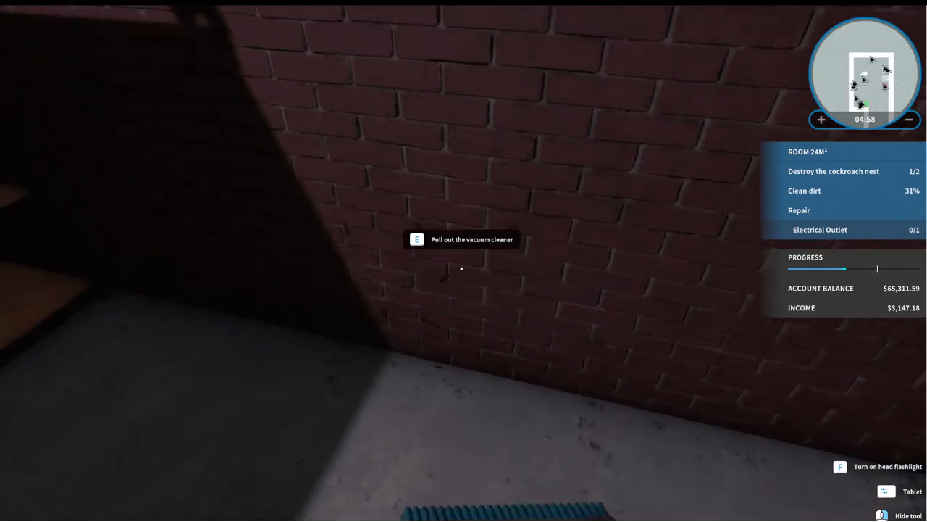
{"action": "key", "text": "e"}
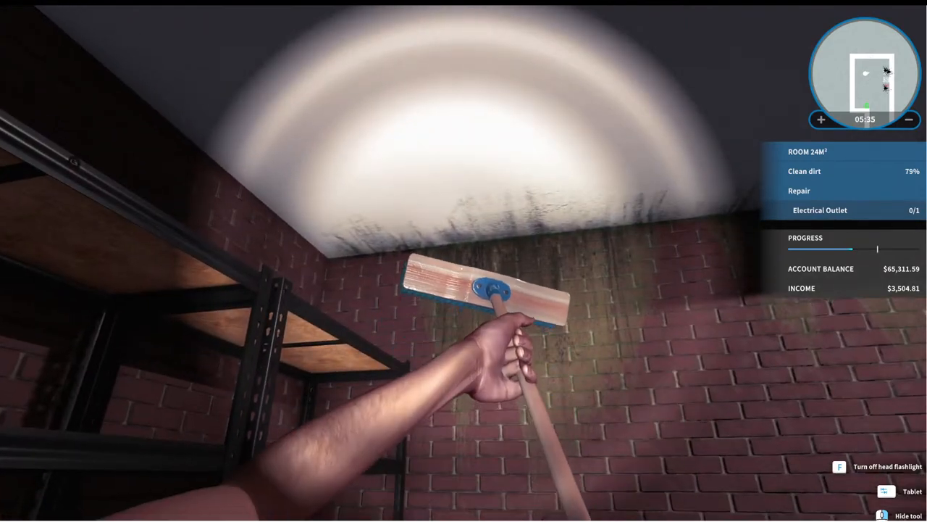
{"action": "mouse_move", "coordinate": [478, 290]}
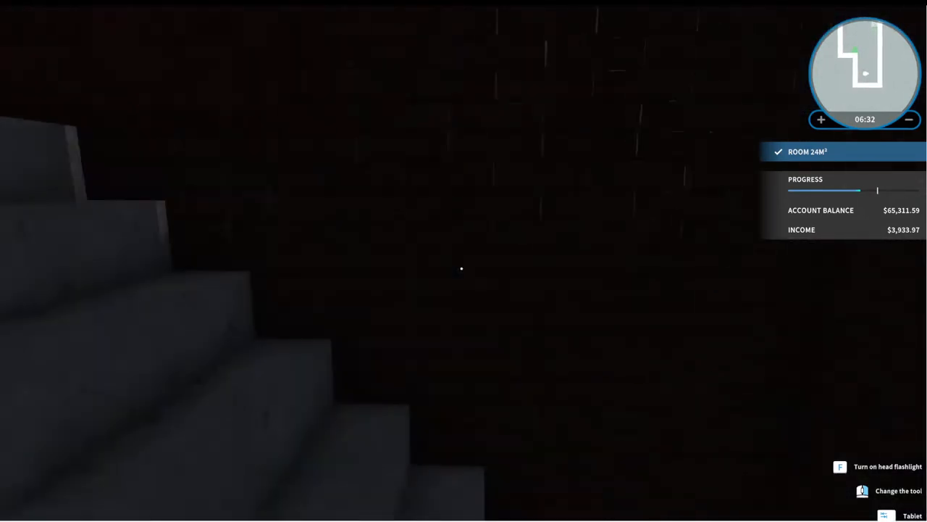
{"action": "mouse_move", "coordinate": [463, 268]}
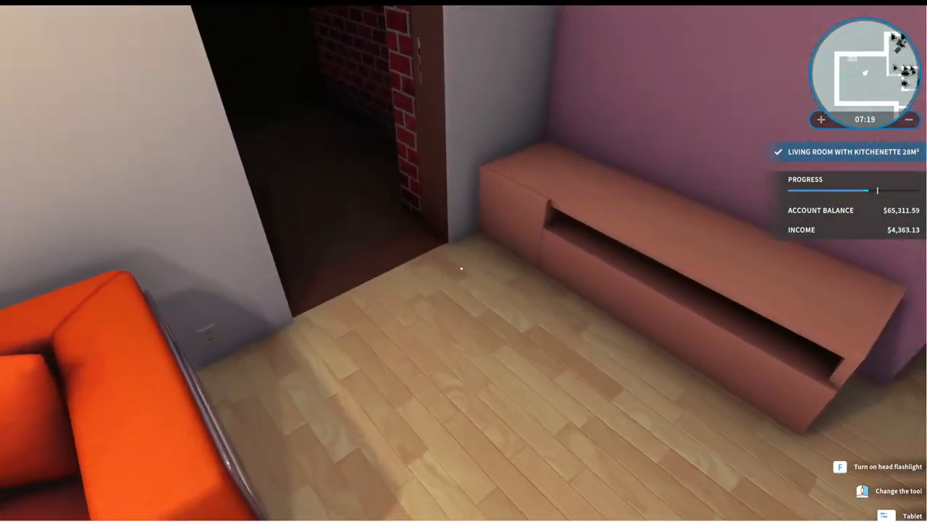
{"action": "mouse_move", "coordinate": [461, 268]}
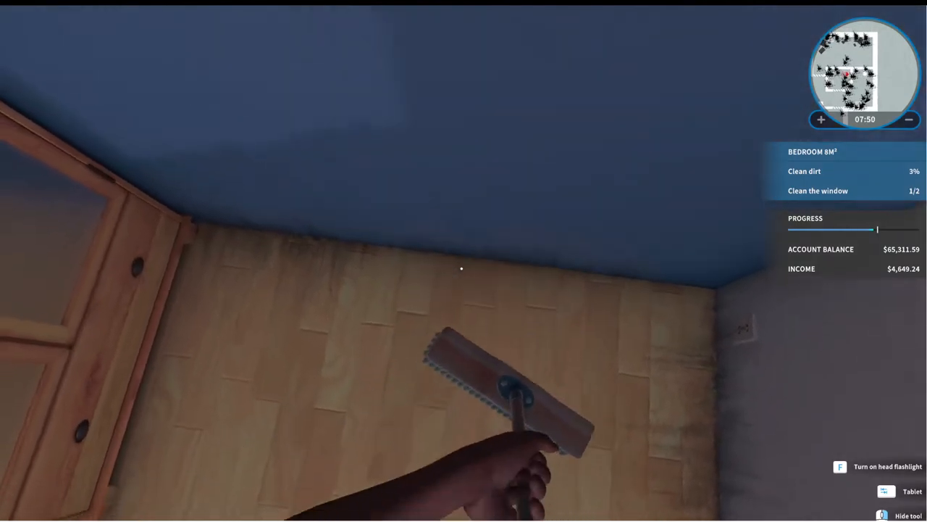
{"action": "mouse_move", "coordinate": [461, 268]}
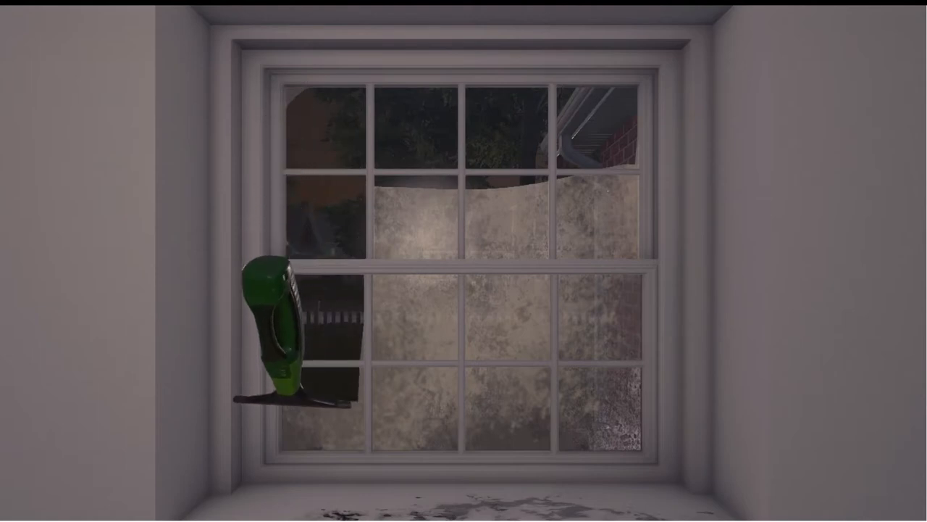
Step: Position and set down the beige chaise lounge in the bedroom
{"action": "left_click_drag", "start_coordinate": [275, 333], "coordinate": [630, 318]}
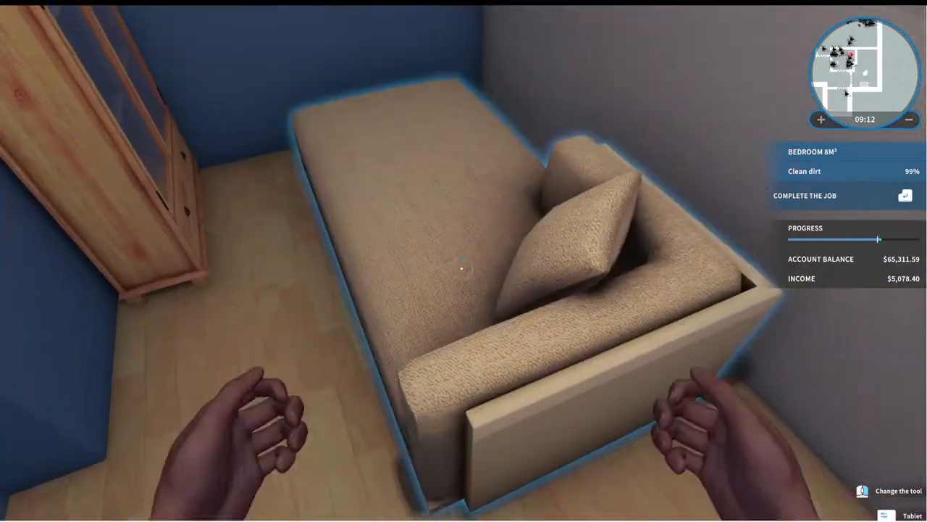
{"action": "mouse_move", "coordinate": [463, 261]}
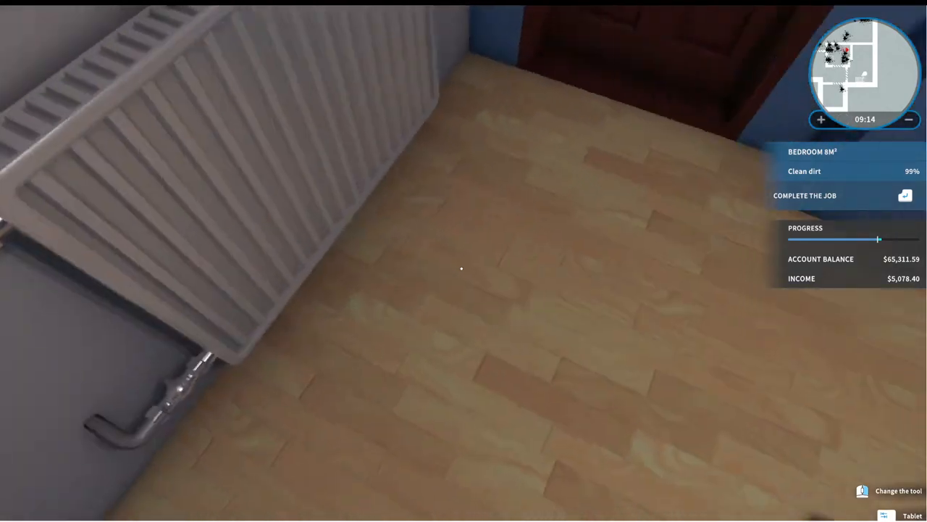
{"action": "mouse_move", "coordinate": [464, 261]}
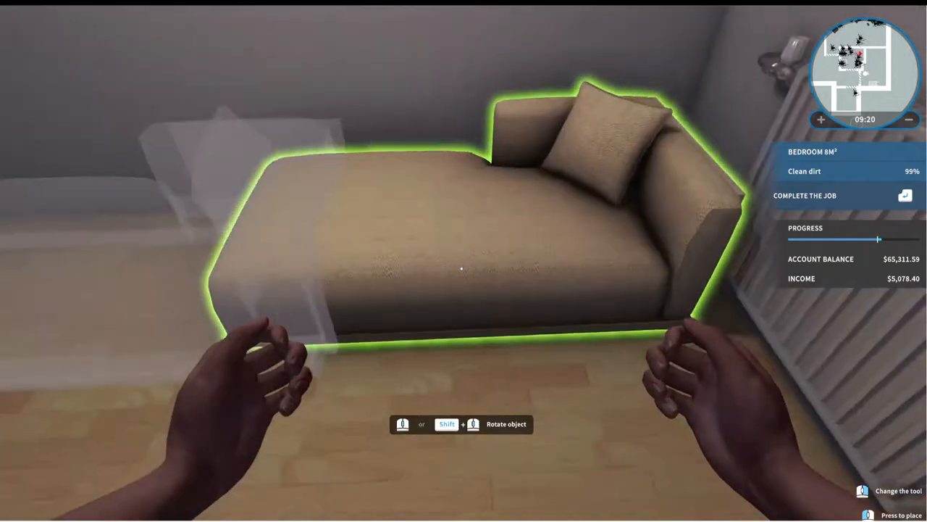
{"action": "left_click", "coordinate": [461, 268]}
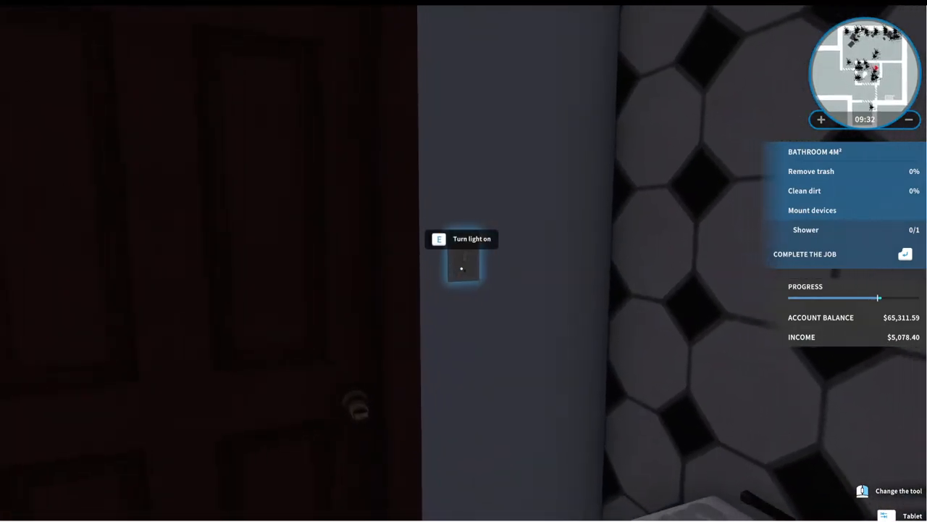
Step: Turn on the bathroom light
{"action": "key", "text": "e"}
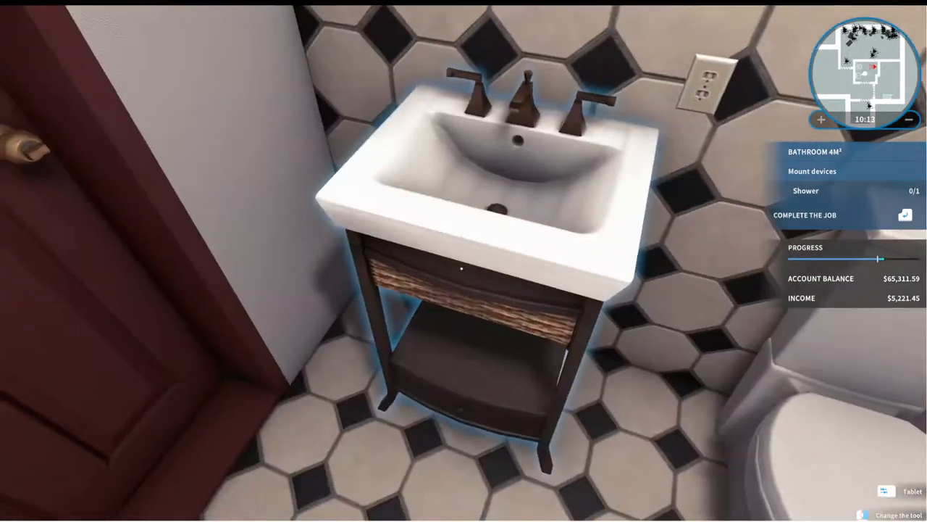
Step: Bring up the tablet store and search for 'show' to find showers
{"action": "left_click", "coordinate": [902, 491]}
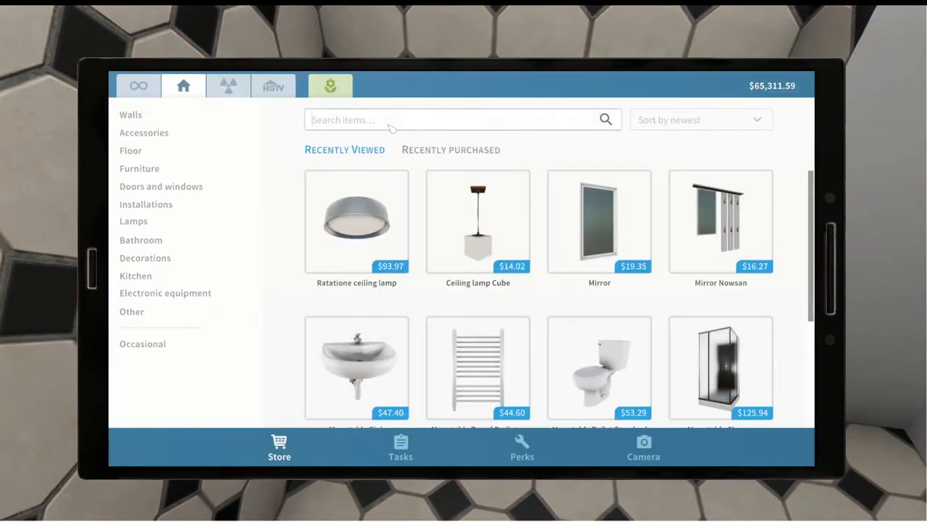
{"action": "type", "text": "show"}
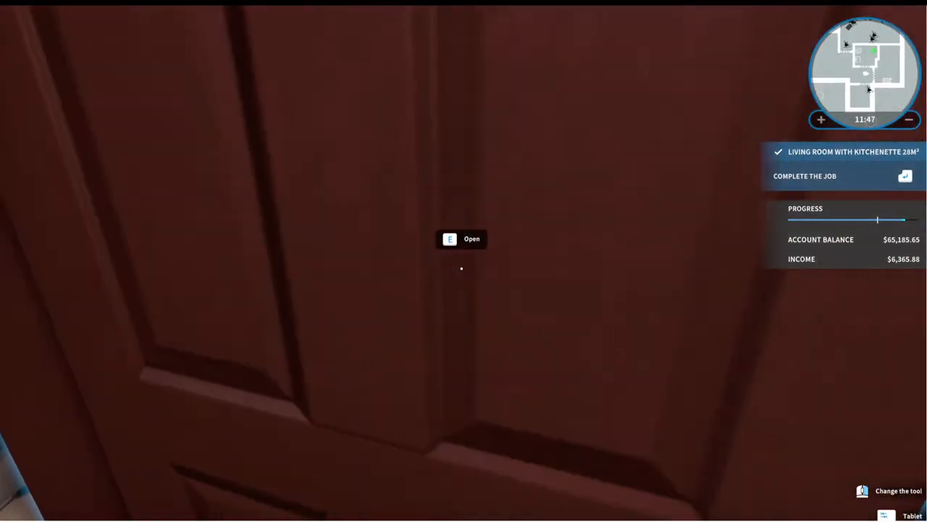
Step: Open the door into the small bedroom
{"action": "key", "text": "e"}
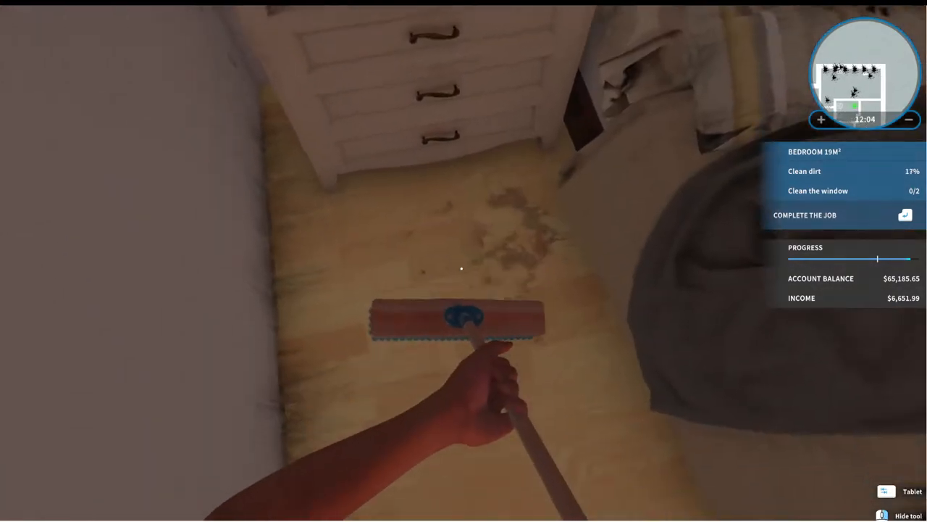
{"action": "mouse_move", "coordinate": [461, 268]}
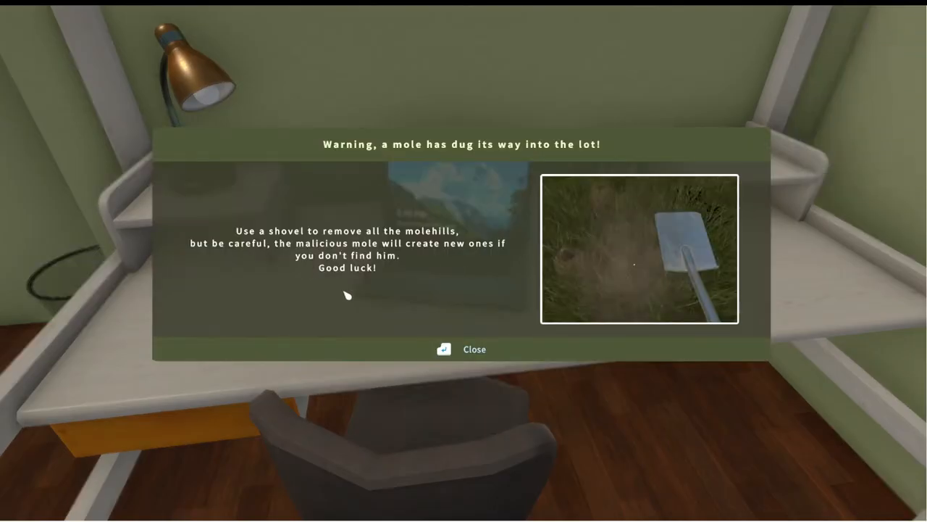
{"action": "mouse_move", "coordinate": [365, 261]}
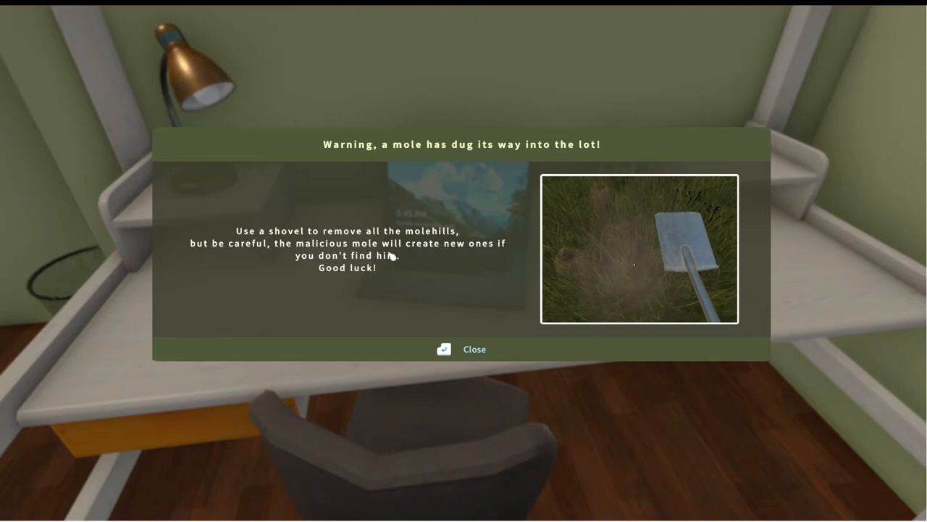
{"action": "mouse_move", "coordinate": [463, 354]}
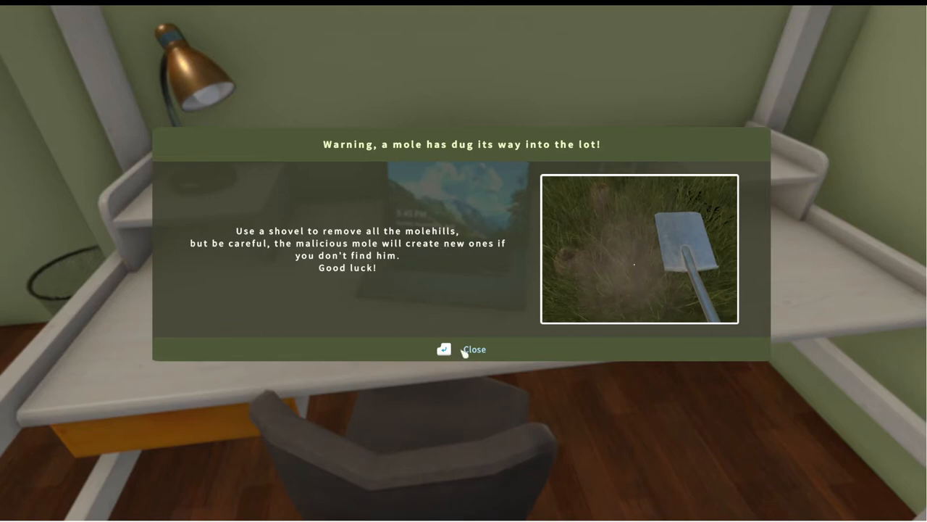
Step: Dismiss the mole warning popup before heading to the garden molehills
{"action": "left_click", "coordinate": [474, 347]}
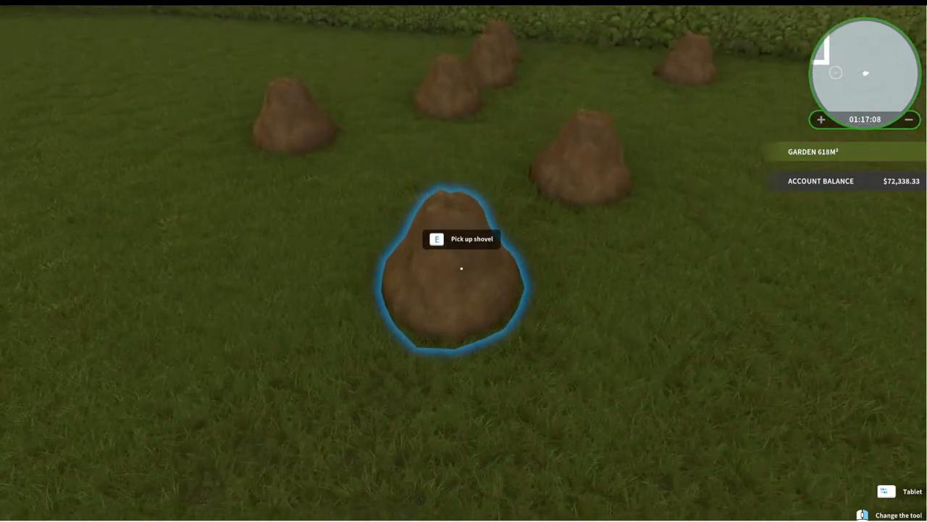
Step: Pick up the shovel and dig out the nearest molehill
{"action": "key", "text": "e"}
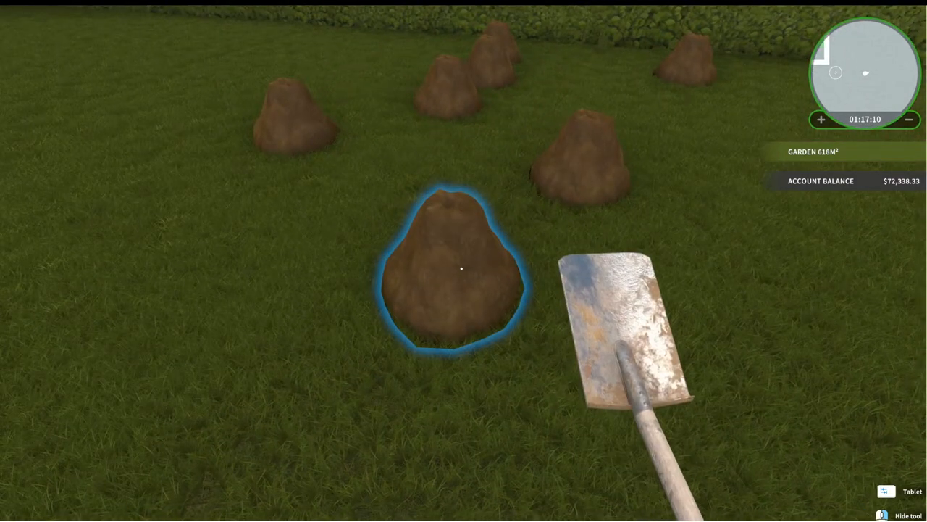
{"action": "left_click", "coordinate": [461, 268]}
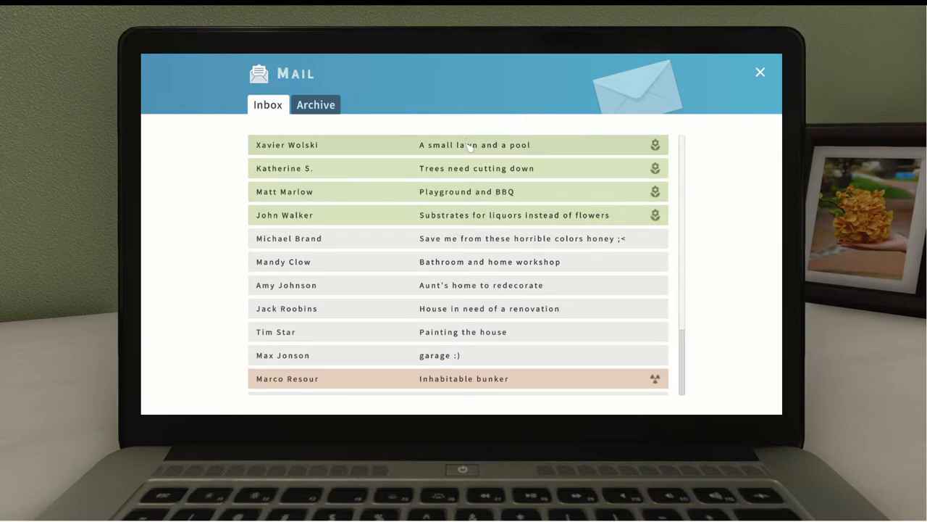
Step: Read and accept Xavier Wolski's small lawn-and-pool request, unlocking the lawn mower
{"action": "left_click", "coordinate": [476, 145]}
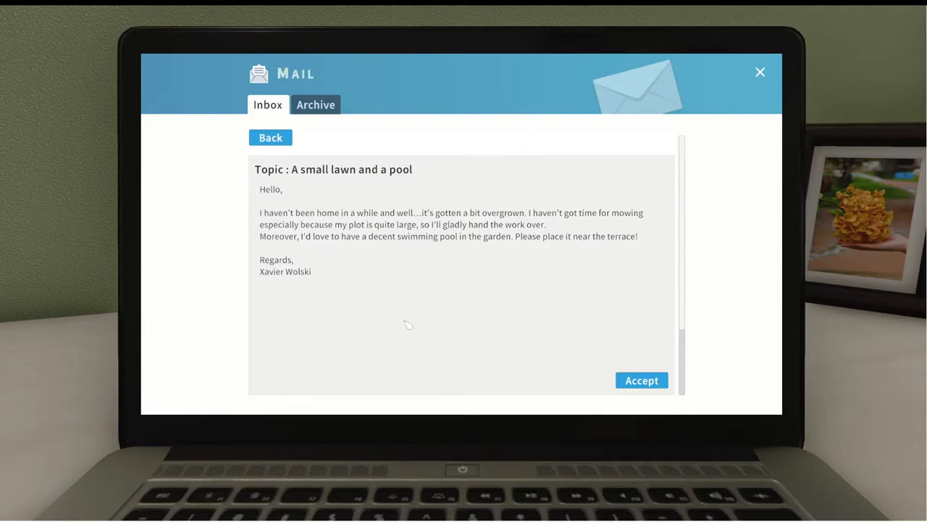
{"action": "mouse_move", "coordinate": [408, 322]}
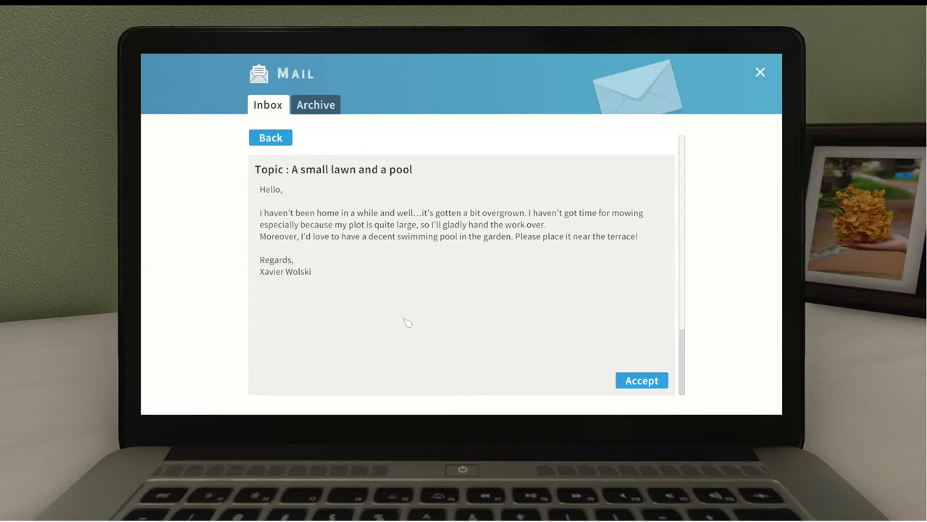
{"action": "left_click", "coordinate": [641, 380]}
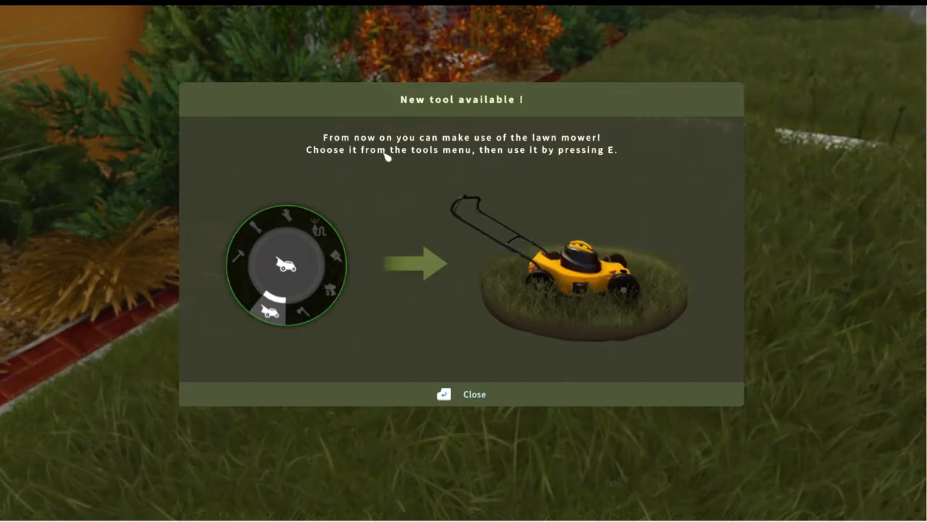
{"action": "mouse_move", "coordinate": [423, 171]}
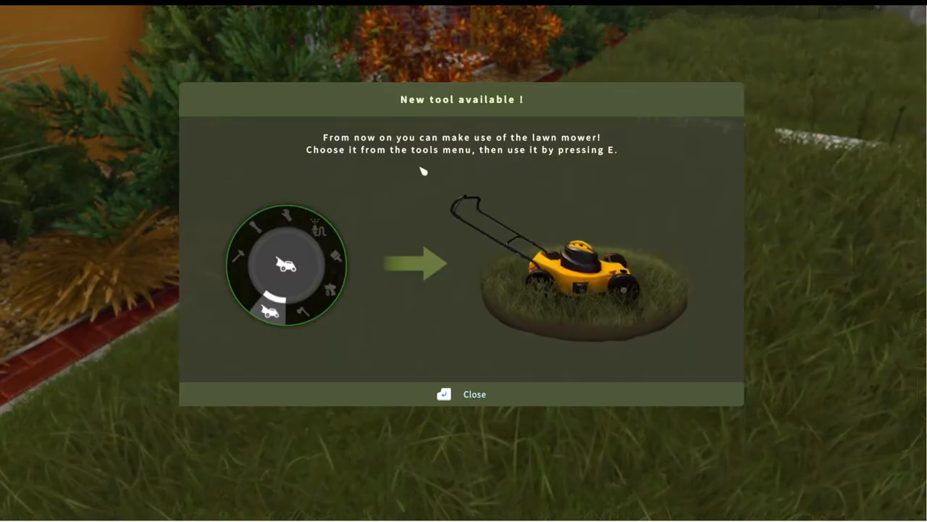
Step: Dismiss the lawn mower notice and push the mower forward across the back garden grass
{"action": "left_click", "coordinate": [474, 394]}
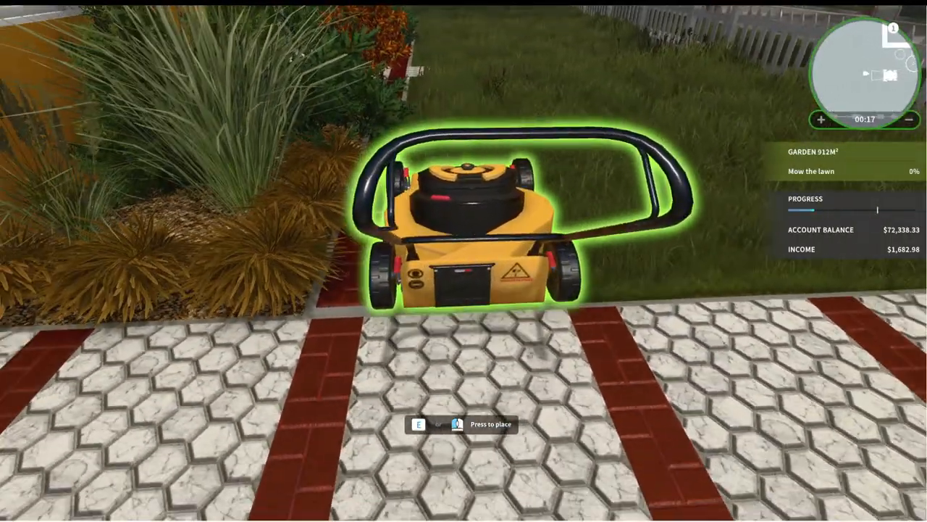
{"action": "key", "text": "e"}
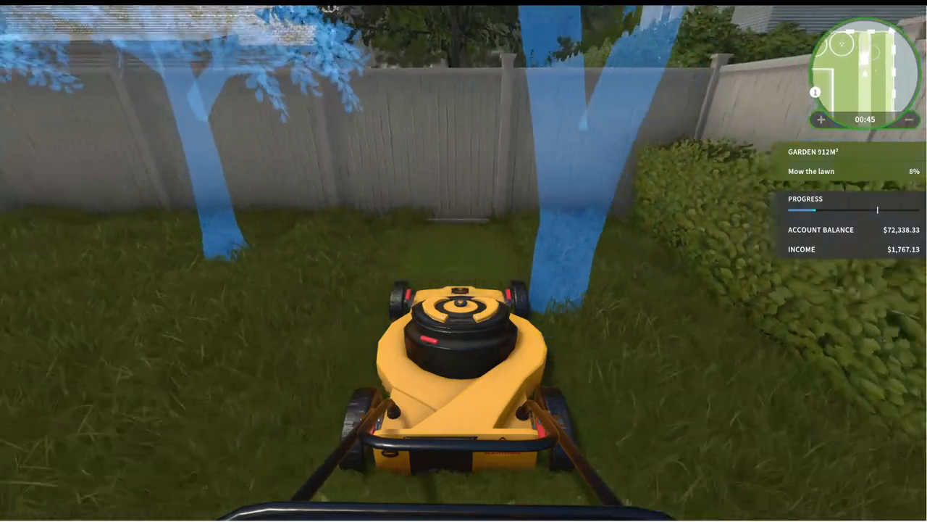
{"action": "key", "text": "w"}
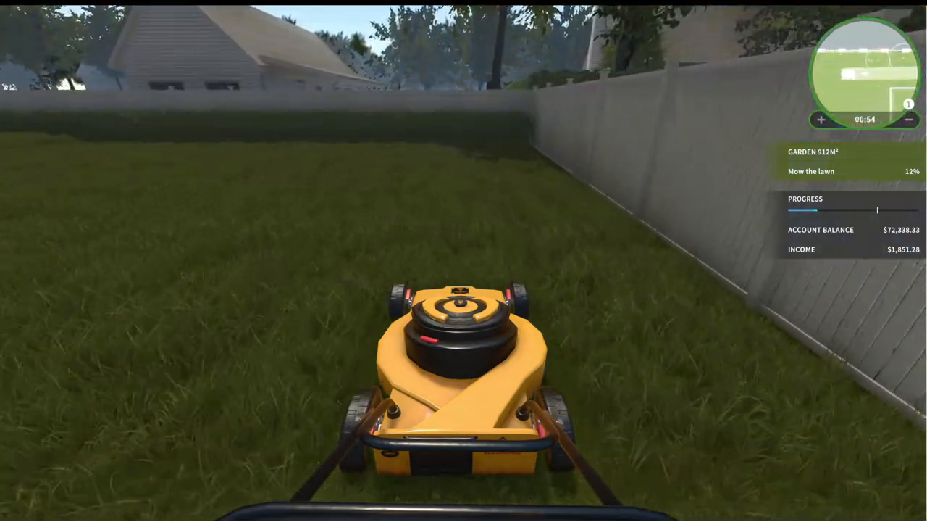
{"action": "key", "text": "w"}
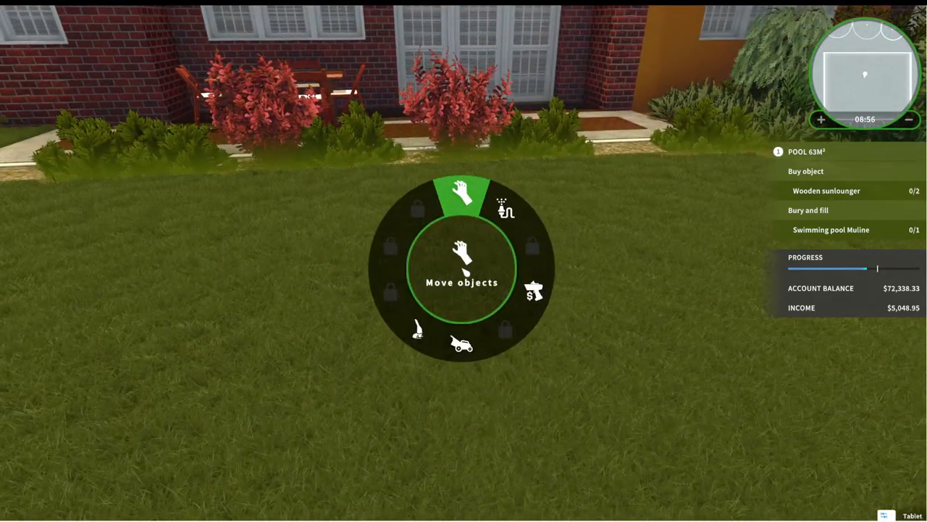
Step: Browse the store's Other, Surfaces and Recreation garden categories
{"action": "left_click", "coordinate": [913, 516]}
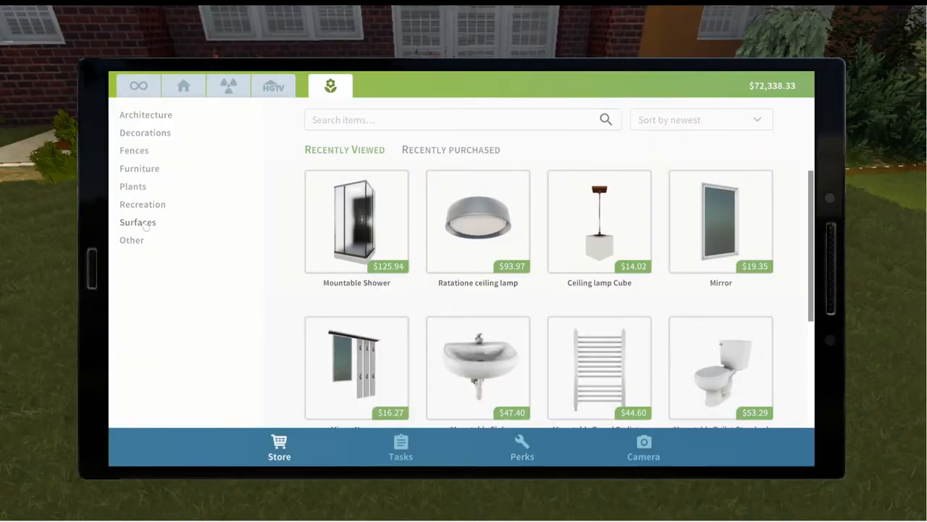
{"action": "left_click", "coordinate": [130, 241]}
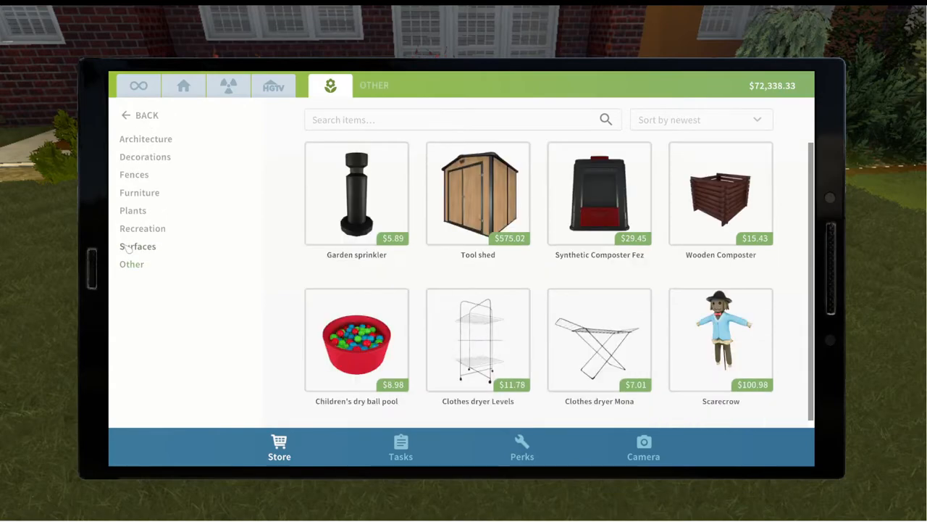
{"action": "left_click", "coordinate": [137, 246]}
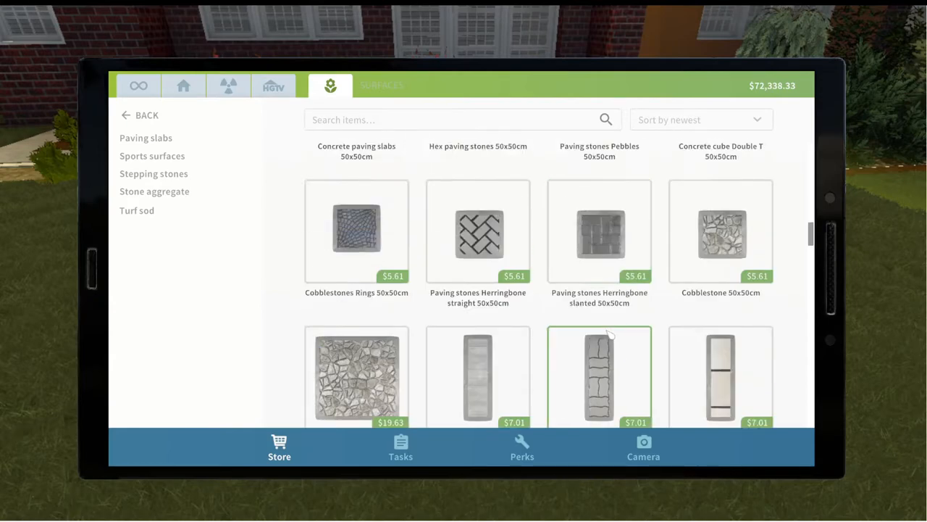
{"action": "left_click", "coordinate": [154, 174]}
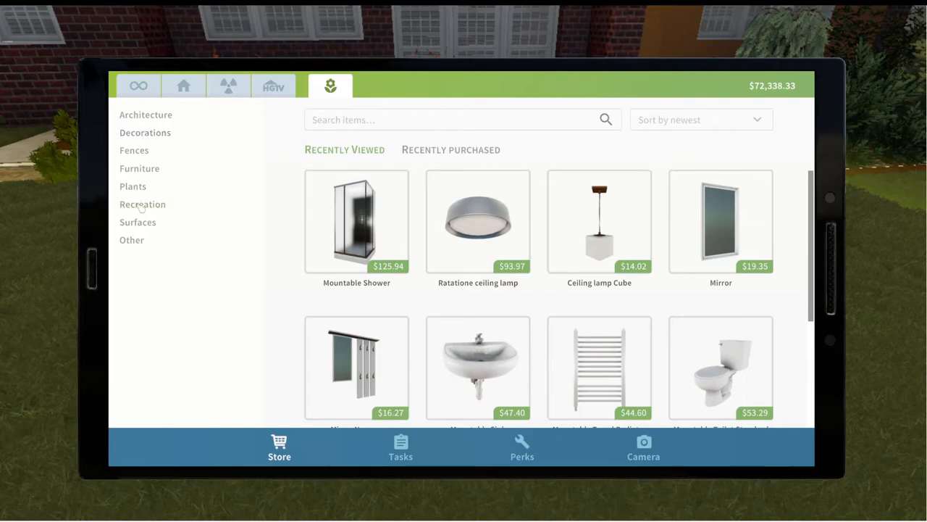
{"action": "left_click", "coordinate": [142, 202]}
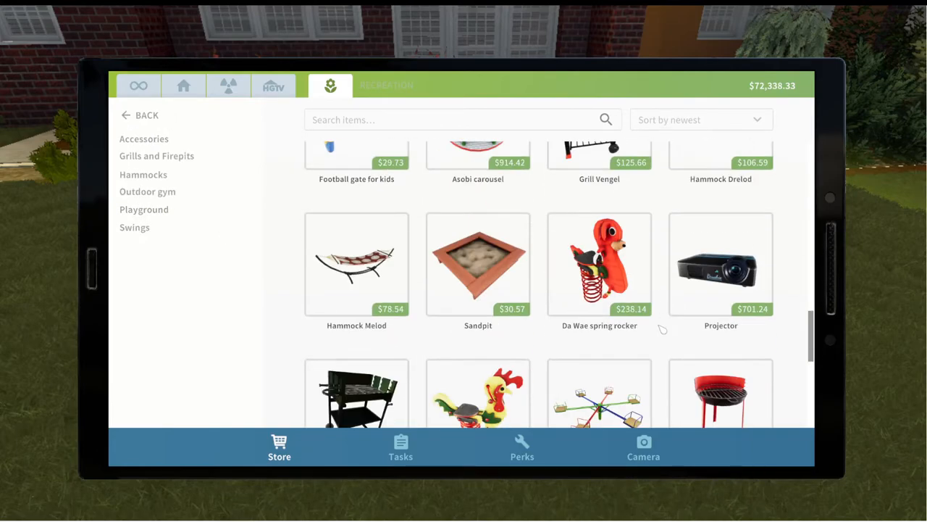
{"action": "scroll", "scroll_direction": "down", "scroll_amount": 3}
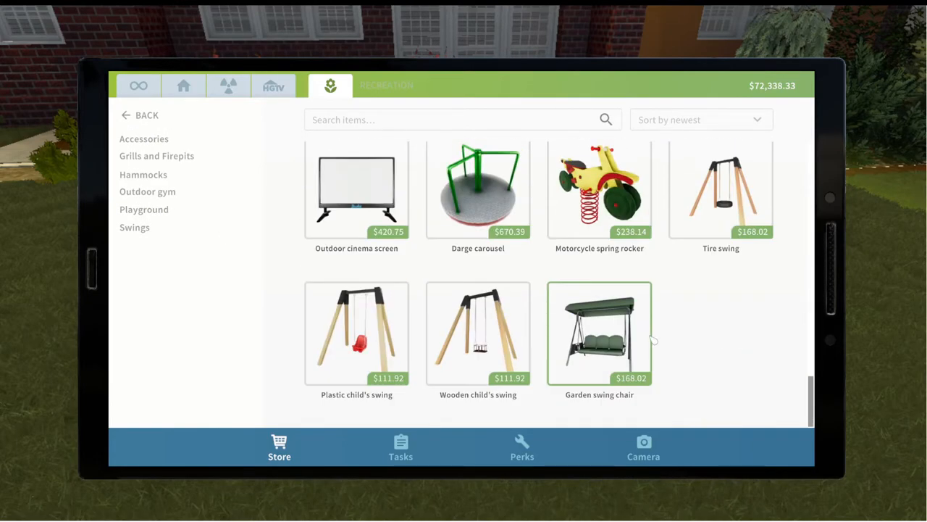
Step: Browse Garden stairs and outdoor Furniture, then finish on the Other garden items category
{"action": "left_click", "coordinate": [145, 114]}
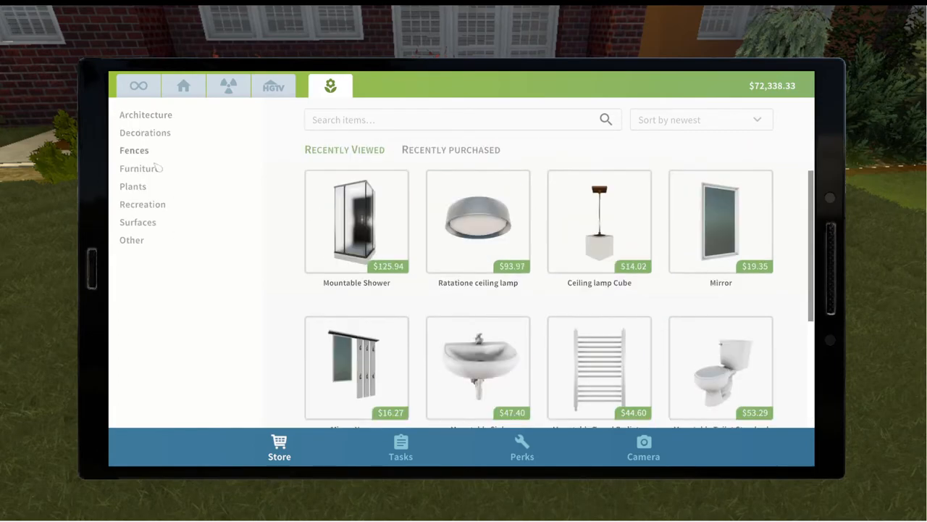
{"action": "left_click", "coordinate": [145, 115]}
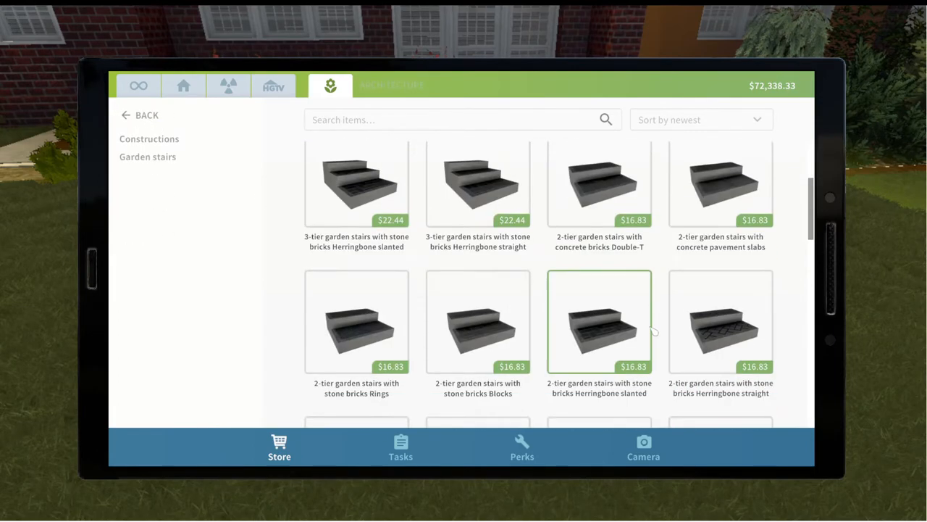
{"action": "scroll", "scroll_direction": "down", "scroll_amount": 3}
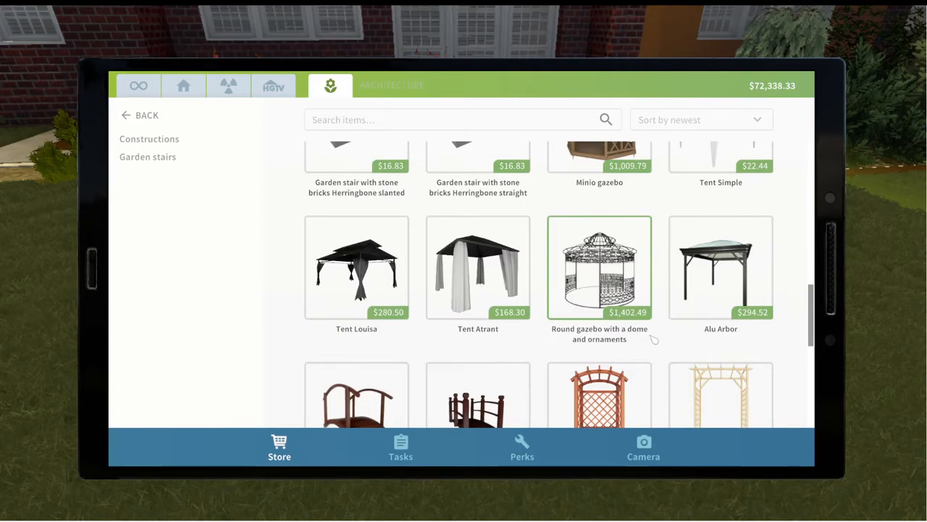
{"action": "scroll", "scroll_direction": "down", "scroll_amount": 3}
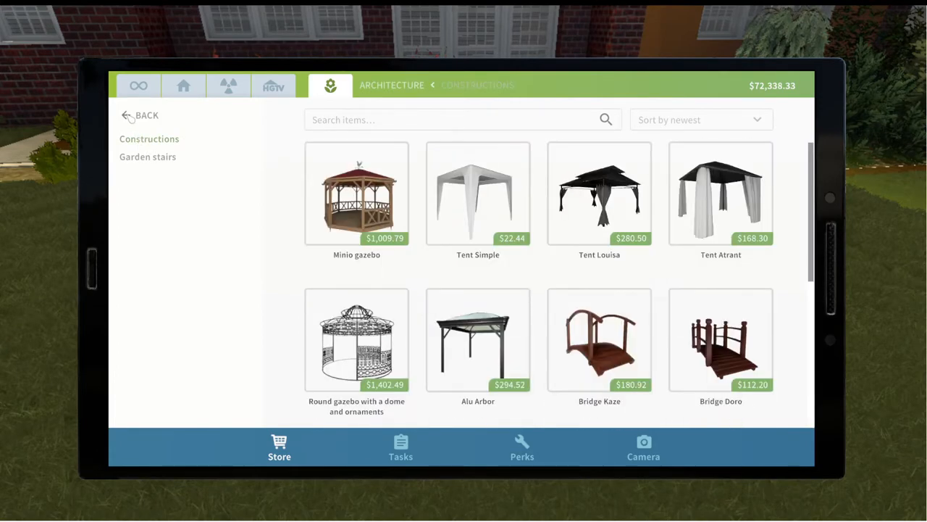
{"action": "left_click", "coordinate": [138, 116]}
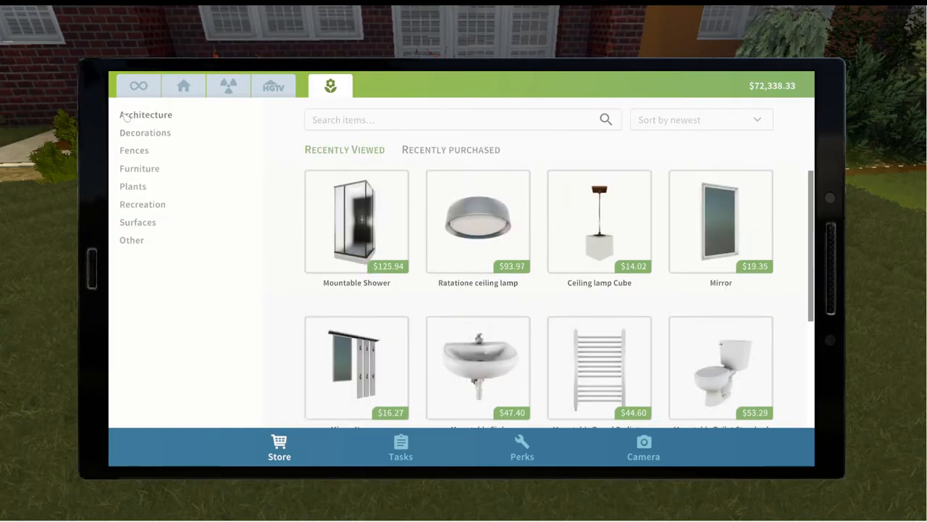
{"action": "left_click", "coordinate": [139, 168]}
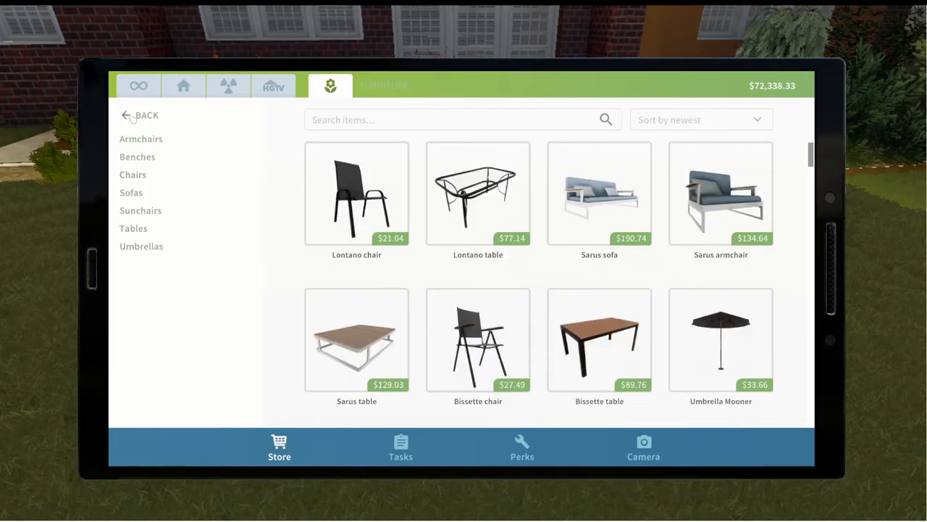
{"action": "left_click", "coordinate": [139, 115]}
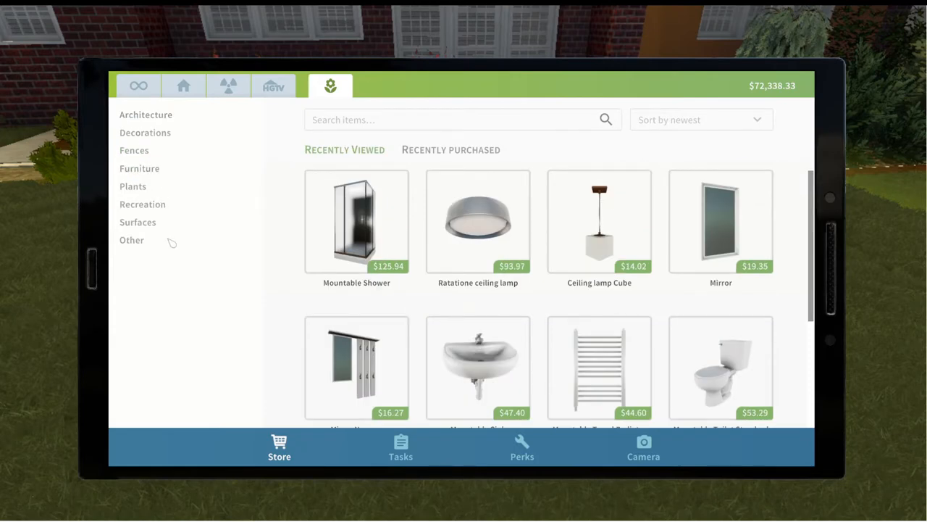
{"action": "mouse_move", "coordinate": [133, 149]}
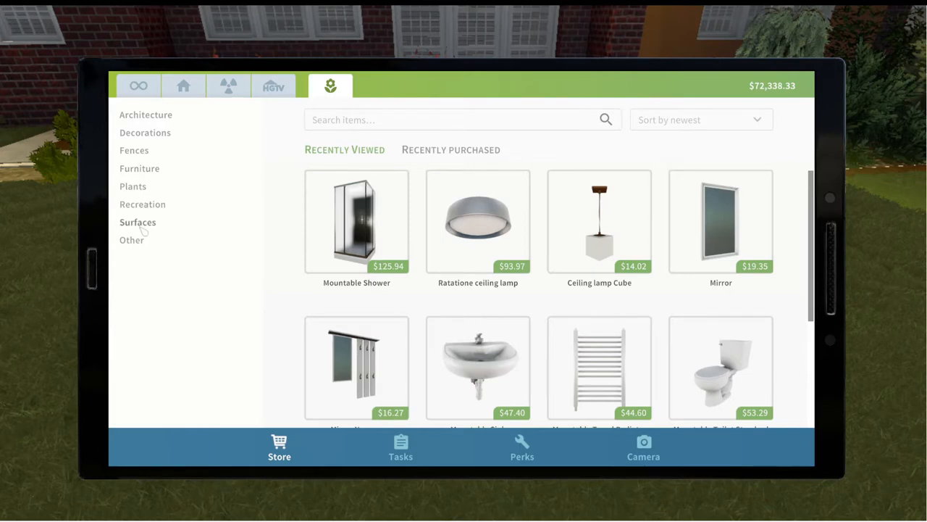
{"action": "left_click", "coordinate": [131, 241]}
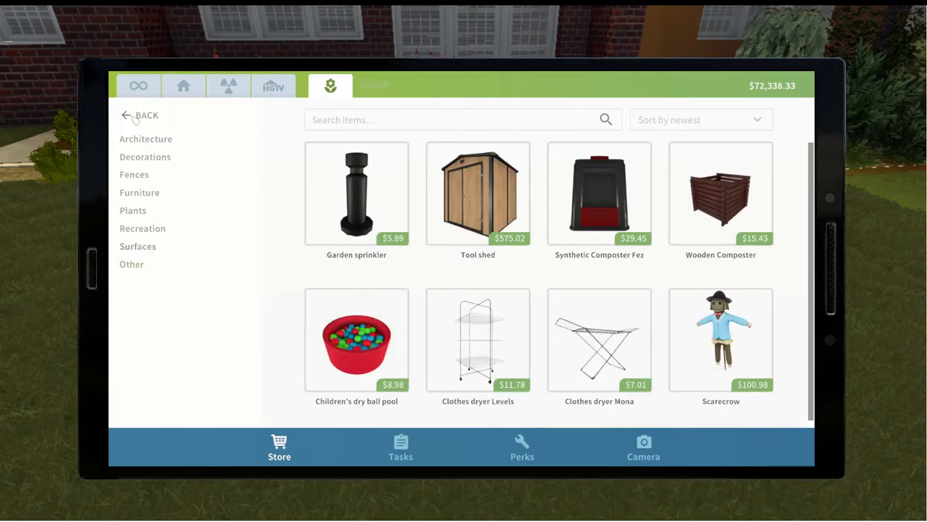
Step: Search the store for POOL, then MULI, and choose the Muline pool with paving stone Blocks
{"action": "type", "text": "POOL"}
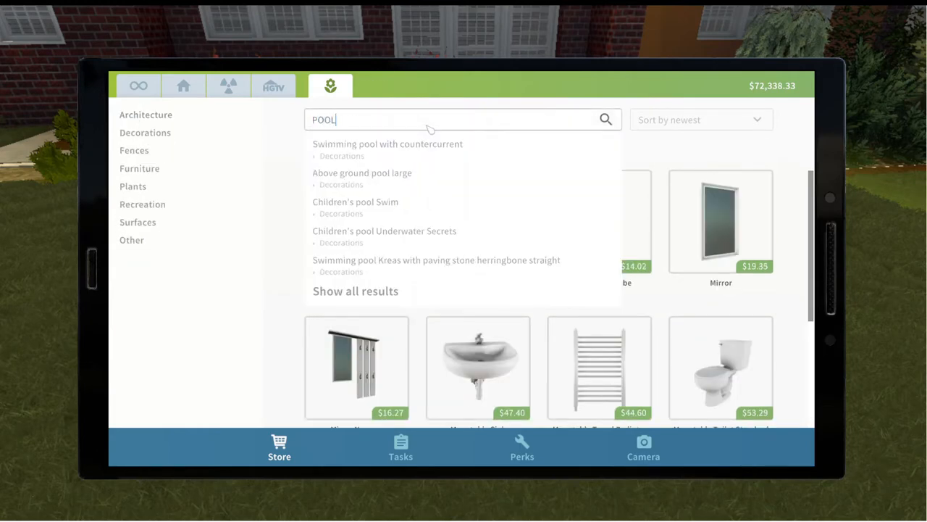
{"action": "mouse_move", "coordinate": [426, 153]}
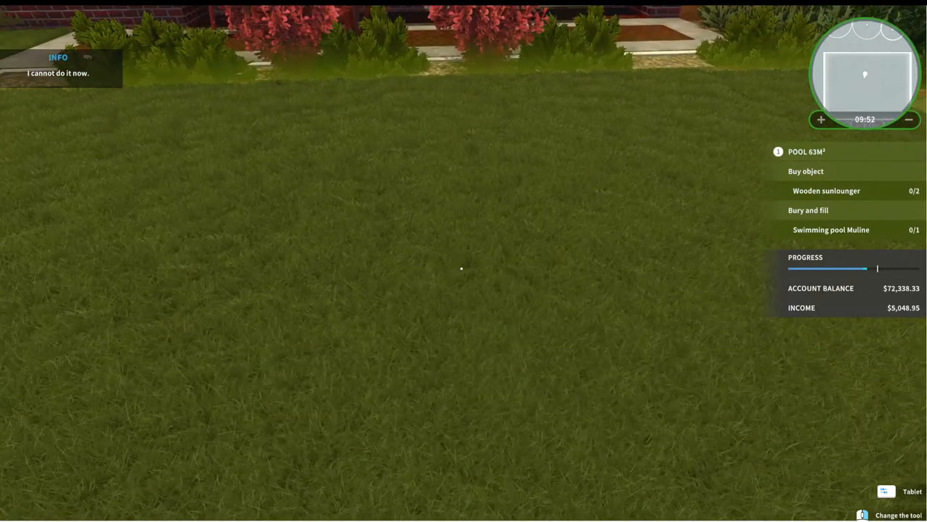
{"action": "left_click", "coordinate": [887, 491]}
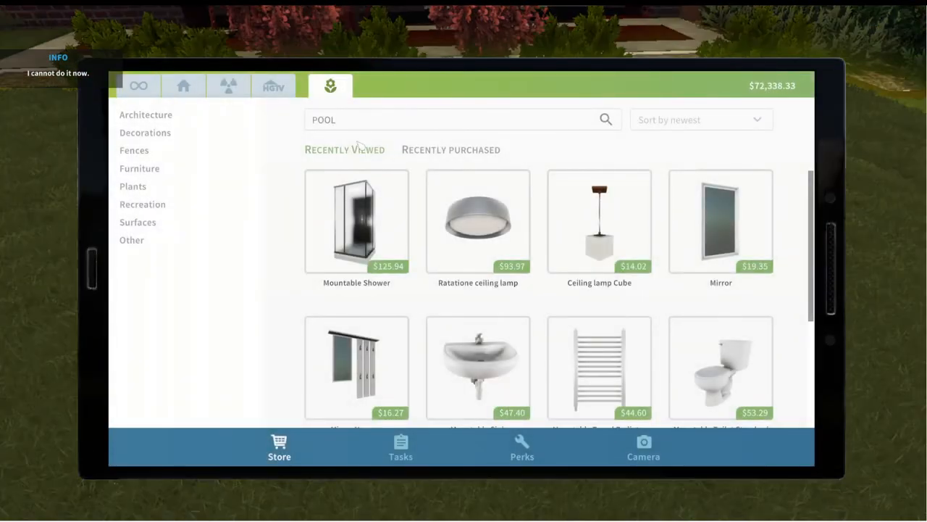
{"action": "type", "text": "MULINE"}
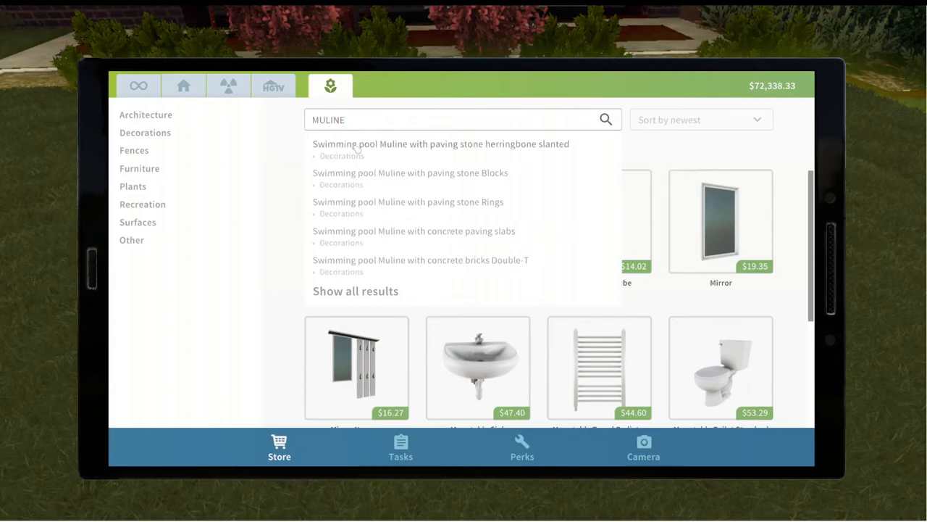
{"action": "mouse_move", "coordinate": [382, 186]}
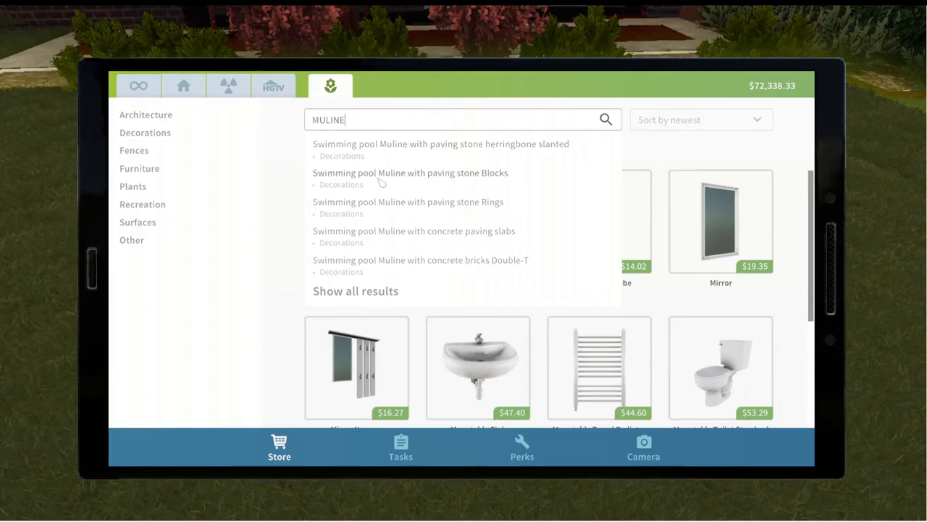
{"action": "left_click", "coordinate": [410, 172]}
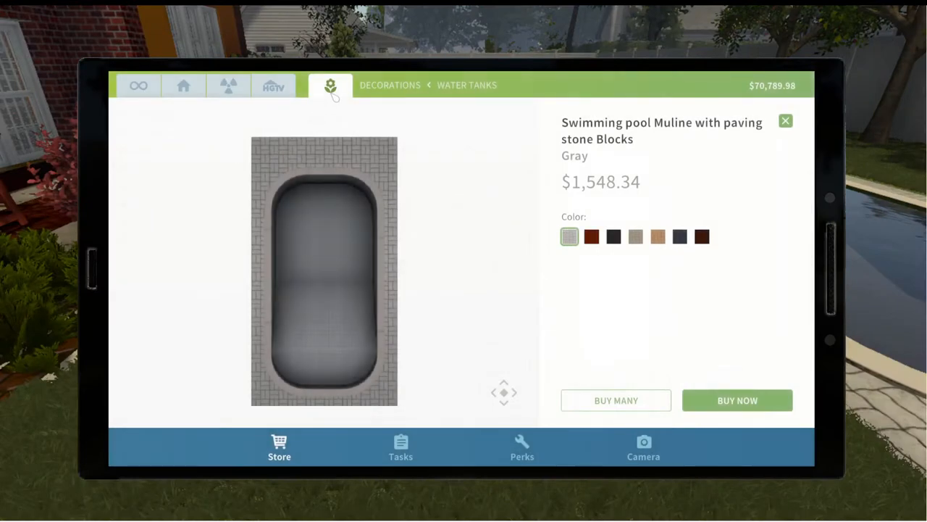
{"action": "mouse_move", "coordinate": [408, 88]}
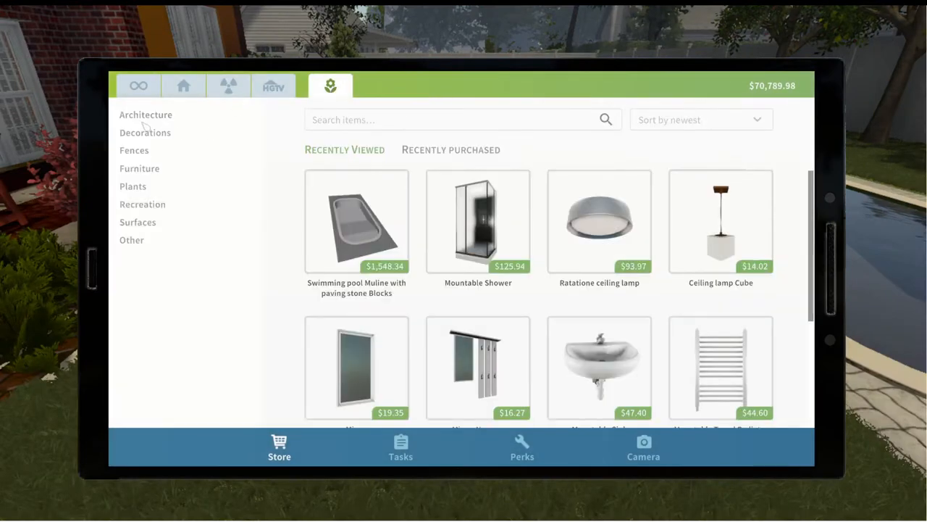
Step: Search the Furniture category for 'wooden sun' and bring up the Wooden sunlounger
{"action": "left_click", "coordinate": [139, 168]}
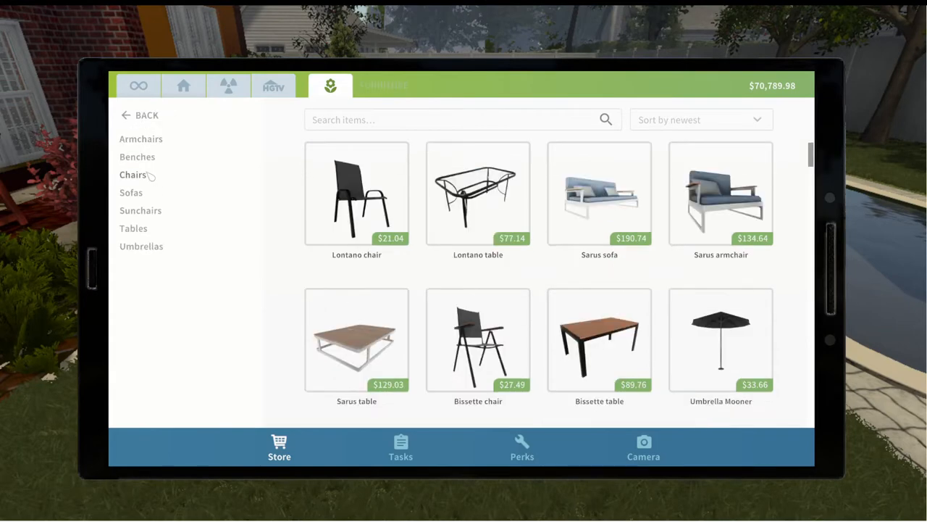
{"action": "mouse_move", "coordinate": [316, 139]}
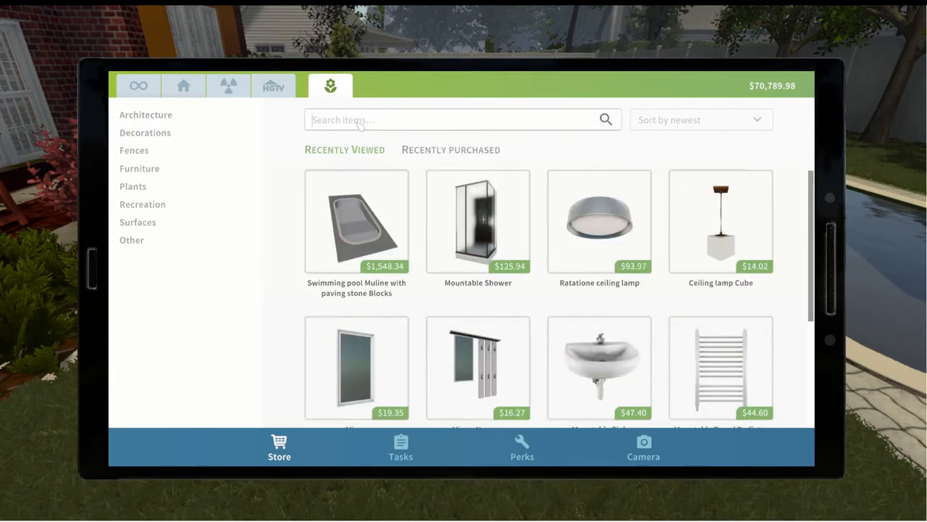
{"action": "type", "text": "wooden sun"}
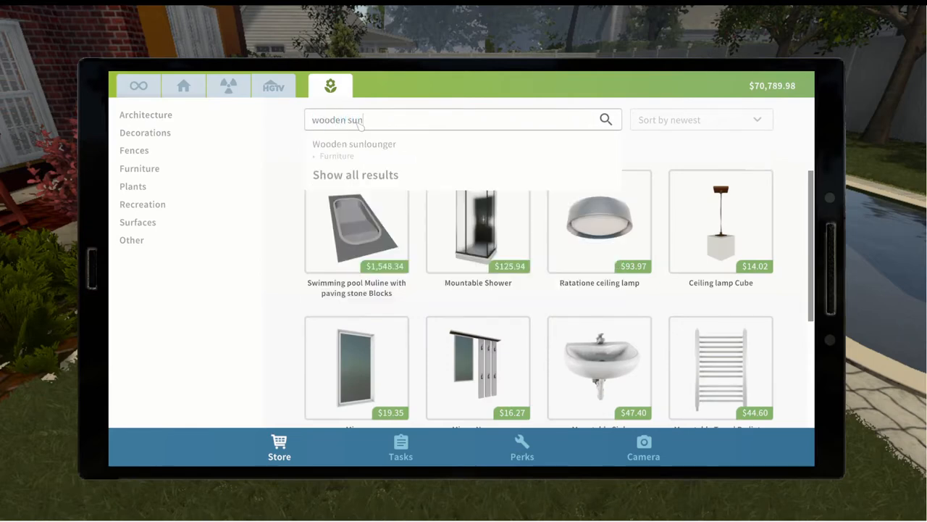
{"action": "left_click", "coordinate": [353, 145]}
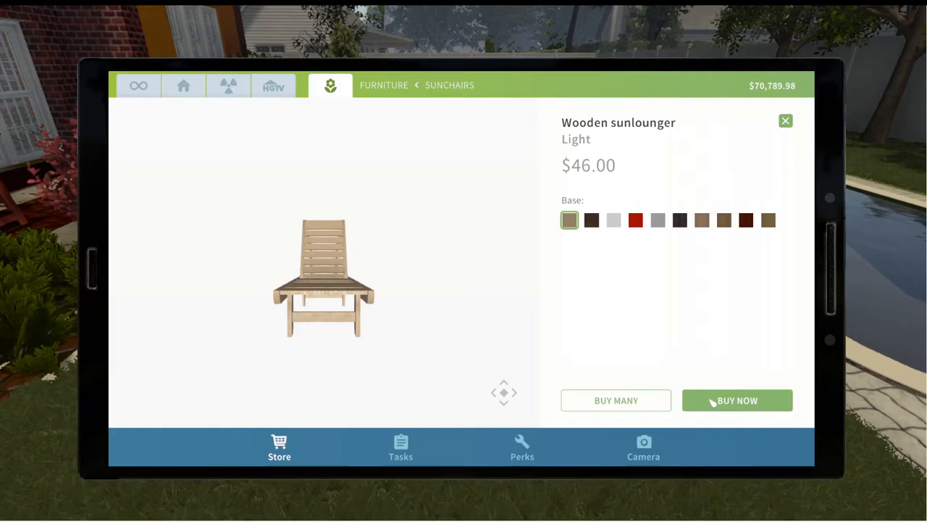
Step: Buy two Wooden sunloungers to place beside the pool
{"action": "left_click", "coordinate": [736, 400]}
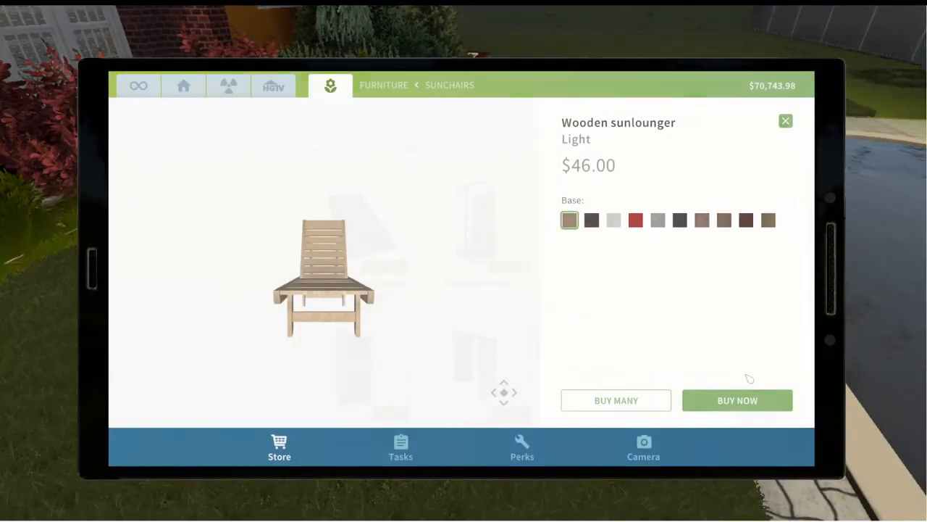
{"action": "left_click", "coordinate": [736, 400]}
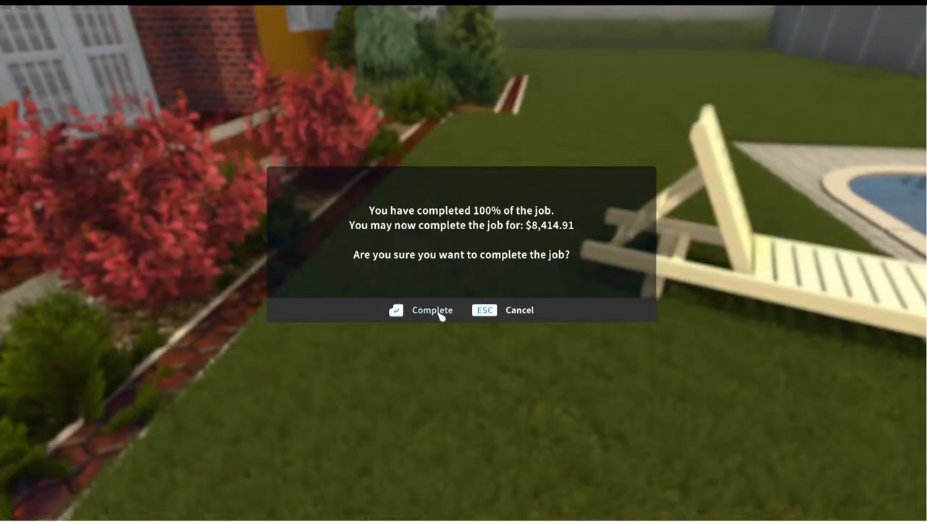
Step: Confirm completing the pool job for the $8,414.91 payout
{"action": "left_click", "coordinate": [421, 310]}
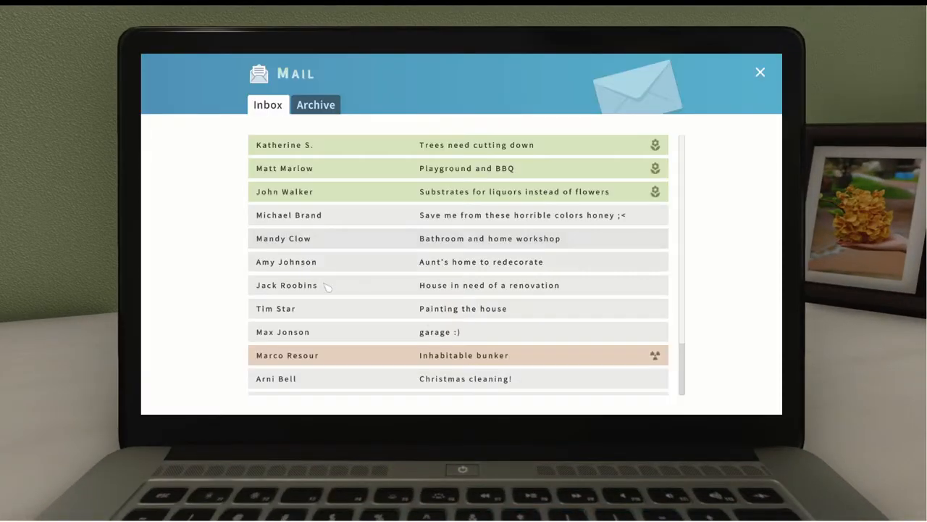
{"action": "scroll", "scroll_direction": "down", "scroll_amount": 3}
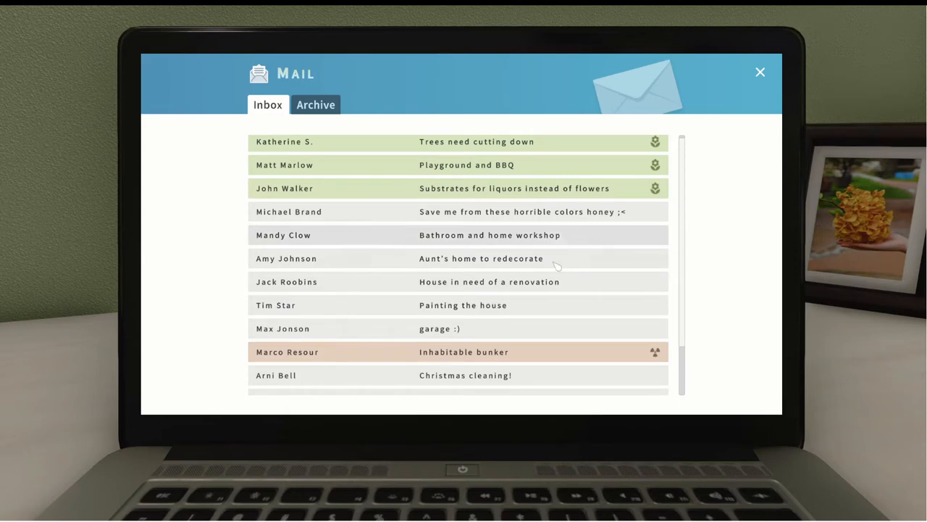
{"action": "mouse_move", "coordinate": [557, 284]}
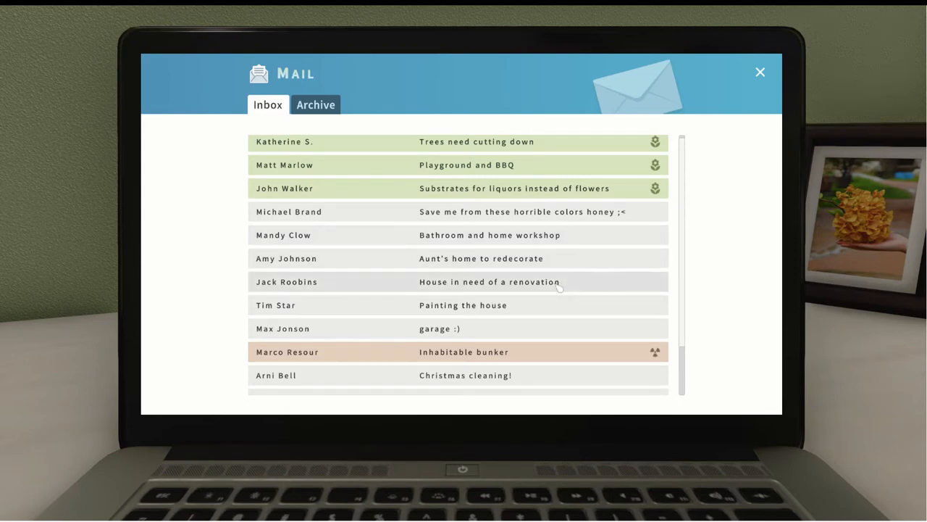
{"action": "mouse_move", "coordinate": [675, 299]}
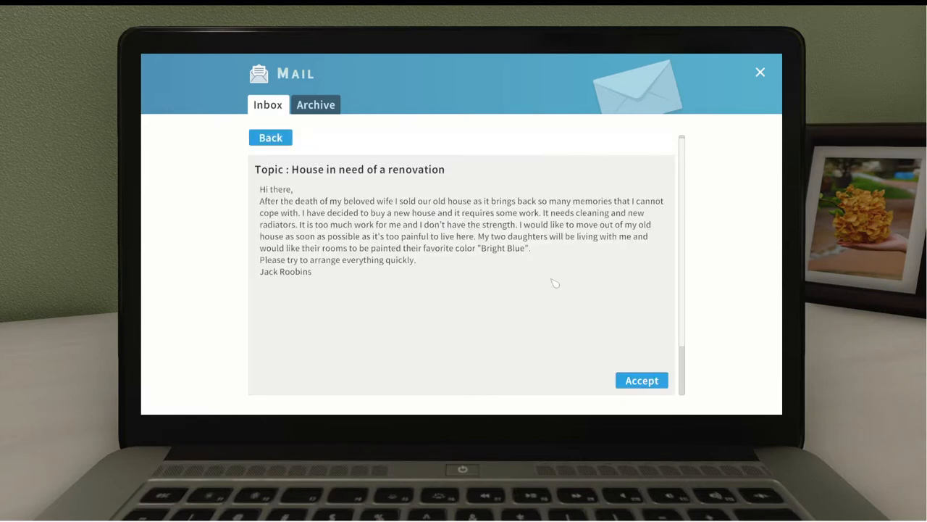
{"action": "mouse_move", "coordinate": [572, 310]}
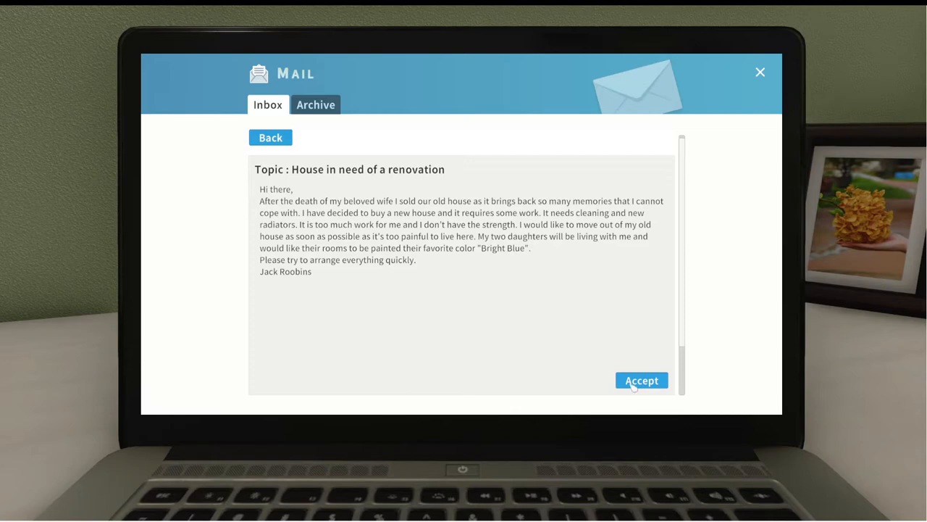
Step: Accept Jack Roobins' 'House in need of a renovation' job offer
{"action": "left_click", "coordinate": [640, 379]}
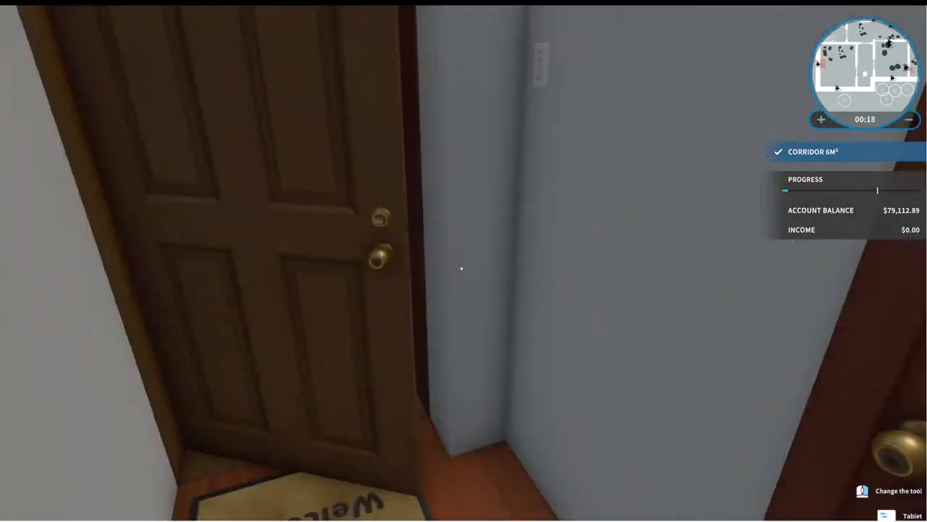
{"action": "mouse_move", "coordinate": [464, 261]}
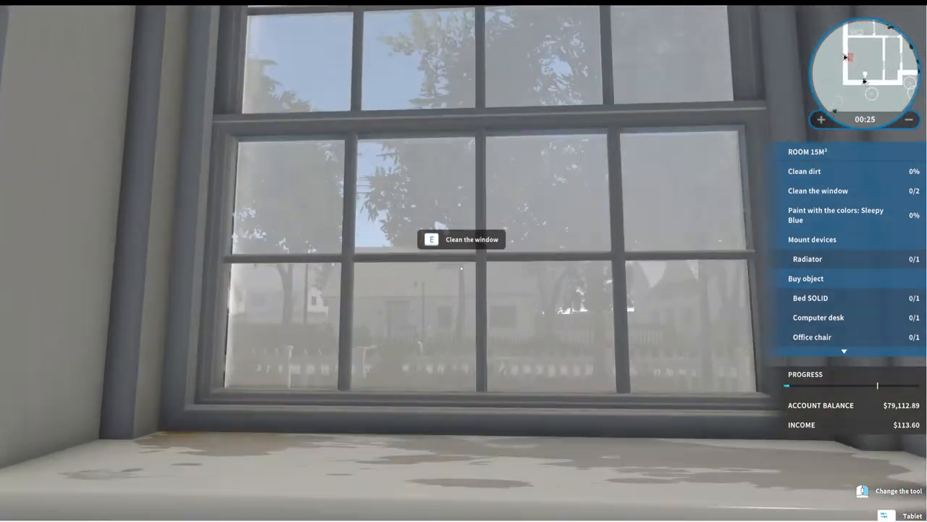
Step: Wipe the grime off the 15 m² bedroom's dirty window
{"action": "key", "text": "e"}
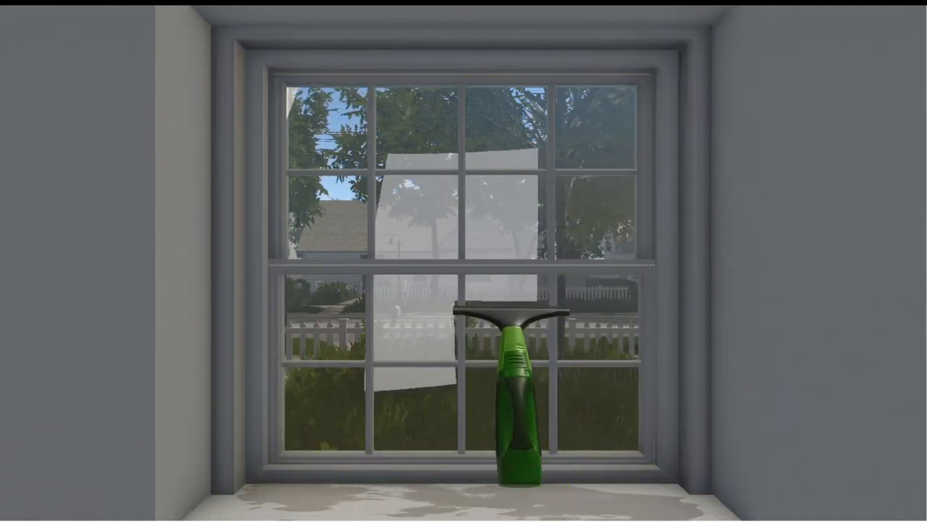
{"action": "left_click_drag", "start_coordinate": [507, 392], "coordinate": [391, 253]}
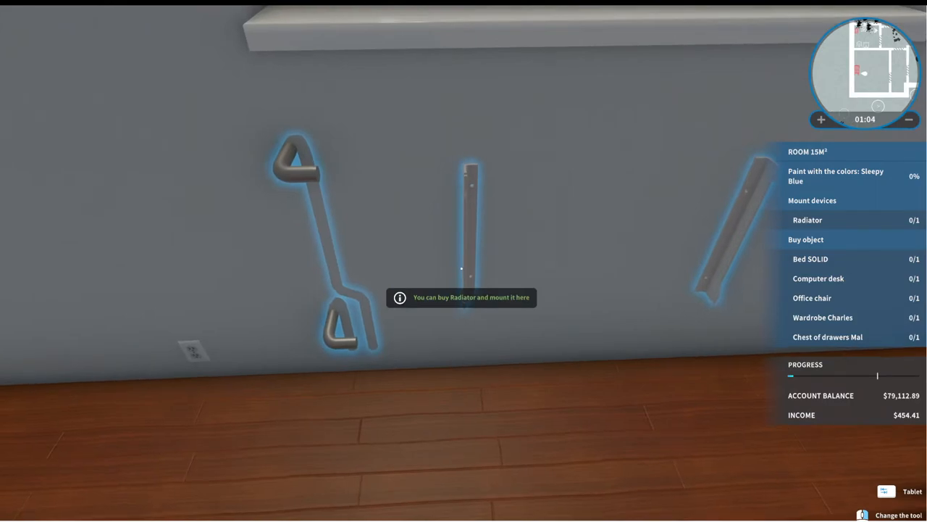
Step: Buy the plain $44.60 Radiator from the tablet store for the empty mount
{"action": "left_click", "coordinate": [887, 491]}
{"action": "type", "text": "rad"}
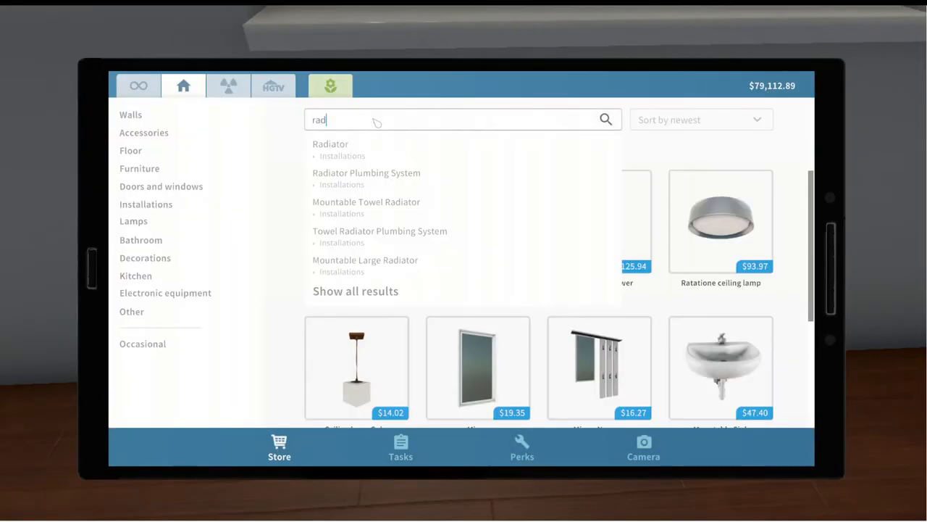
{"action": "left_click", "coordinate": [330, 143]}
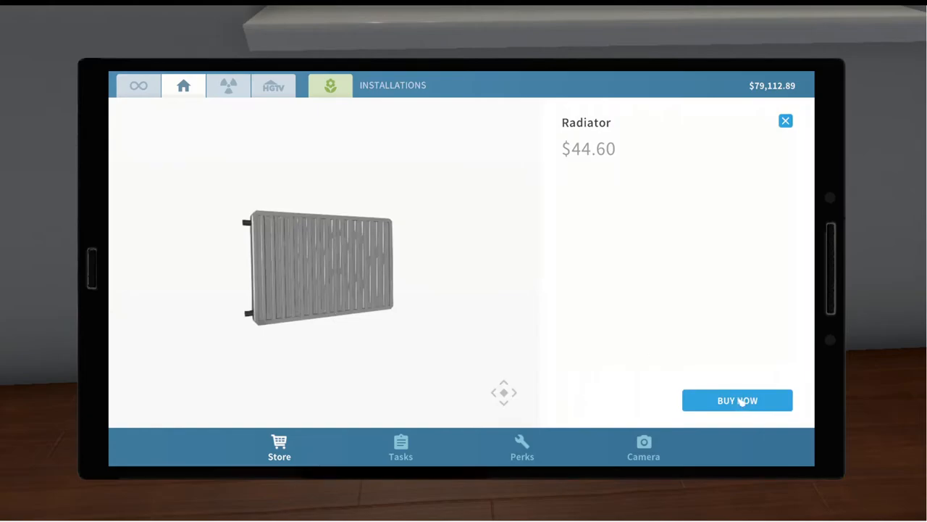
{"action": "left_click", "coordinate": [736, 400]}
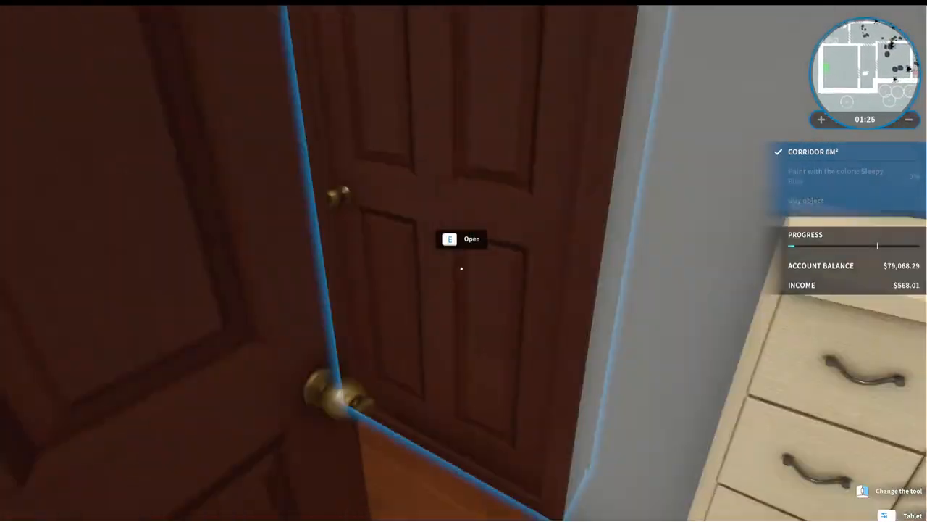
Step: Enter the kitchen and wipe the grime off its window and dirt
{"action": "key", "text": "e"}
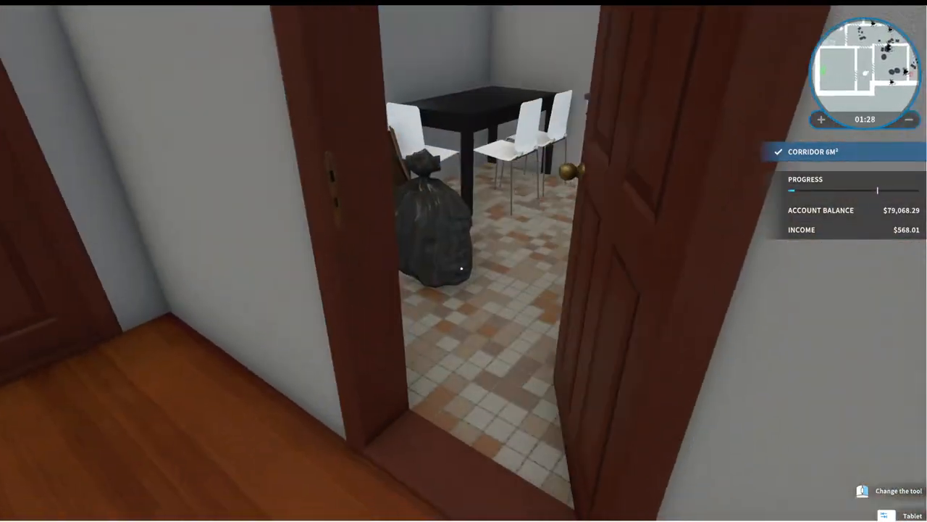
{"action": "mouse_move", "coordinate": [463, 261]}
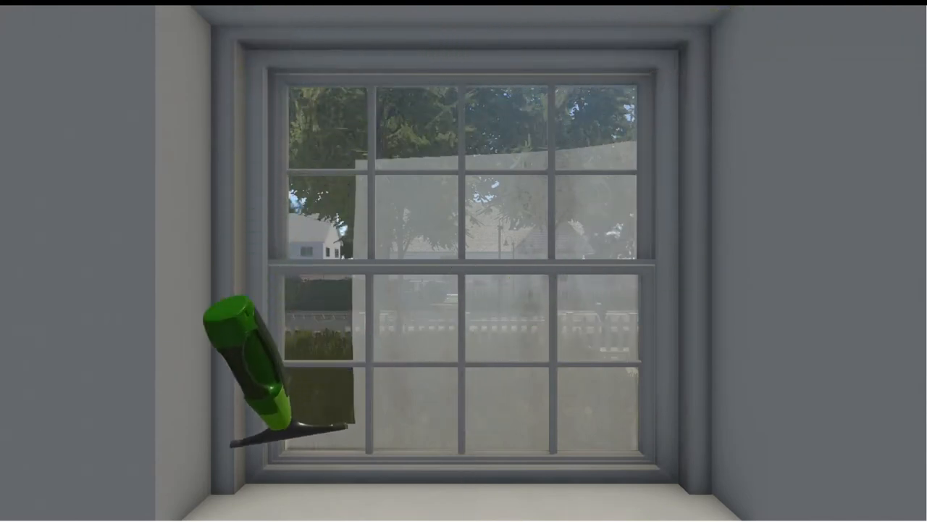
{"action": "left_click_drag", "start_coordinate": [261, 369], "coordinate": [609, 217]}
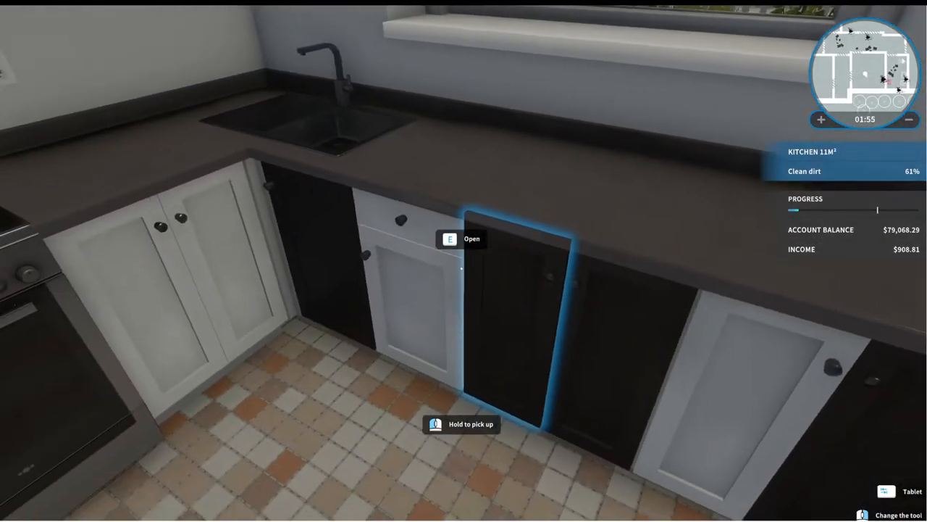
{"action": "mouse_move", "coordinate": [461, 268]}
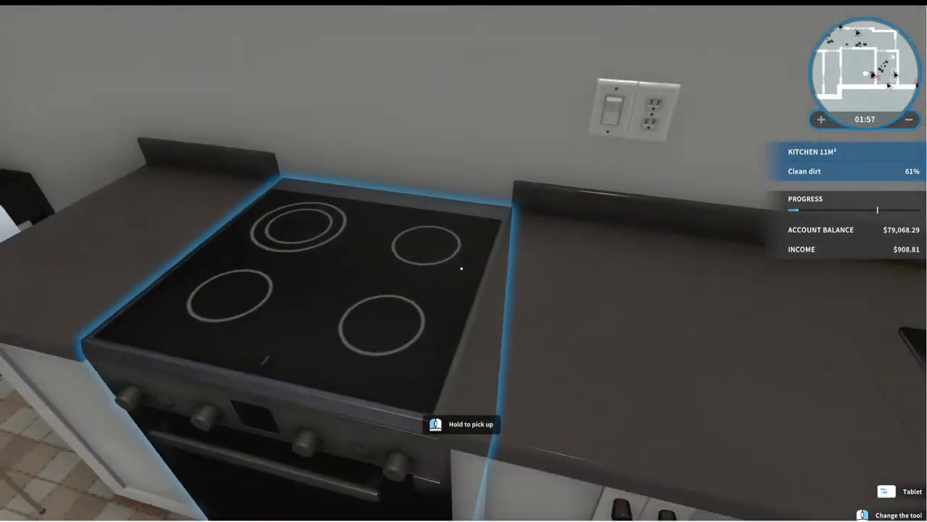
{"action": "left_click", "coordinate": [461, 423]}
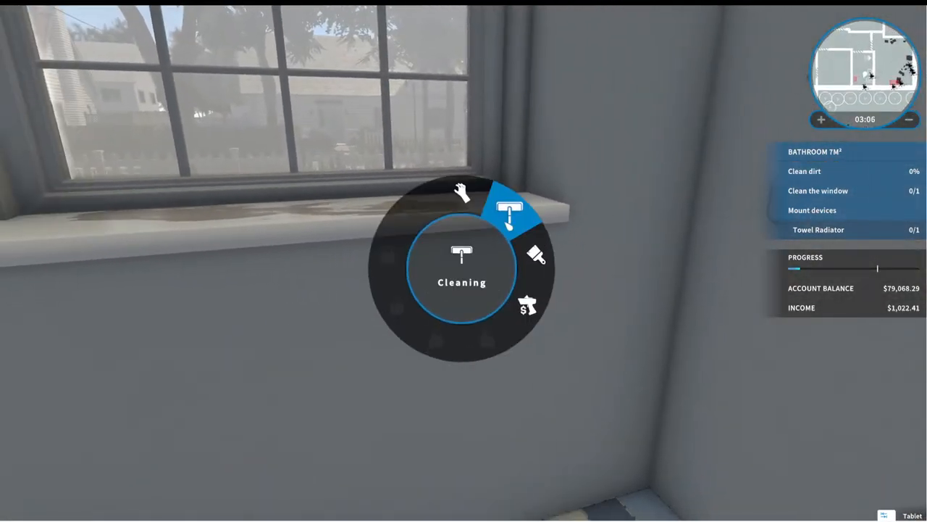
Step: Switch to the Cleaning tool to scrub the 7 m² bathroom
{"action": "left_click", "coordinate": [510, 210]}
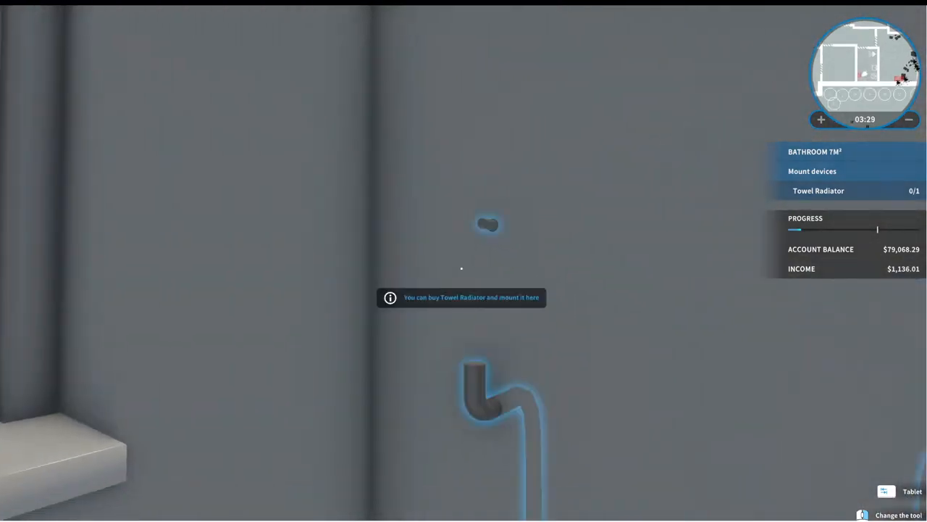
Step: Search 'towel' in the store and buy the Mountable Towel Radiator
{"action": "left_click", "coordinate": [885, 495]}
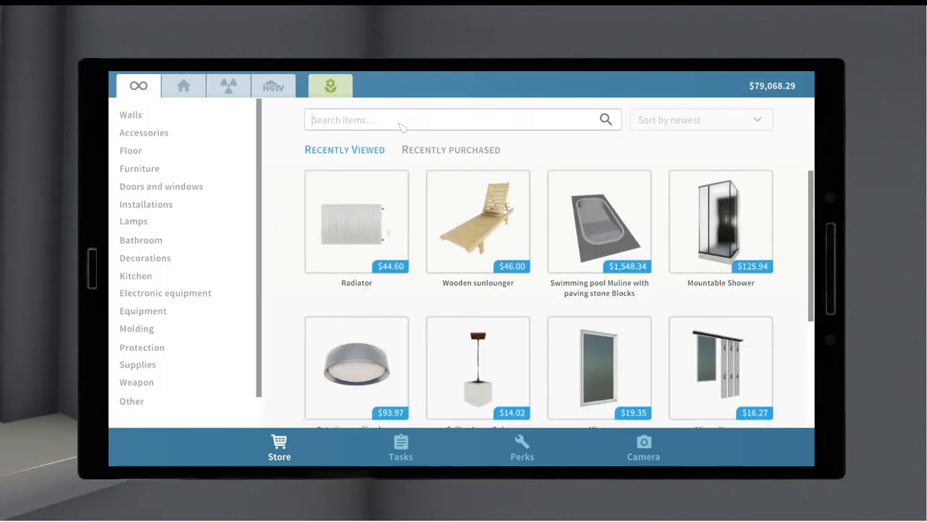
{"action": "type", "text": "towel"}
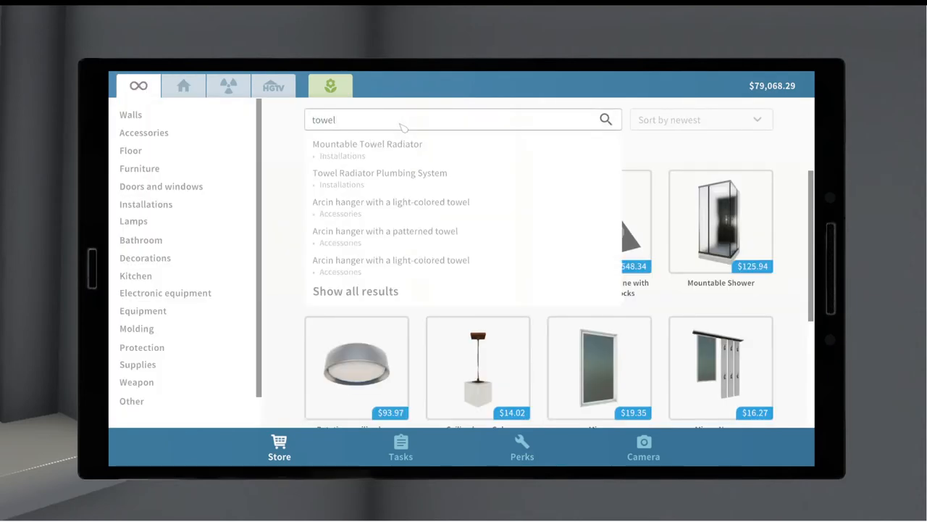
{"action": "left_click", "coordinate": [368, 144]}
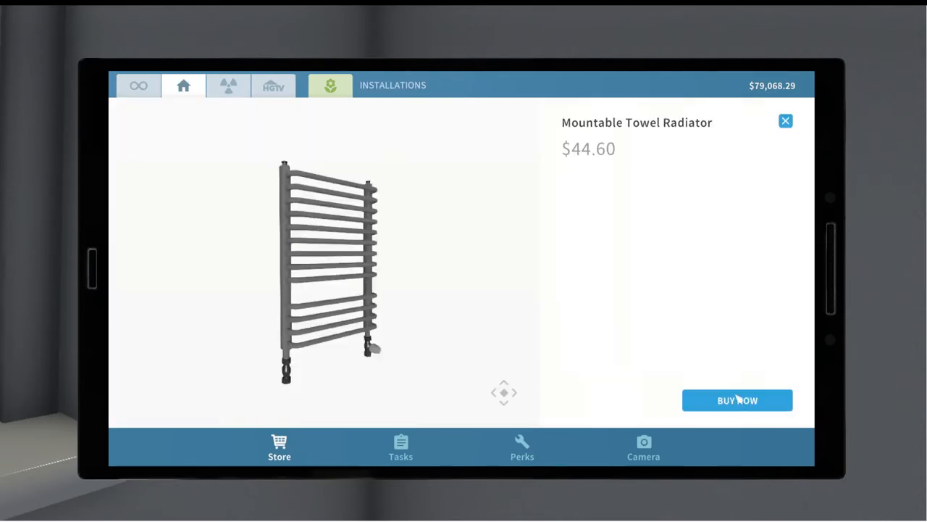
{"action": "left_click", "coordinate": [736, 399]}
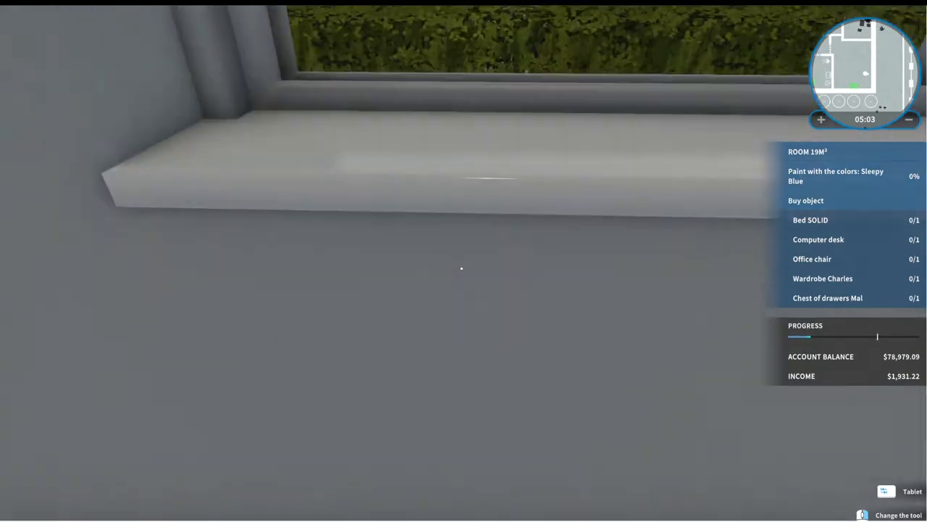
{"action": "mouse_move", "coordinate": [463, 261]}
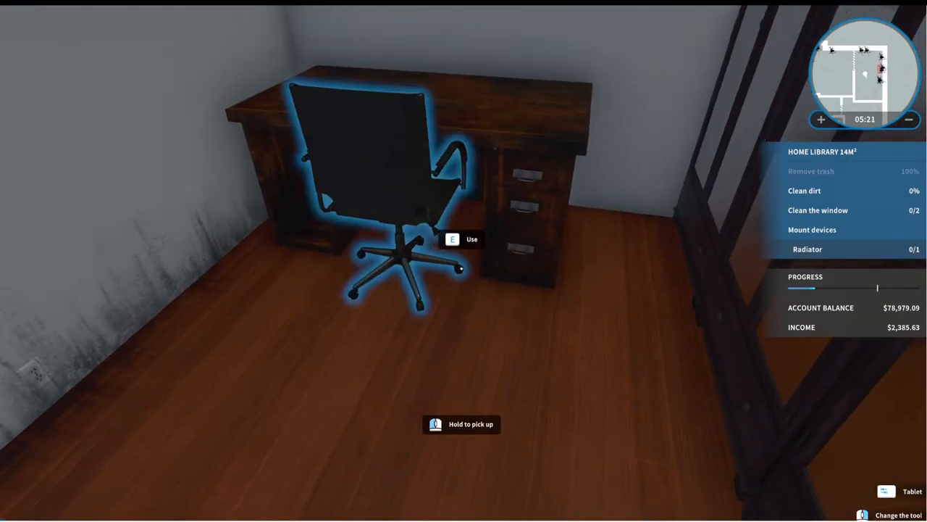
{"action": "mouse_move", "coordinate": [464, 261]}
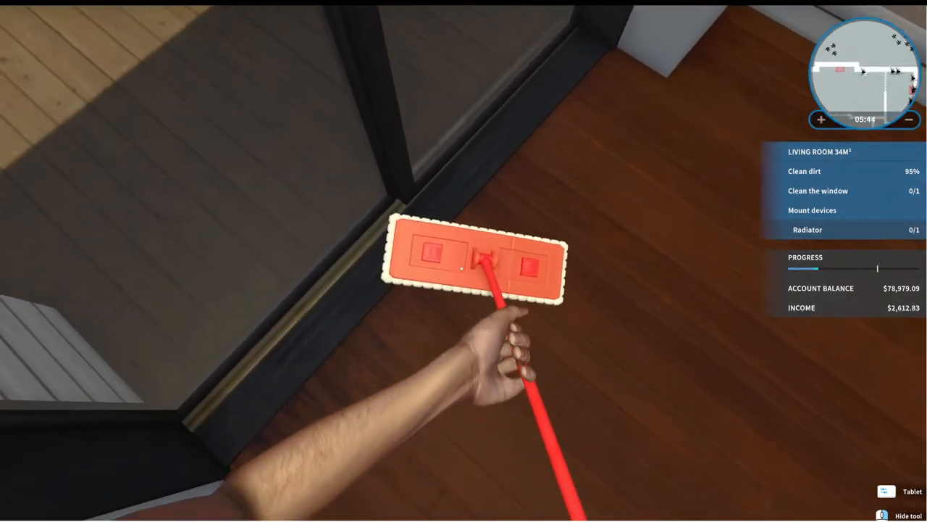
{"action": "mouse_move", "coordinate": [464, 268]}
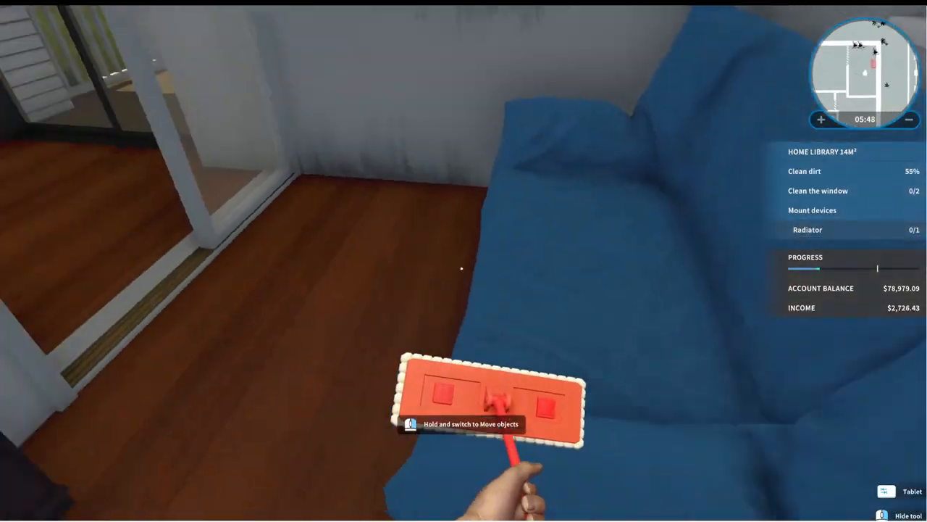
{"action": "mouse_move", "coordinate": [461, 268]}
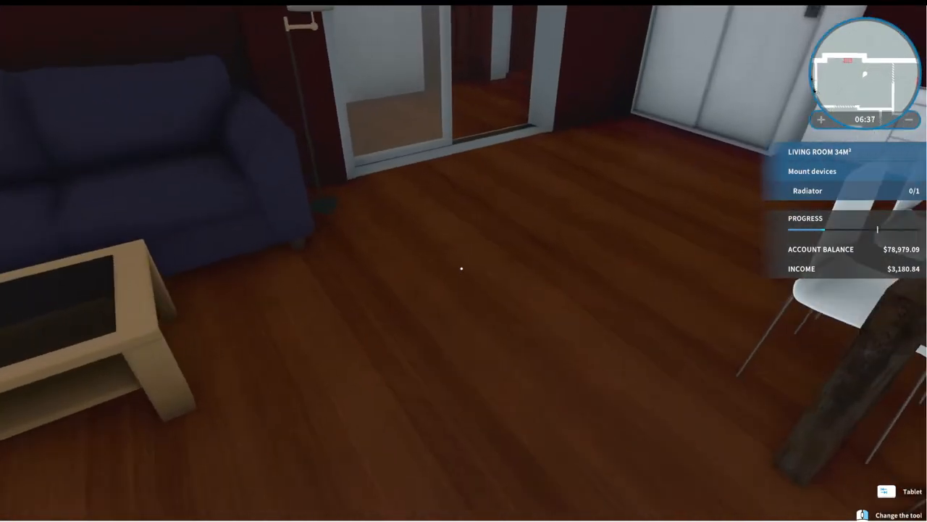
{"action": "mouse_move", "coordinate": [461, 268]}
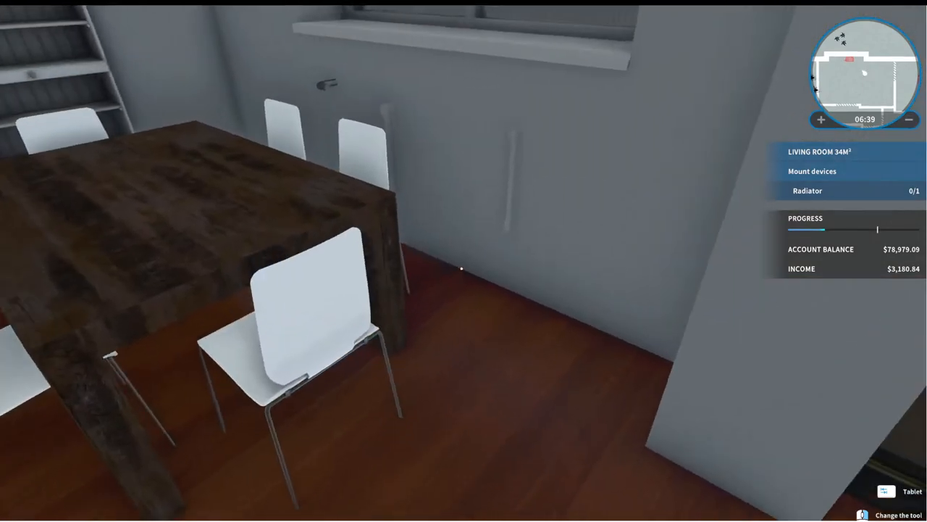
Step: Buy the $44.60 Radiator from the store for the living room mount
{"action": "left_click", "coordinate": [904, 491]}
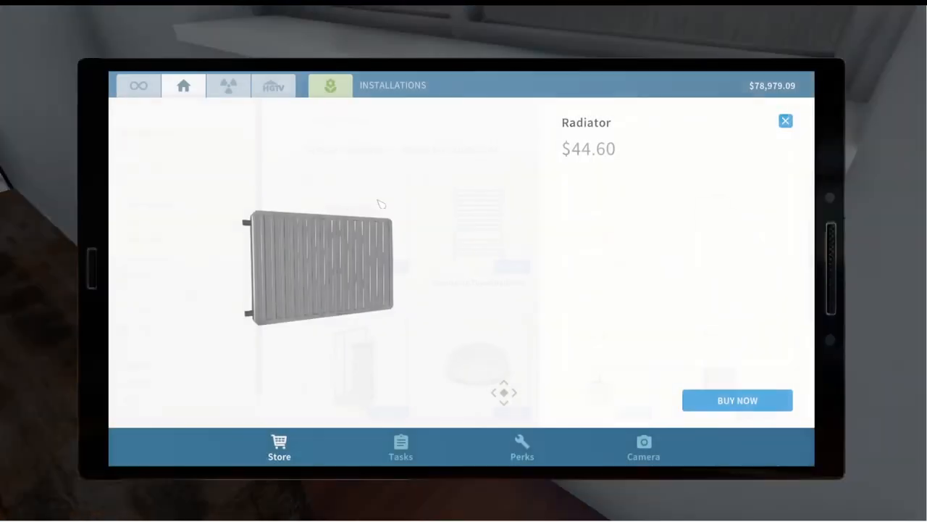
{"action": "left_click", "coordinate": [736, 399]}
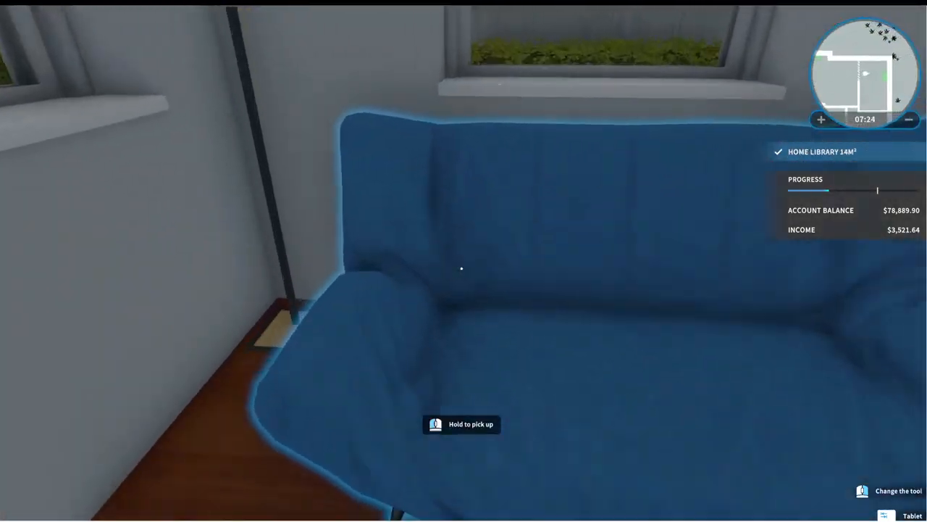
{"action": "mouse_move", "coordinate": [461, 268]}
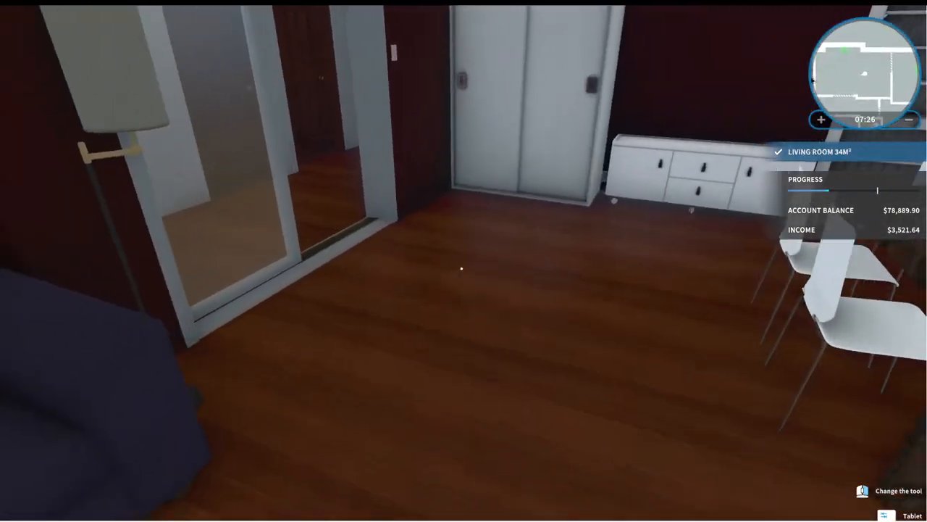
{"action": "mouse_move", "coordinate": [461, 268]}
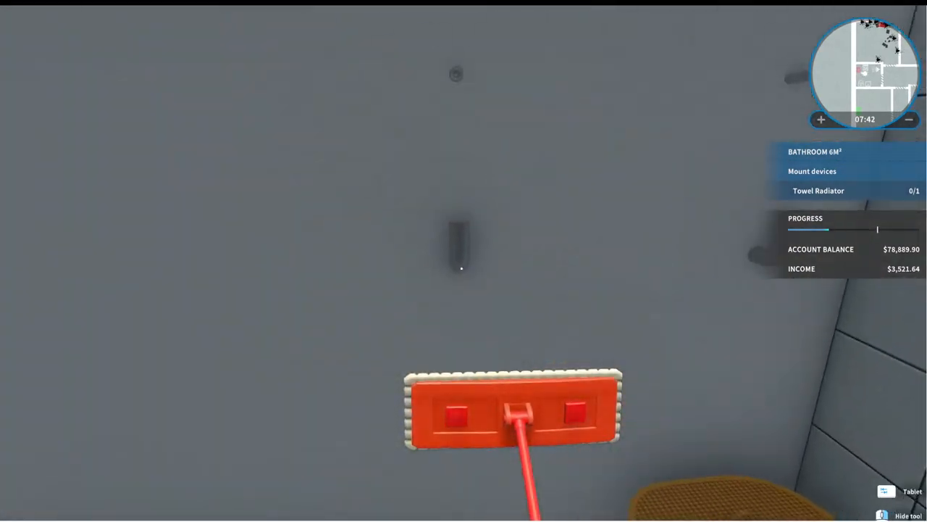
Step: Scrub the dirt off the bathroom wall with the cleaning tool
{"action": "left_click", "coordinate": [887, 491]}
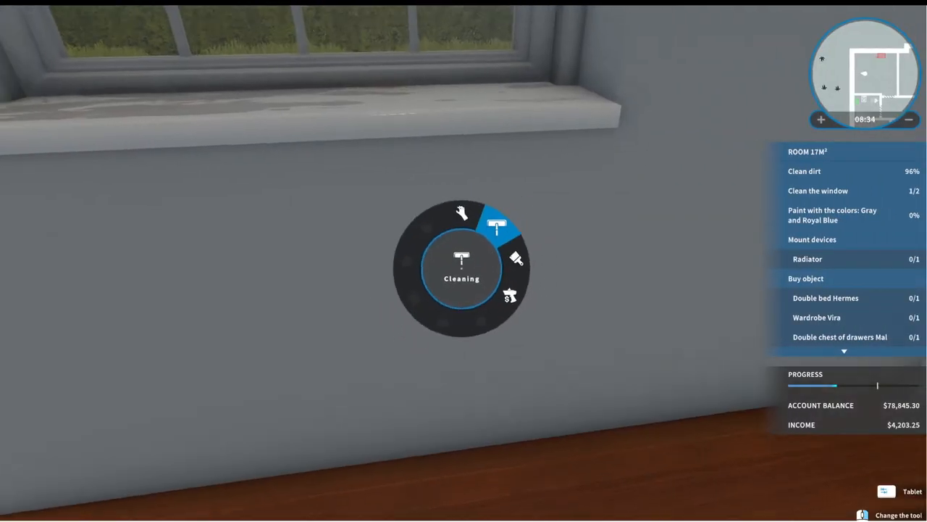
Step: Buy the Radiator from Recently Viewed for the 17 m² room's mount
{"action": "left_click", "coordinate": [497, 226]}
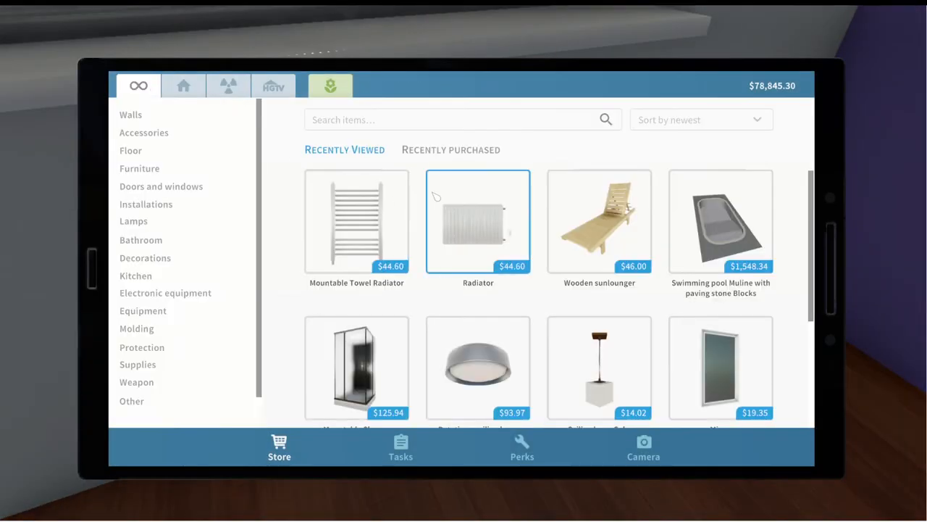
{"action": "left_click", "coordinate": [479, 223]}
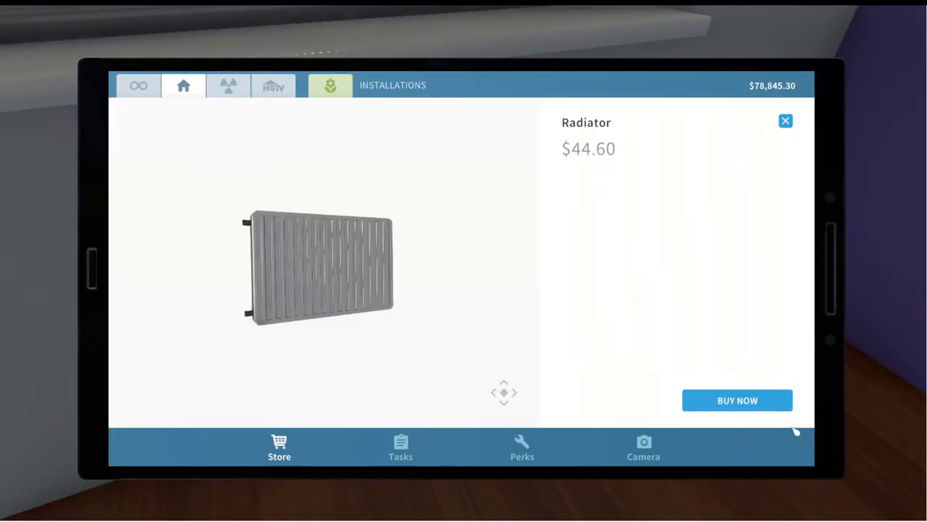
{"action": "left_click", "coordinate": [736, 400]}
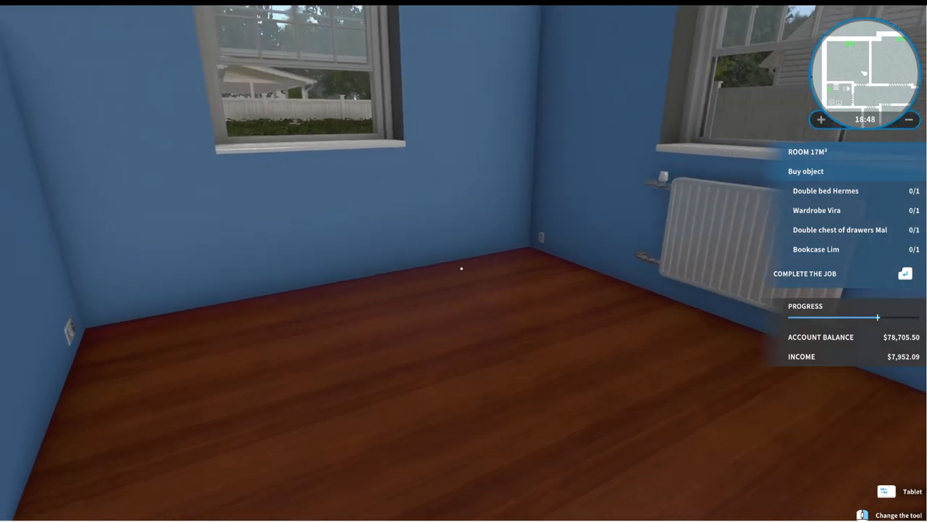
Step: Search 'herm' in the furniture catalogue and bring up Double bed Hermes
{"action": "left_click", "coordinate": [886, 492]}
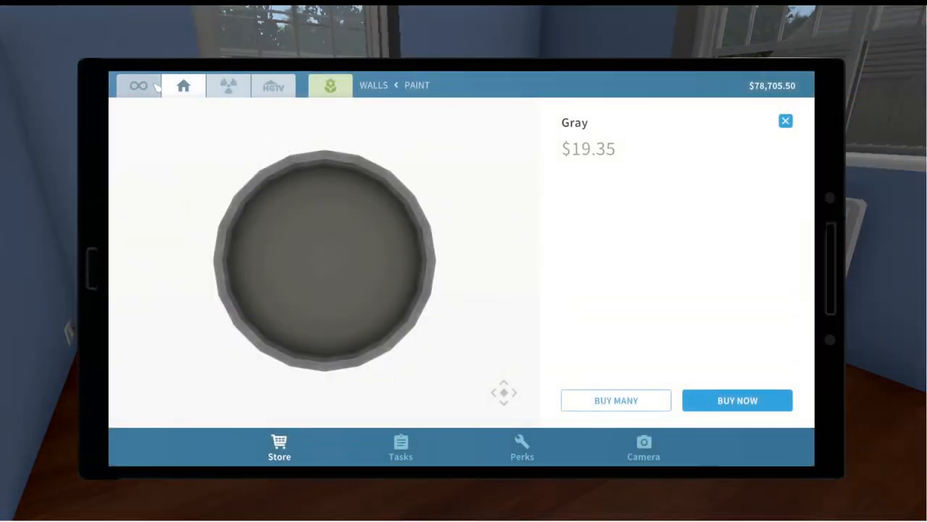
{"action": "left_click", "coordinate": [138, 84]}
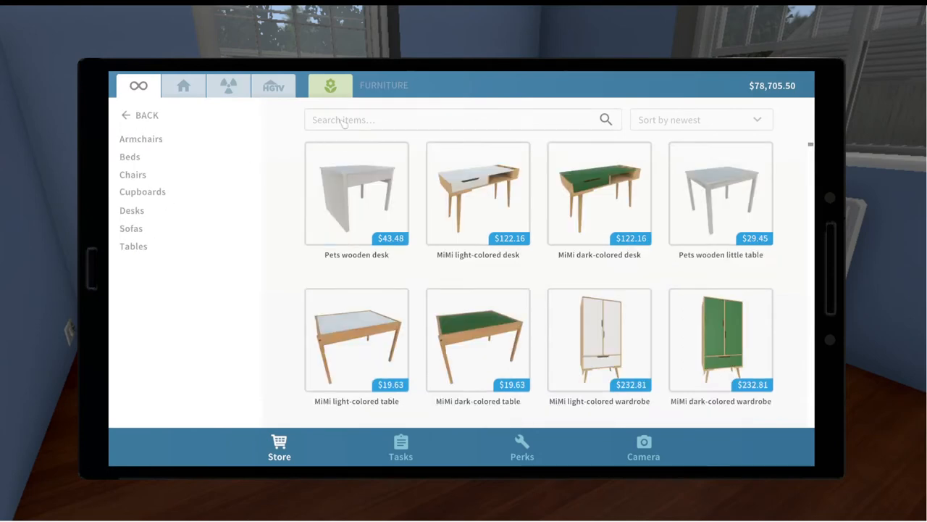
{"action": "type", "text": "herm"}
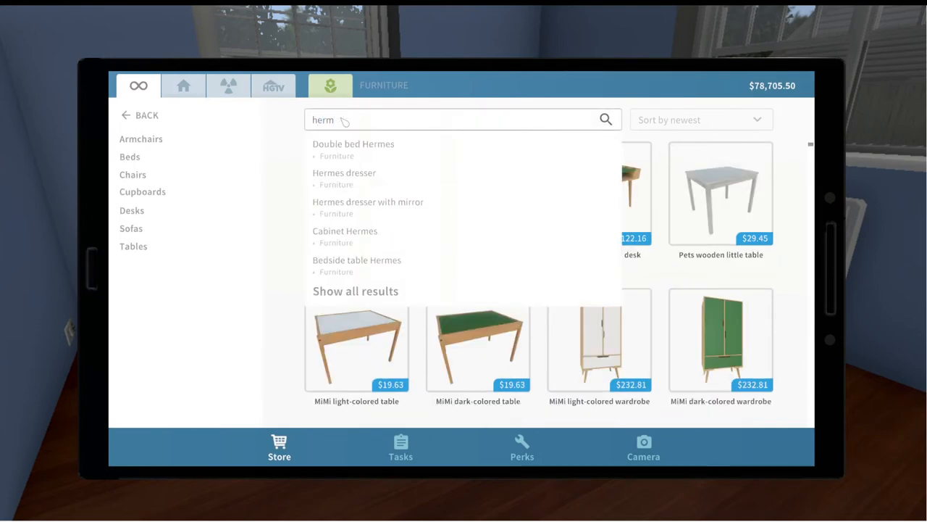
{"action": "left_click", "coordinate": [354, 144]}
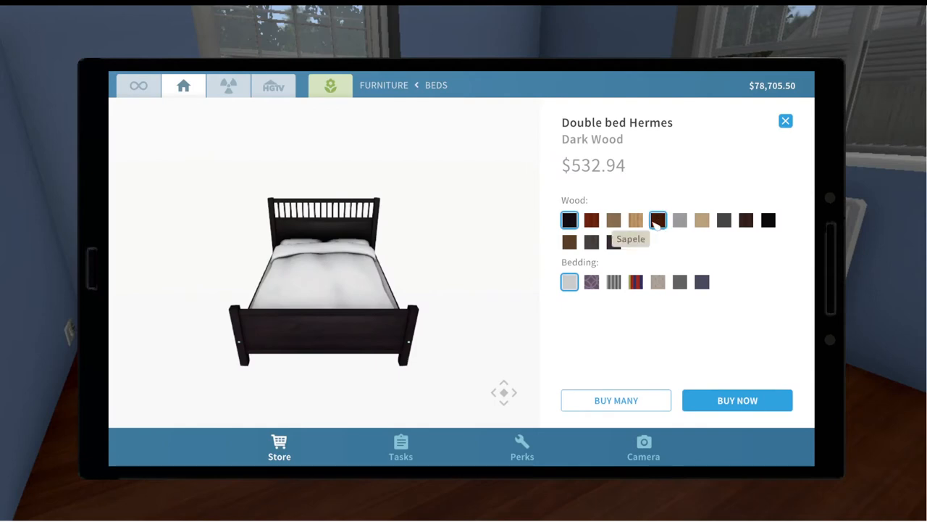
Step: Buy the Hermes double bed with a White Wood frame and Duo Stripes bedding
{"action": "left_click", "coordinate": [614, 220]}
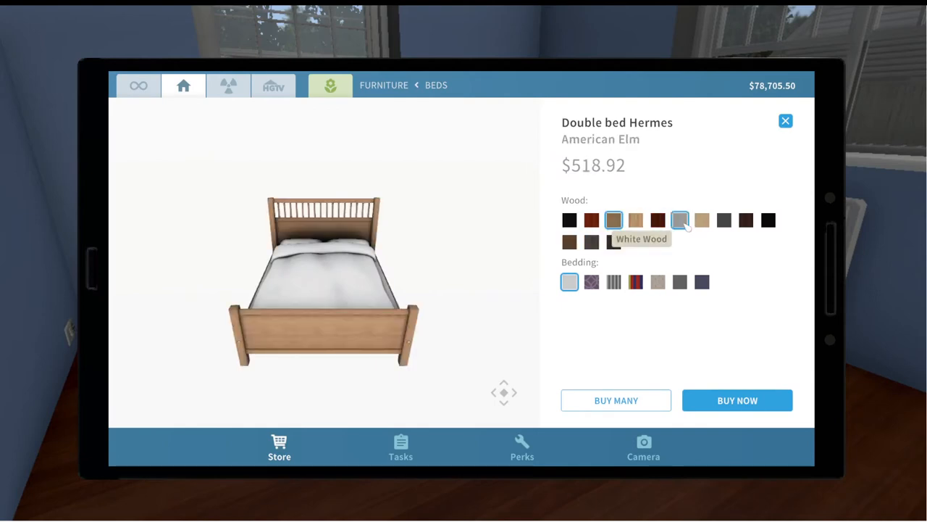
{"action": "left_click", "coordinate": [702, 281]}
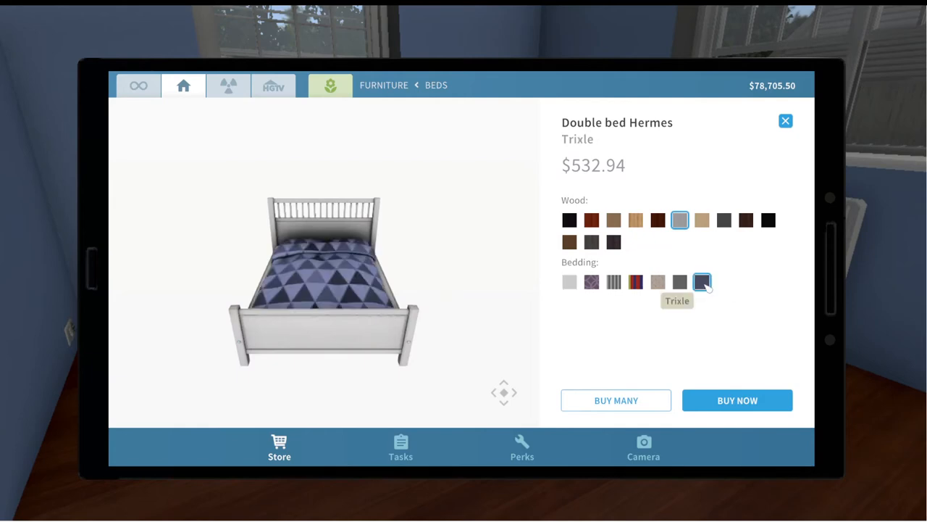
{"action": "left_click", "coordinate": [680, 281]}
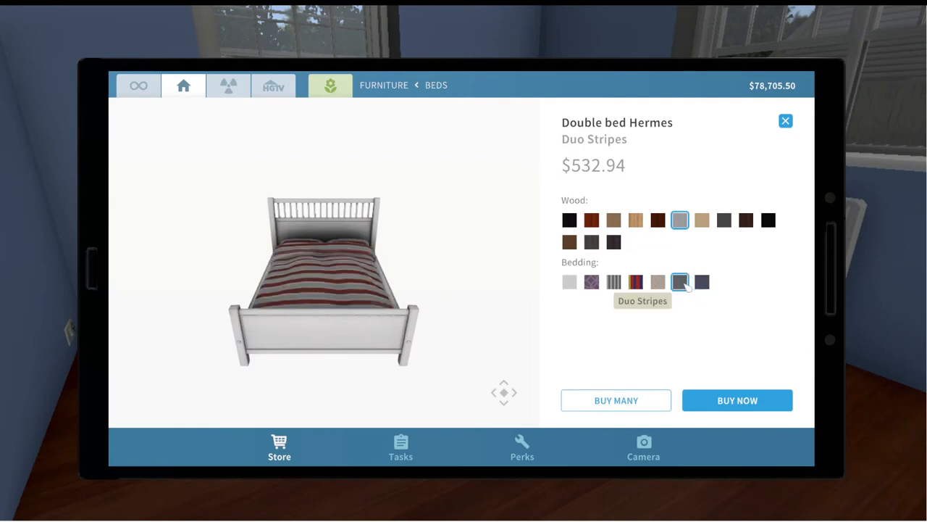
{"action": "left_click", "coordinate": [614, 281]}
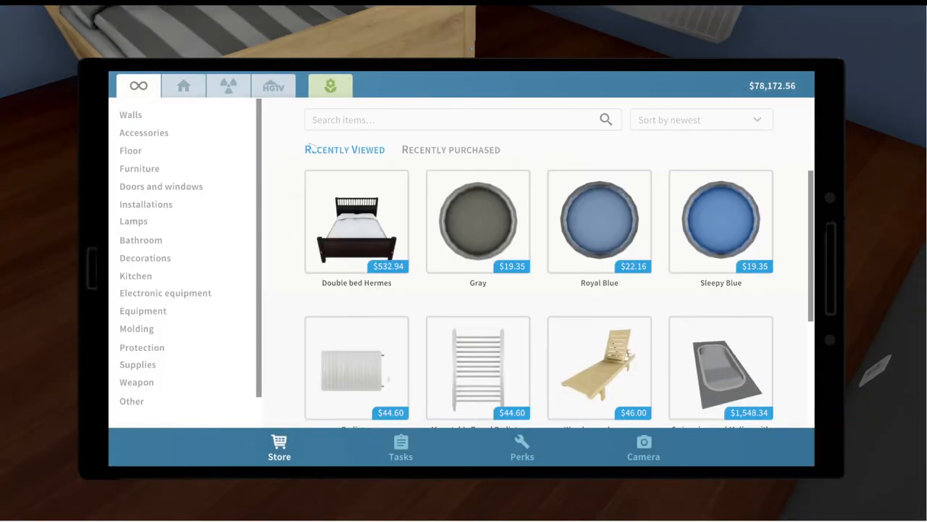
Step: Search 'vira' and buy the Wardrobe Vira in White Wood for $571.93
{"action": "left_click", "coordinate": [139, 168]}
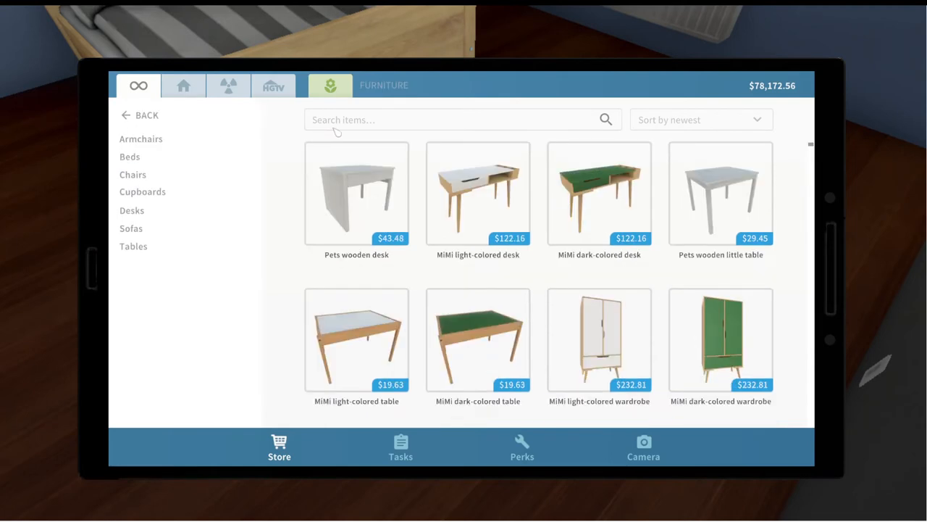
{"action": "type", "text": "mira"}
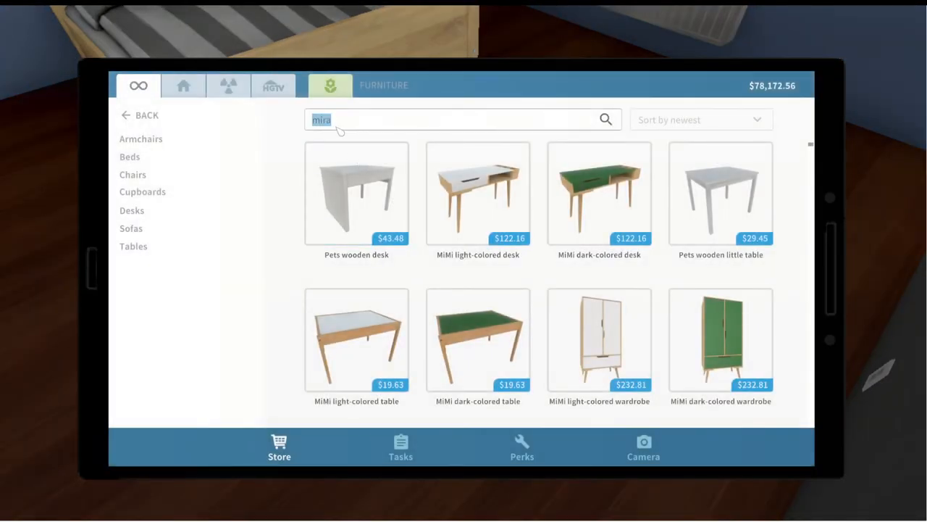
{"action": "type", "text": "vira"}
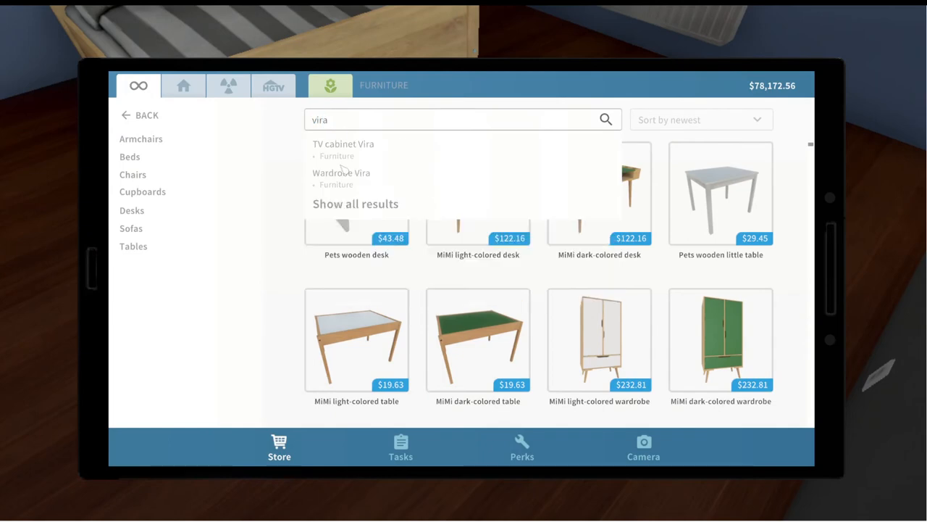
{"action": "left_click", "coordinate": [342, 173]}
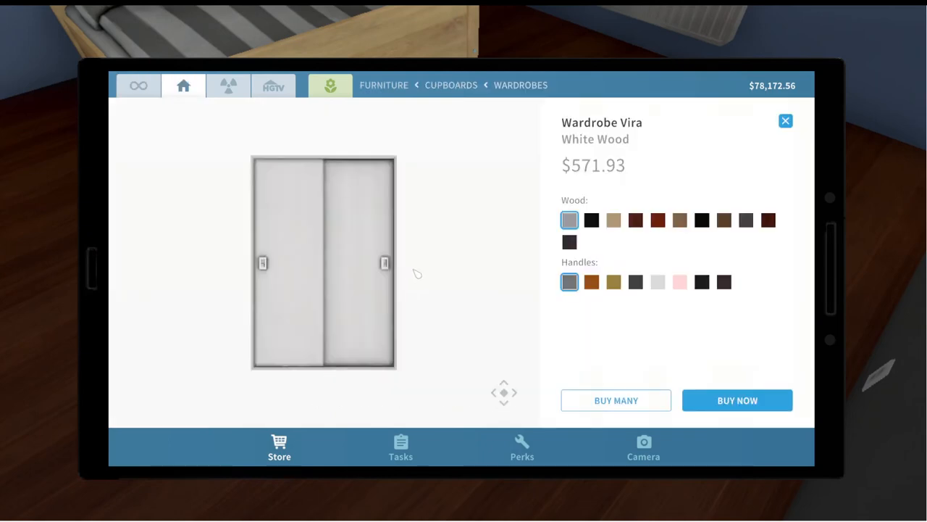
{"action": "left_click", "coordinate": [736, 400]}
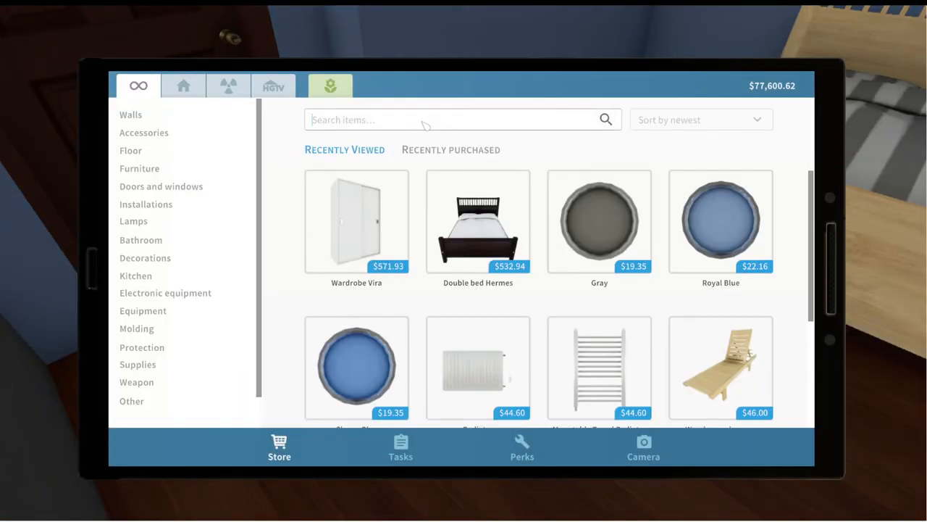
Step: Search 'lim' in the store and buy the white wood Bookcase Lim
{"action": "type", "text": "lim"}
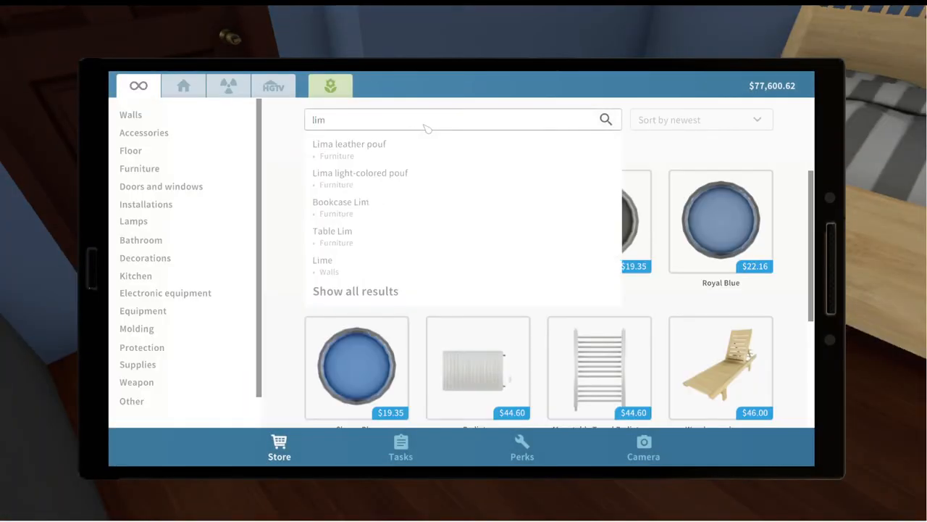
{"action": "left_click", "coordinate": [341, 202]}
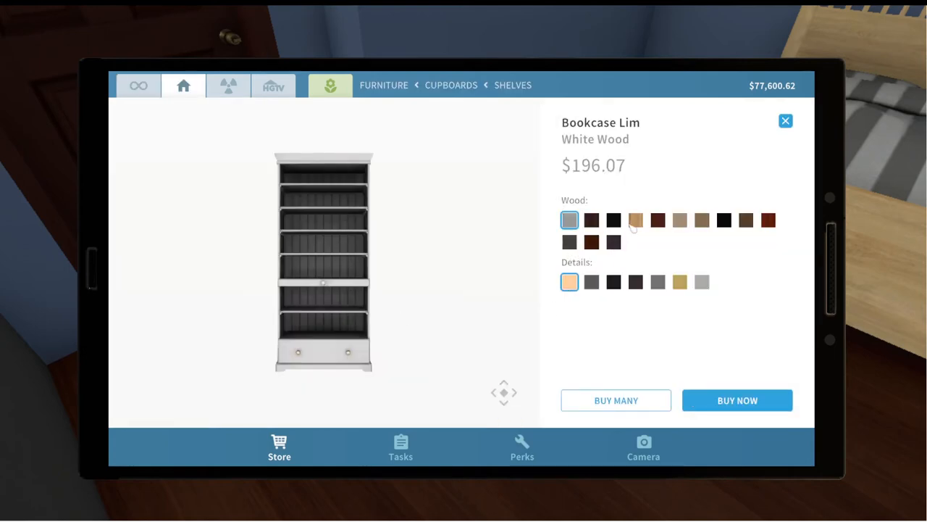
{"action": "left_click", "coordinate": [634, 220]}
{"action": "type", "text": "mal"}
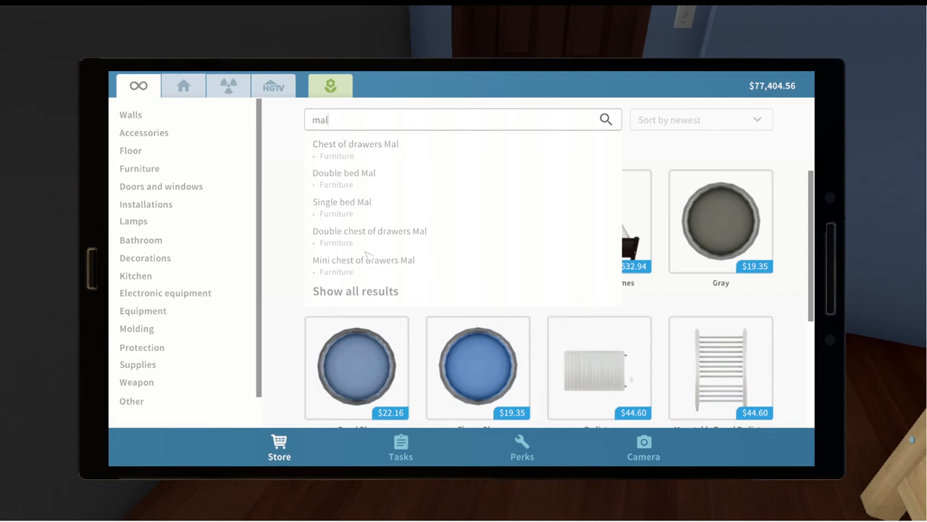
Step: Buy the beech Double chest of drawers Mal and set it down in the bedroom
{"action": "left_click", "coordinate": [369, 230]}
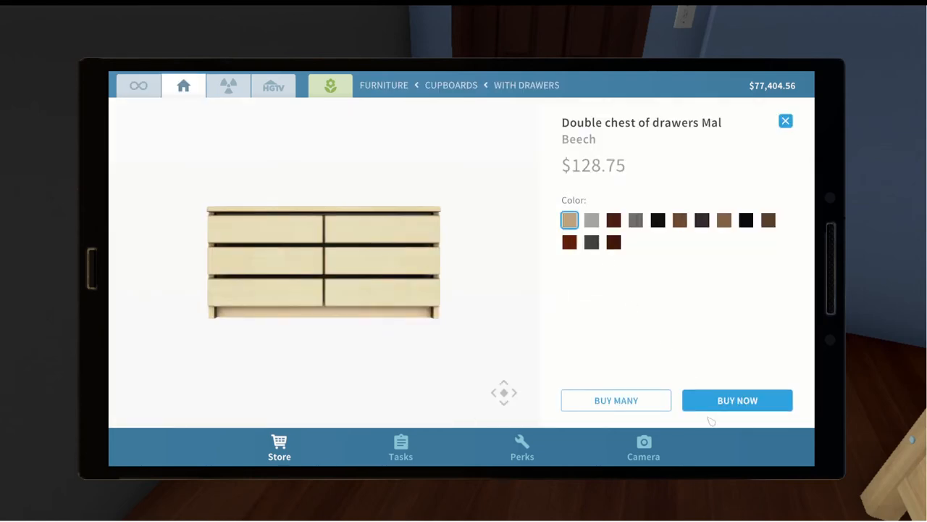
{"action": "left_click", "coordinate": [736, 400]}
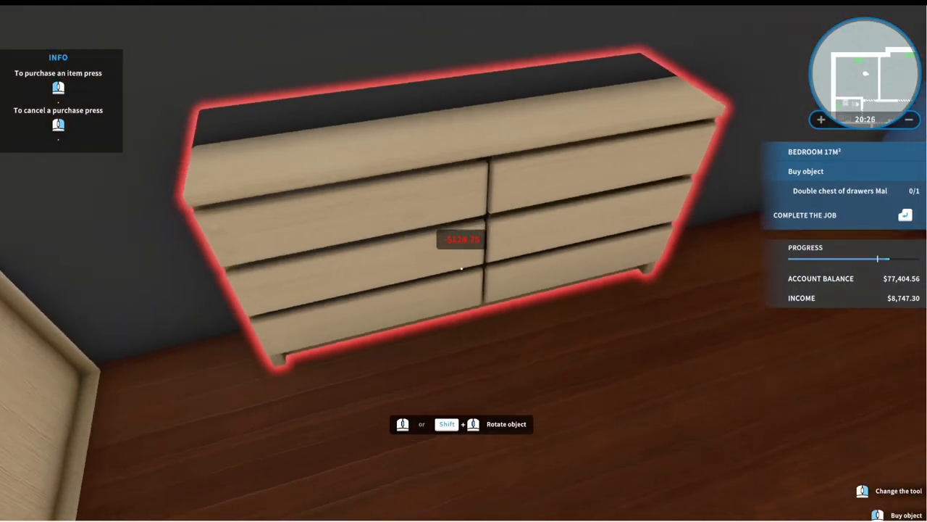
{"action": "left_click", "coordinate": [461, 239]}
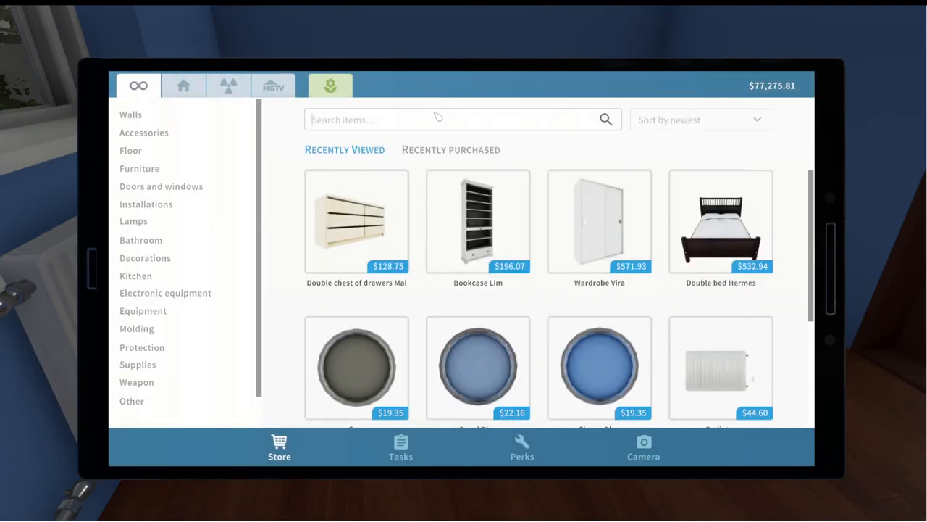
Step: Search 'solid', open Bed SOLID and choose the sheep-patterned bed sheet
{"action": "type", "text": "slid"}
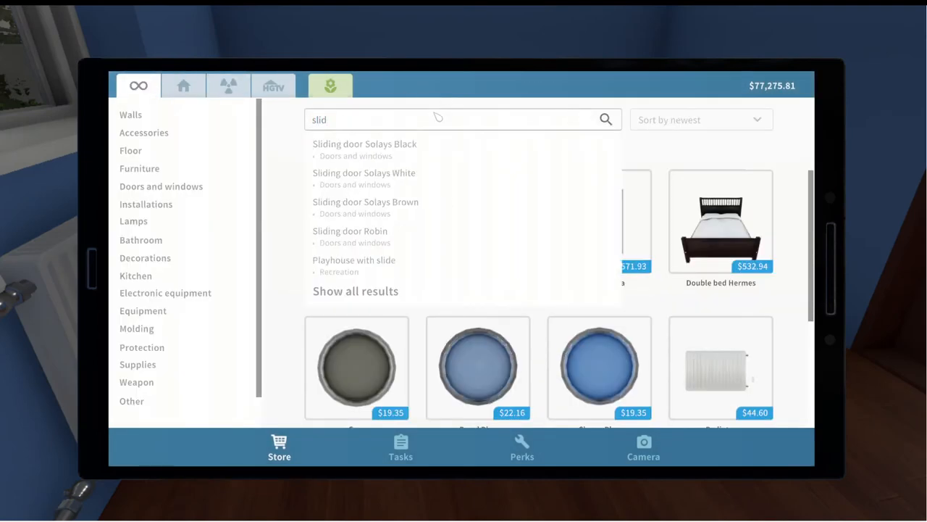
{"action": "key", "text": "Backspace"}
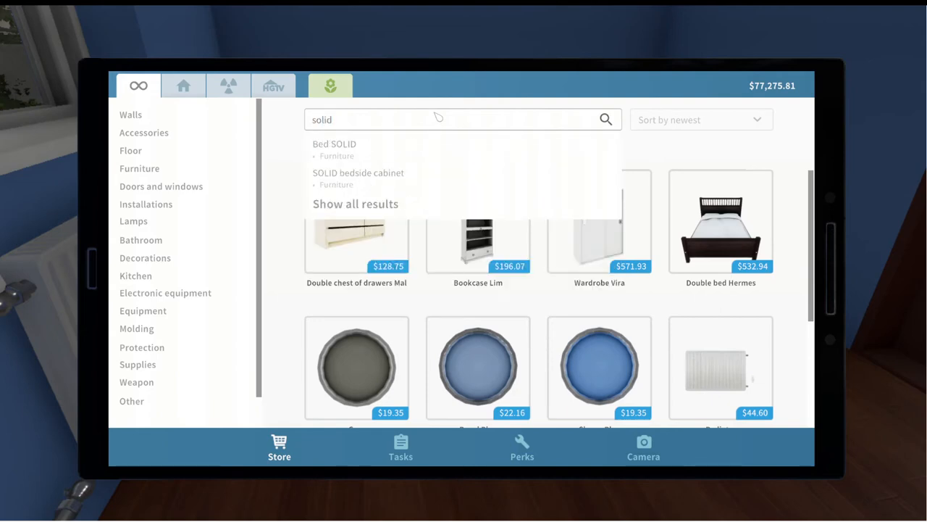
{"action": "left_click", "coordinate": [333, 143]}
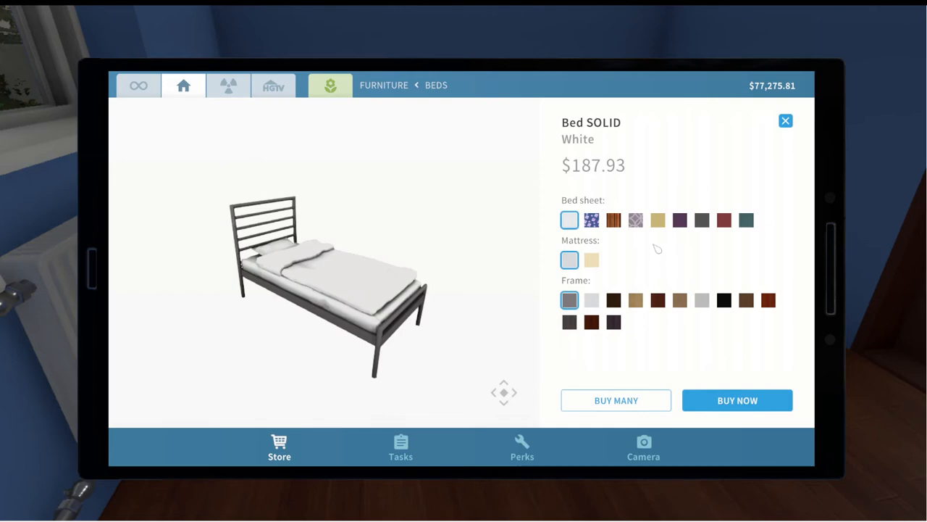
{"action": "left_click", "coordinate": [634, 221]}
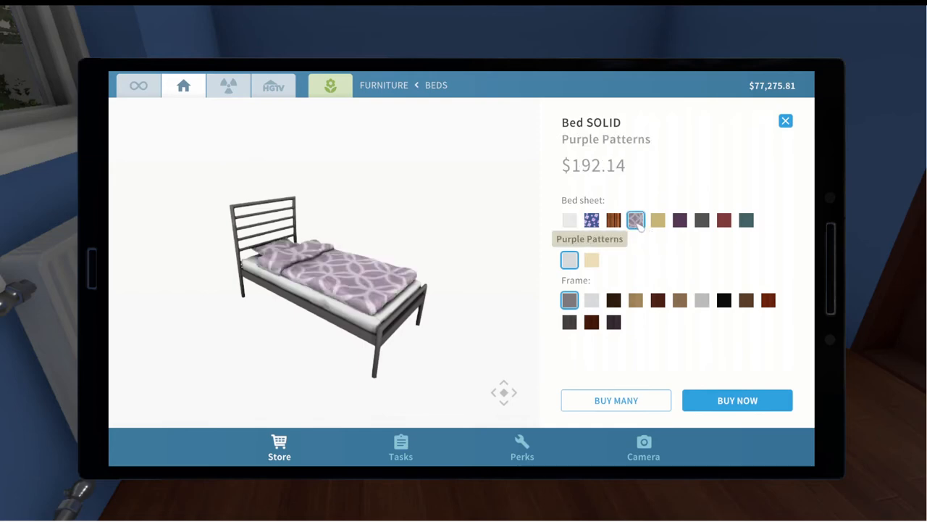
{"action": "left_click", "coordinate": [592, 220]}
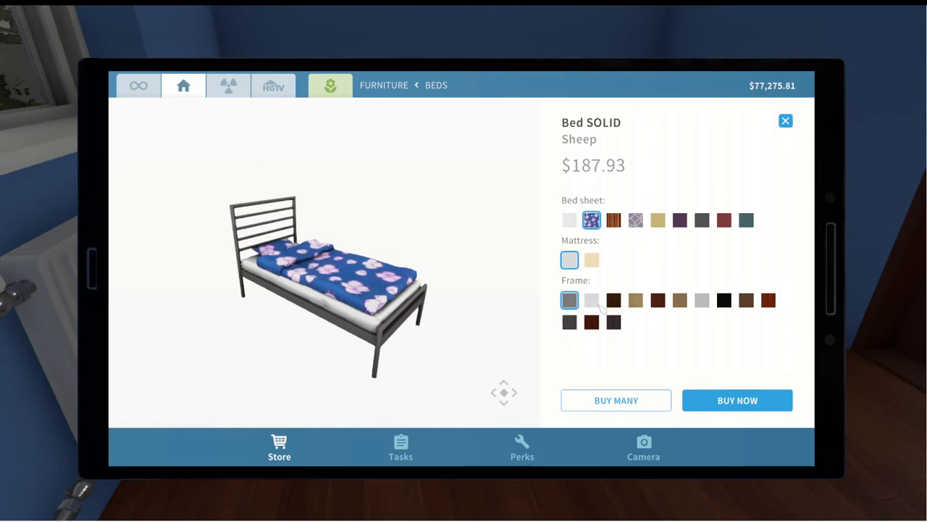
Step: Compare frame finishes, settle on Pine and buy the customised bed
{"action": "left_click", "coordinate": [634, 300]}
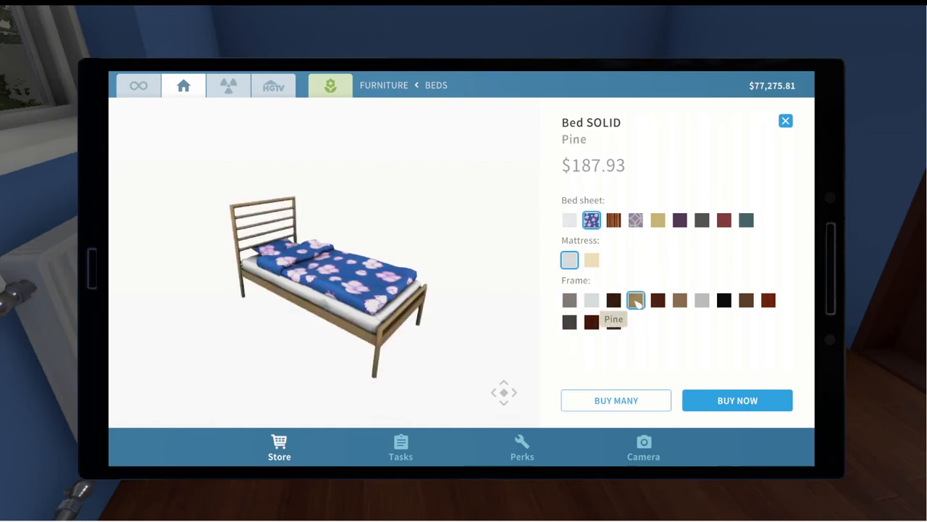
{"action": "left_click", "coordinate": [679, 300]}
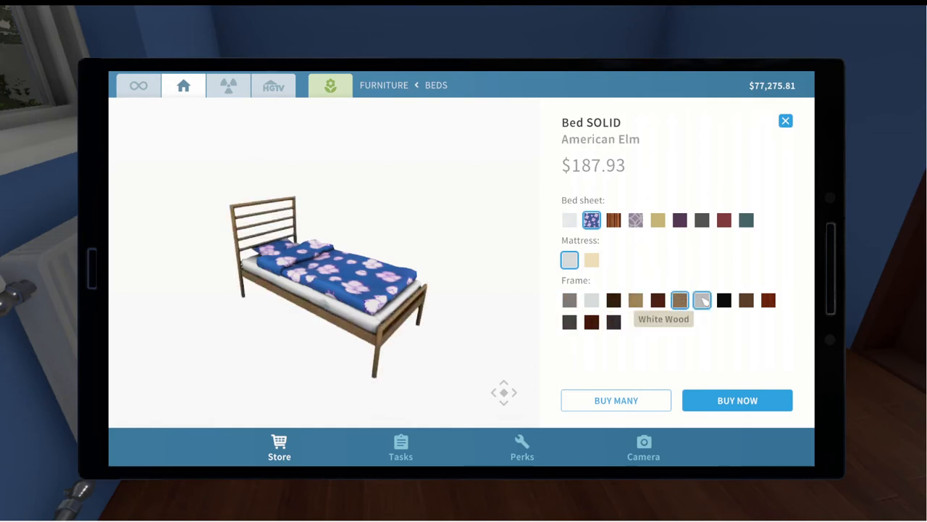
{"action": "left_click", "coordinate": [701, 300]}
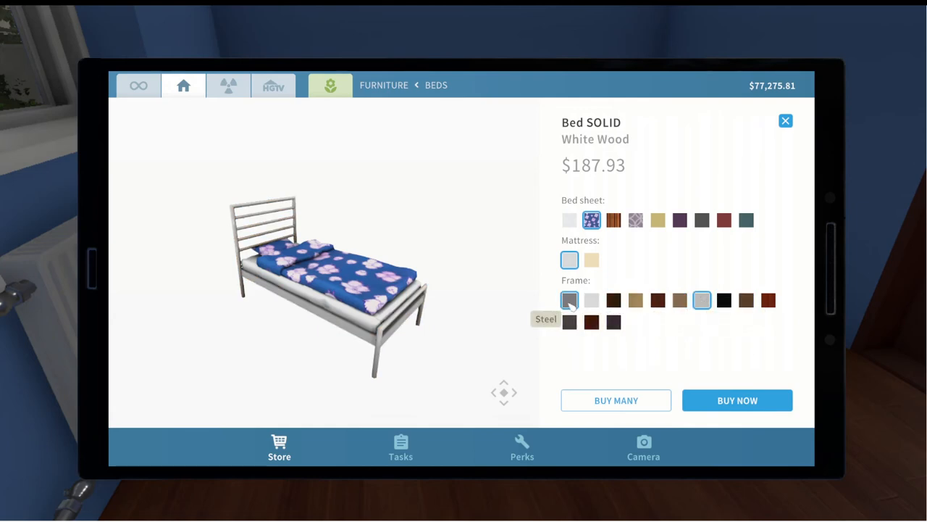
{"action": "left_click", "coordinate": [634, 300]}
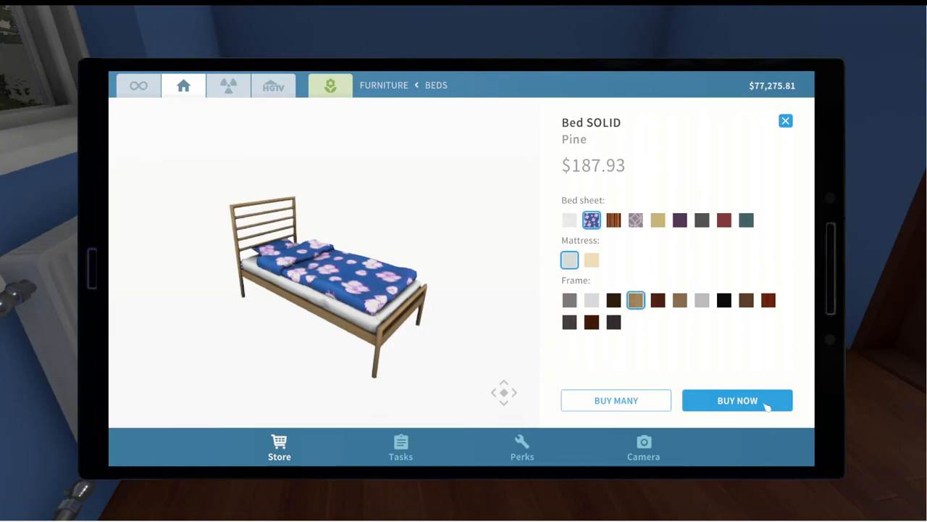
{"action": "left_click", "coordinate": [736, 400]}
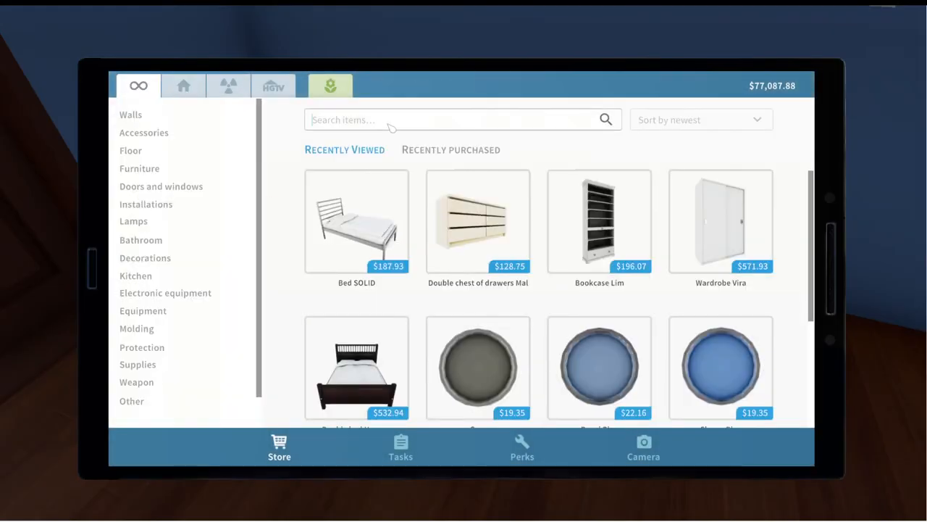
Step: Search 'com' and buy the beech Computer desk
{"action": "type", "text": "comput"}
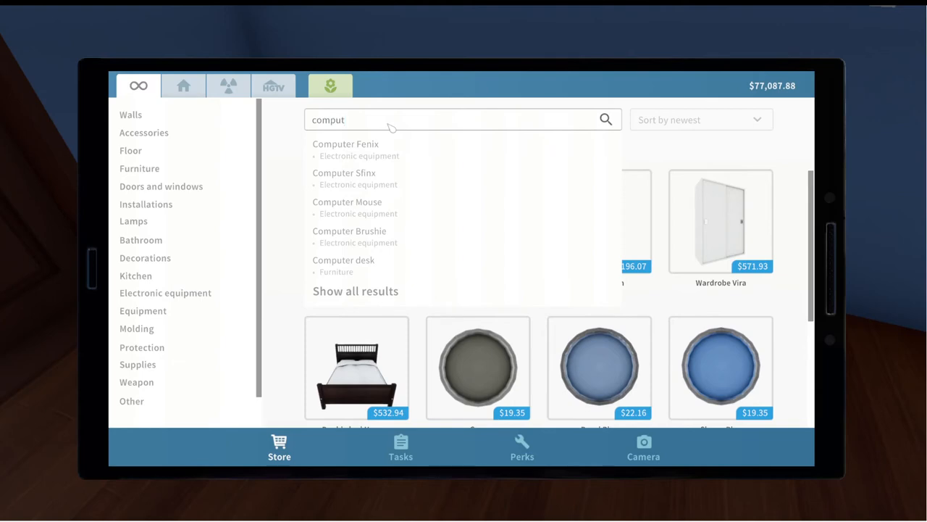
{"action": "left_click", "coordinate": [344, 260]}
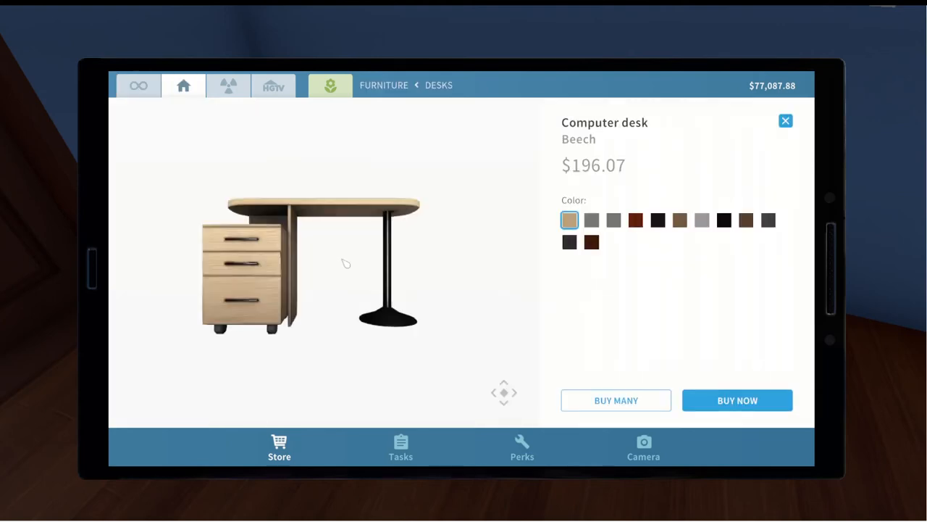
{"action": "mouse_move", "coordinate": [570, 220]}
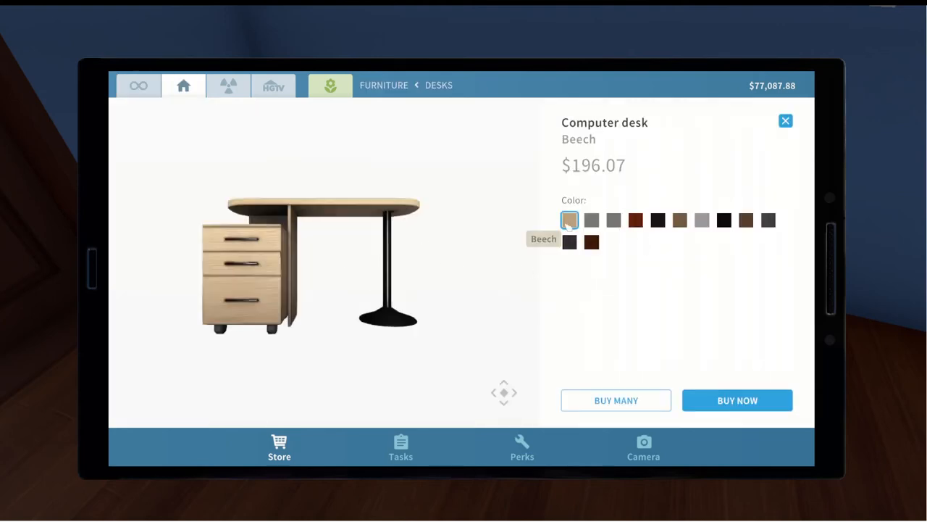
{"action": "left_click", "coordinate": [736, 400]}
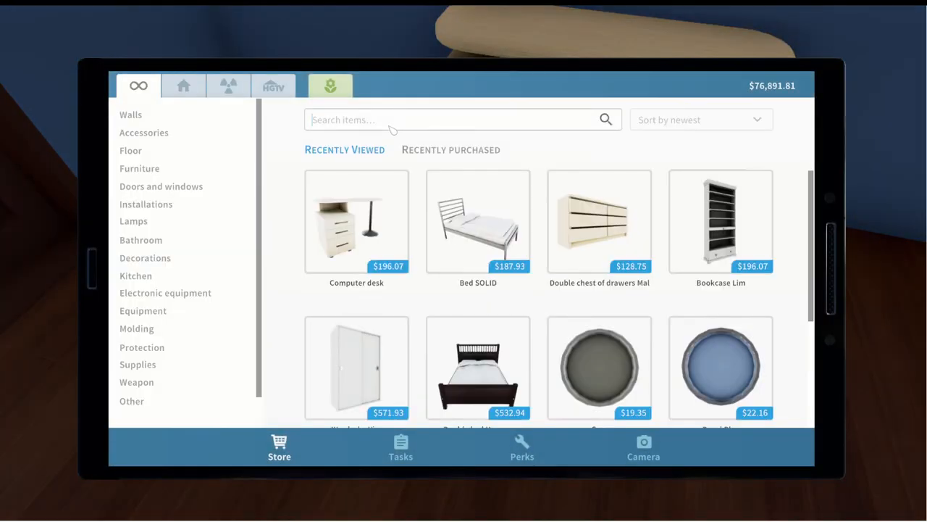
Step: Buy a white Office chair and place it in front of the desk
{"action": "type", "text": "office"}
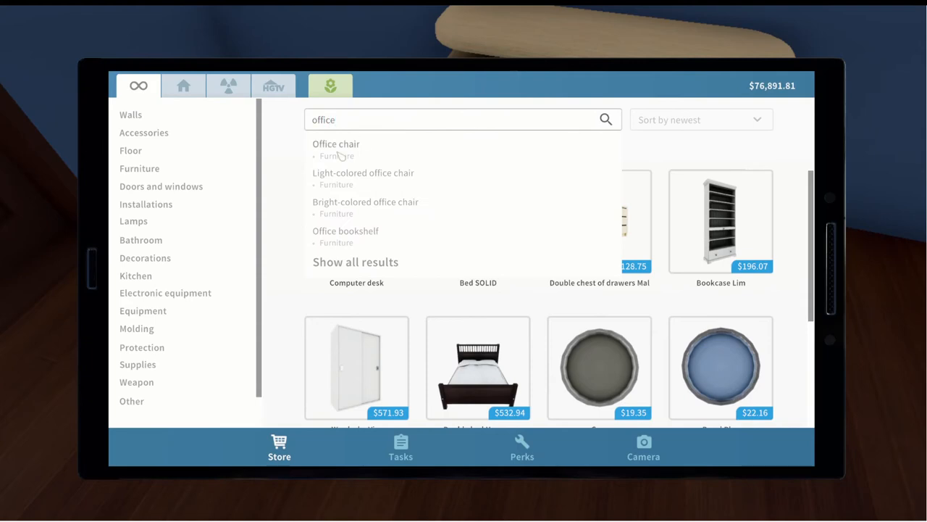
{"action": "left_click", "coordinate": [337, 143]}
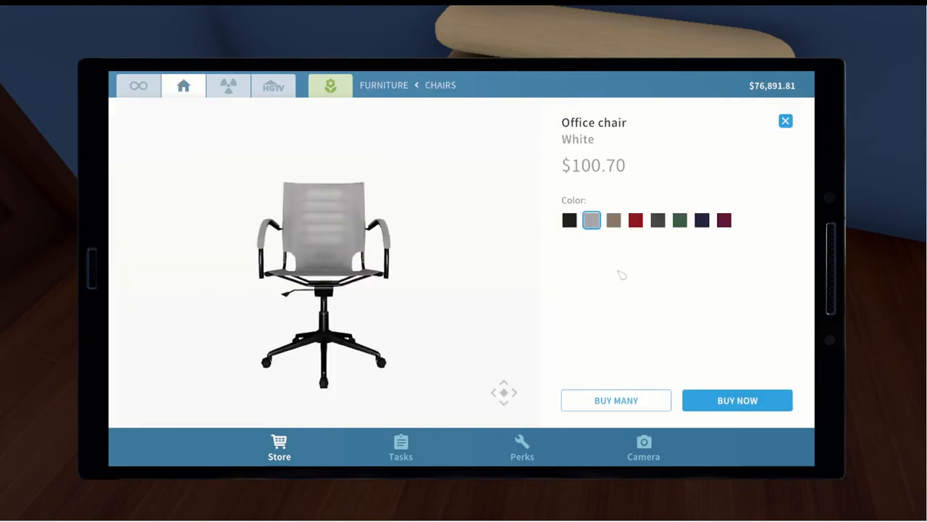
{"action": "left_click", "coordinate": [736, 400]}
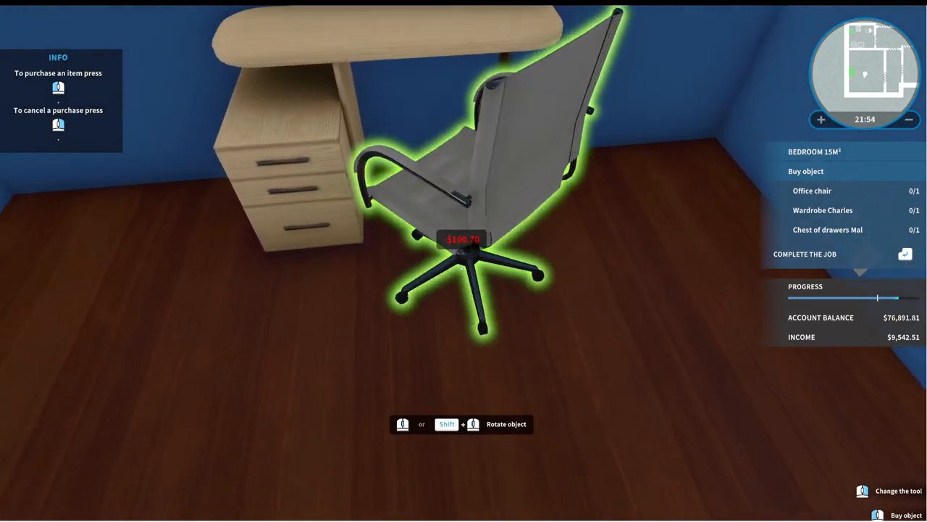
{"action": "left_click", "coordinate": [464, 239]}
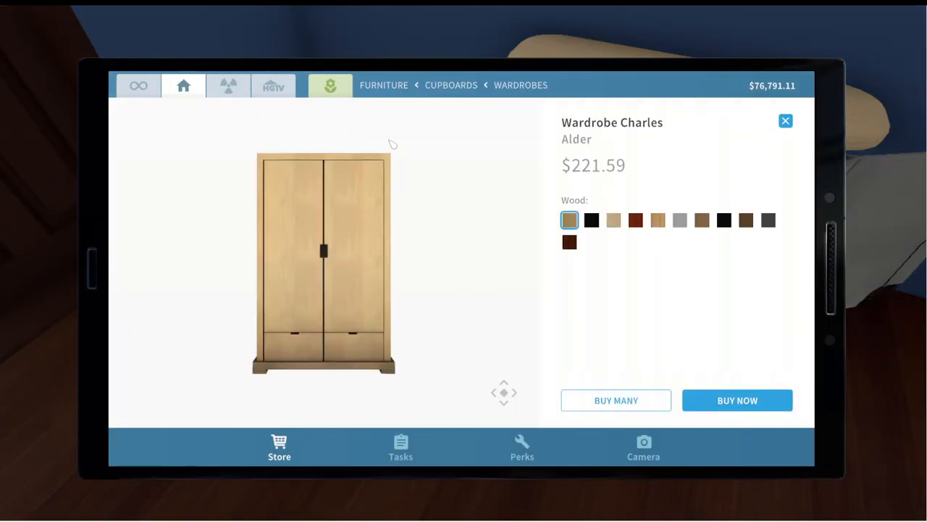
Step: Buy the beech Wardrobe Charles and a Chest of drawers Mal
{"action": "left_click", "coordinate": [613, 221]}
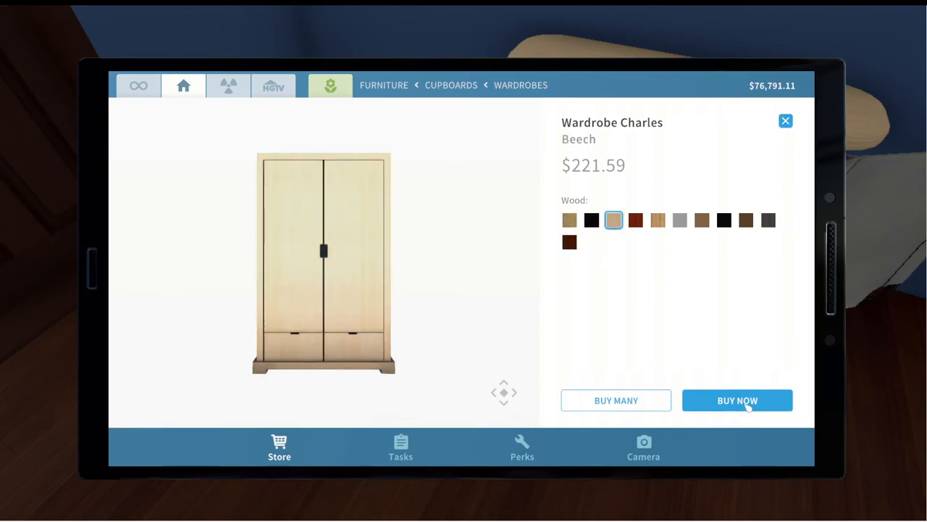
{"action": "left_click", "coordinate": [737, 400]}
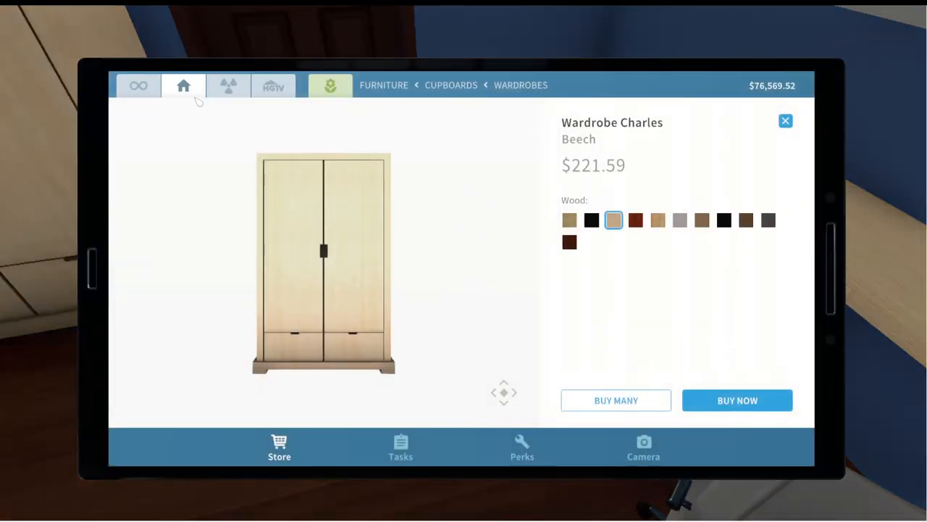
{"action": "left_click", "coordinate": [137, 86]}
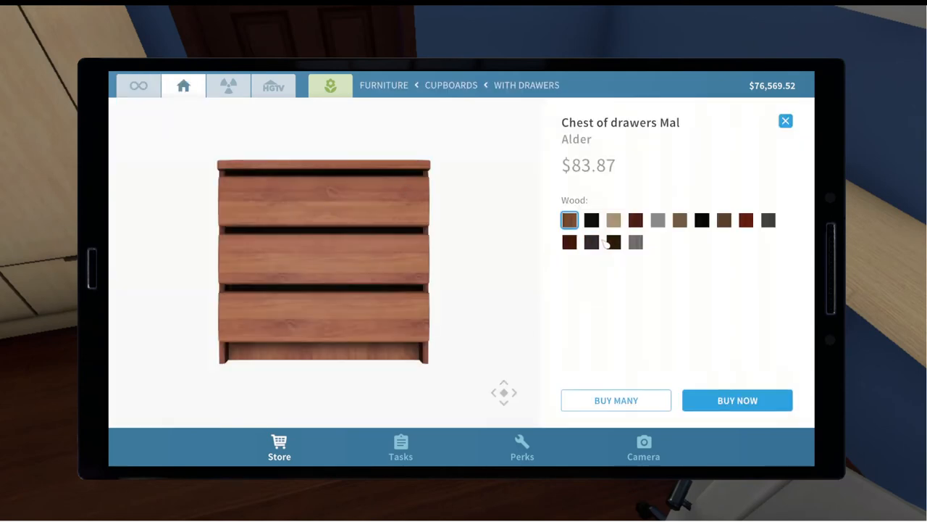
{"action": "left_click", "coordinate": [736, 400]}
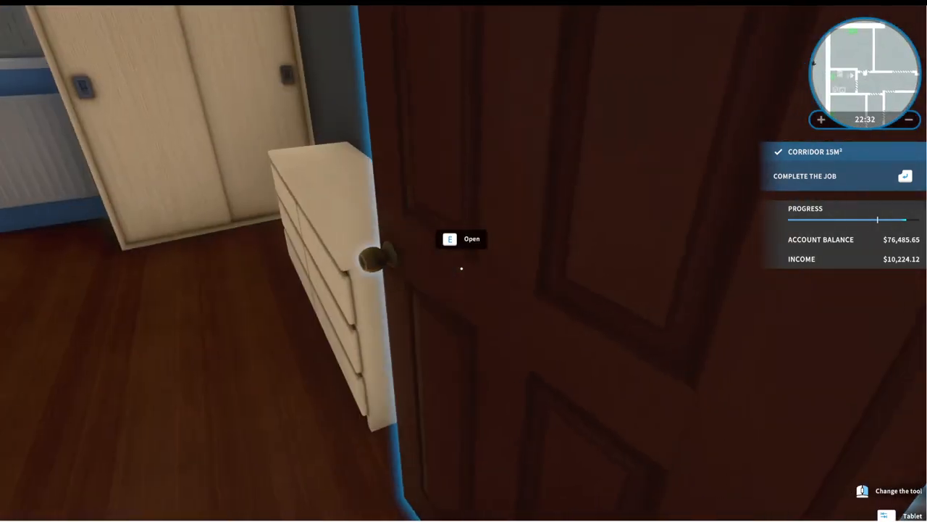
Step: Reopen the store tablet and buy a second Chest of drawers Mal in white wood
{"action": "key", "text": "e"}
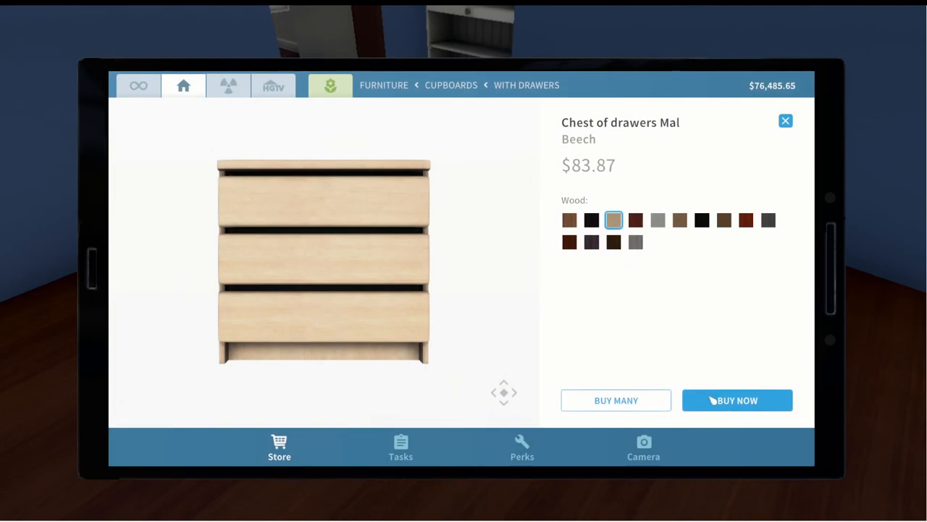
{"action": "left_click", "coordinate": [658, 221]}
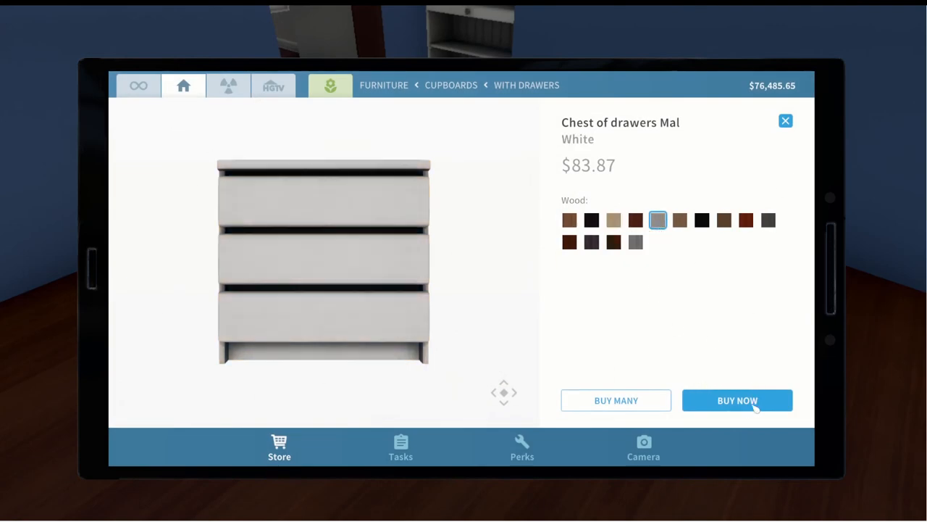
{"action": "left_click", "coordinate": [736, 400]}
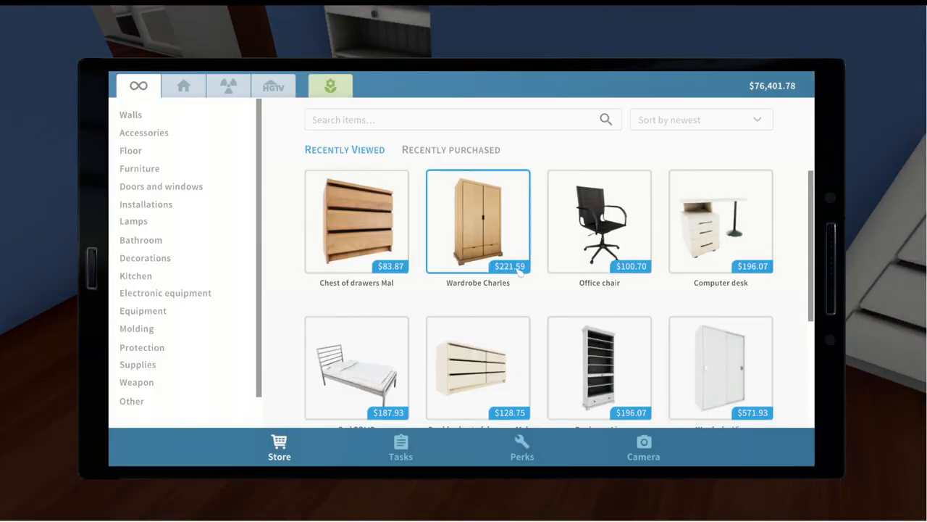
Step: Buy a White Wood Computer desk and a Creme Office chair
{"action": "left_click", "coordinate": [721, 222]}
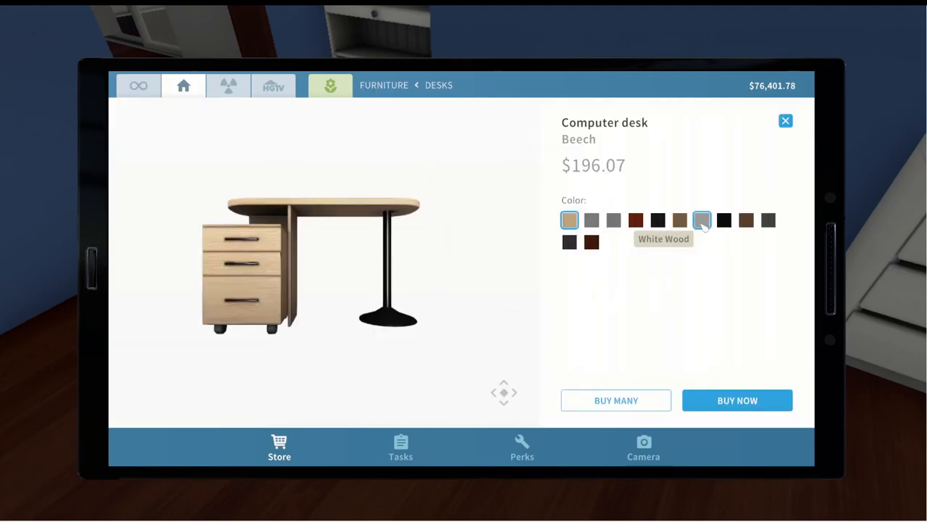
{"action": "left_click", "coordinate": [736, 400]}
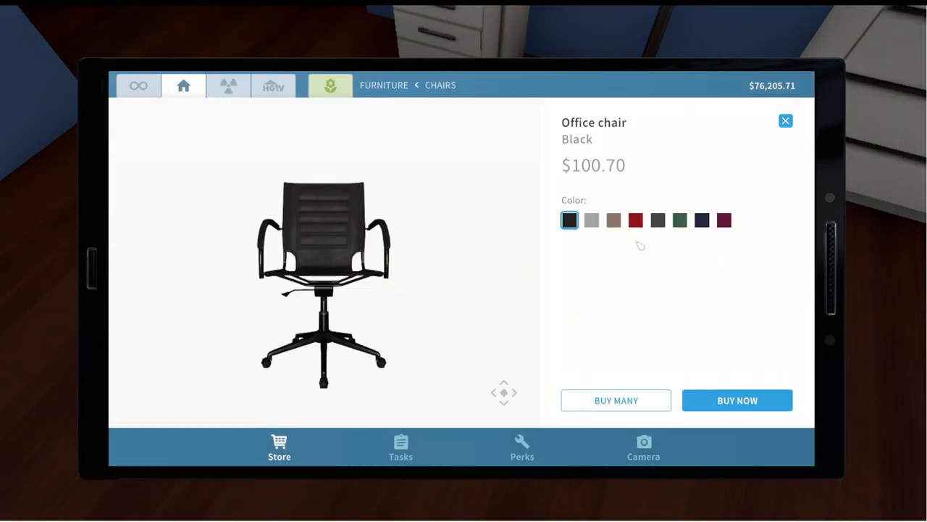
{"action": "left_click", "coordinate": [614, 220]}
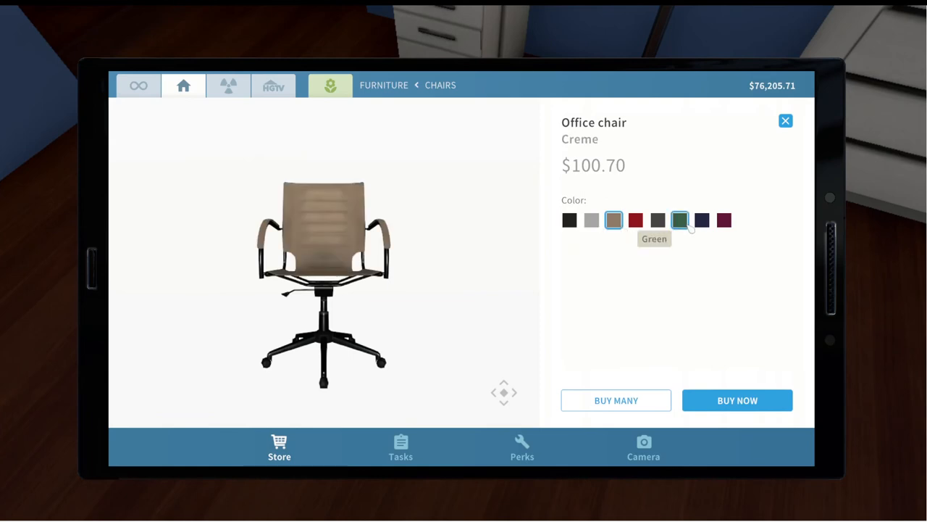
{"action": "left_click", "coordinate": [736, 400]}
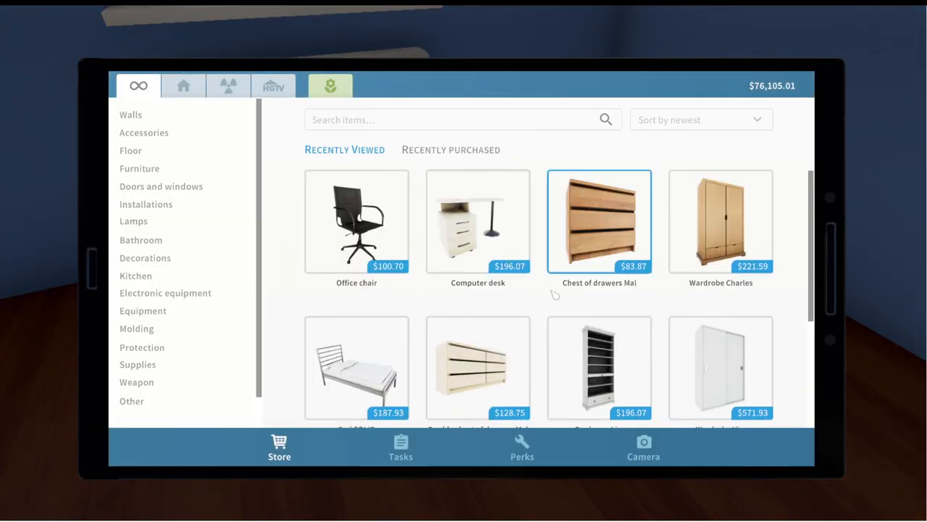
Step: Buy a Bed SOLID with a Wenge frame from Recently Viewed
{"action": "left_click", "coordinate": [357, 368]}
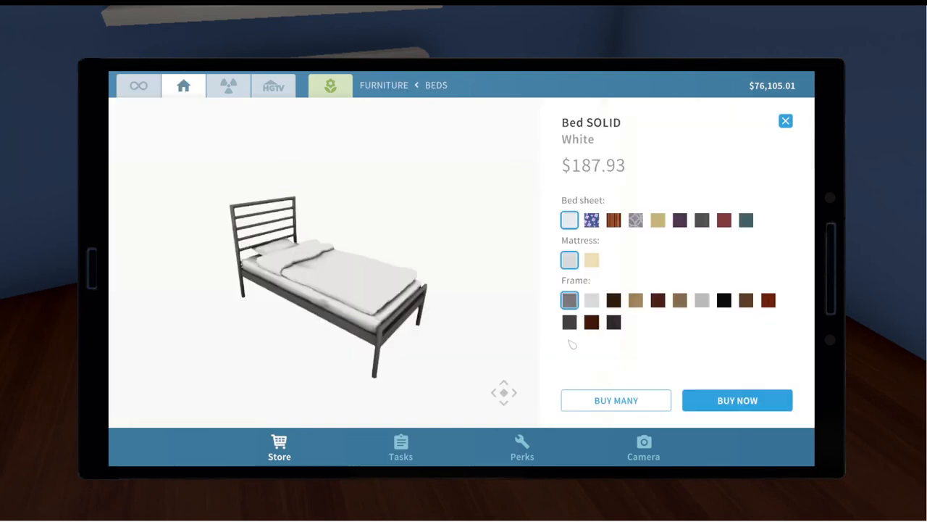
{"action": "left_click", "coordinate": [615, 322]}
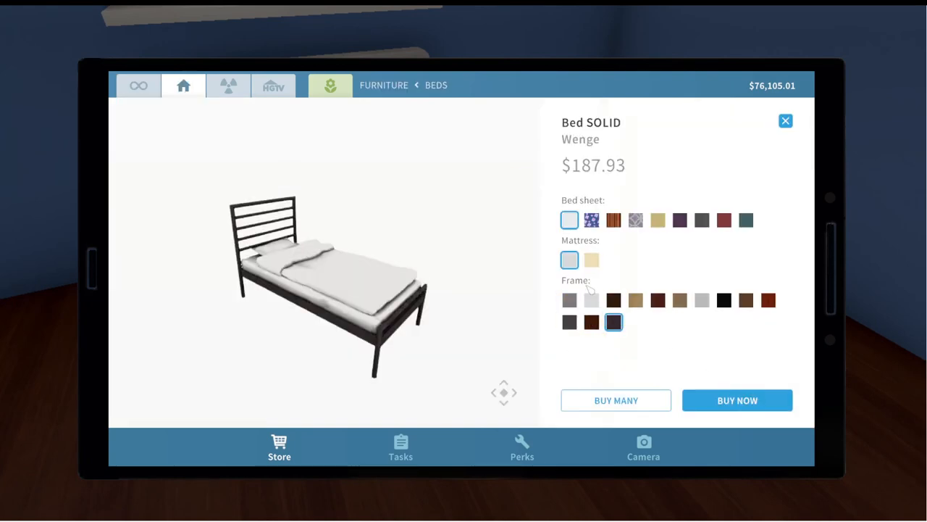
{"action": "left_click", "coordinate": [736, 400]}
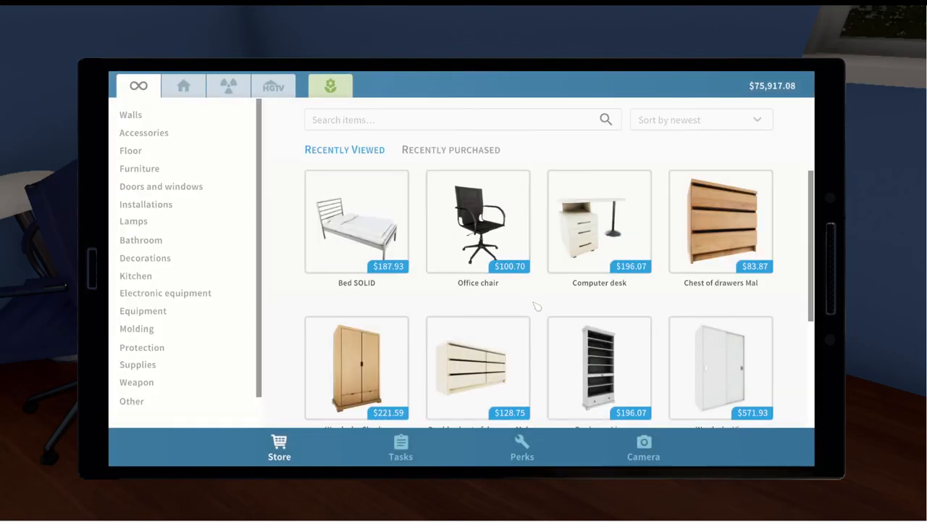
{"action": "left_click", "coordinate": [357, 368]}
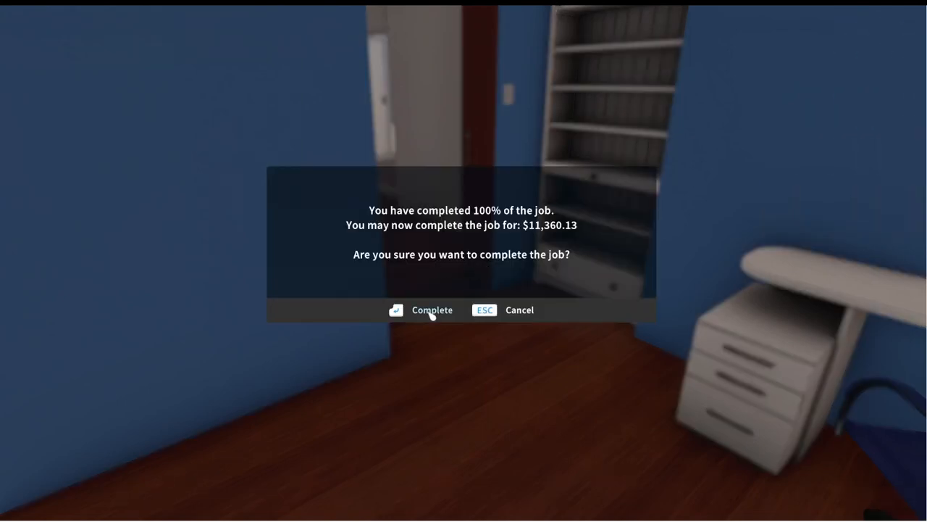
Step: Confirm completing the finished job for the $11,360.13 payout
{"action": "left_click", "coordinate": [421, 310]}
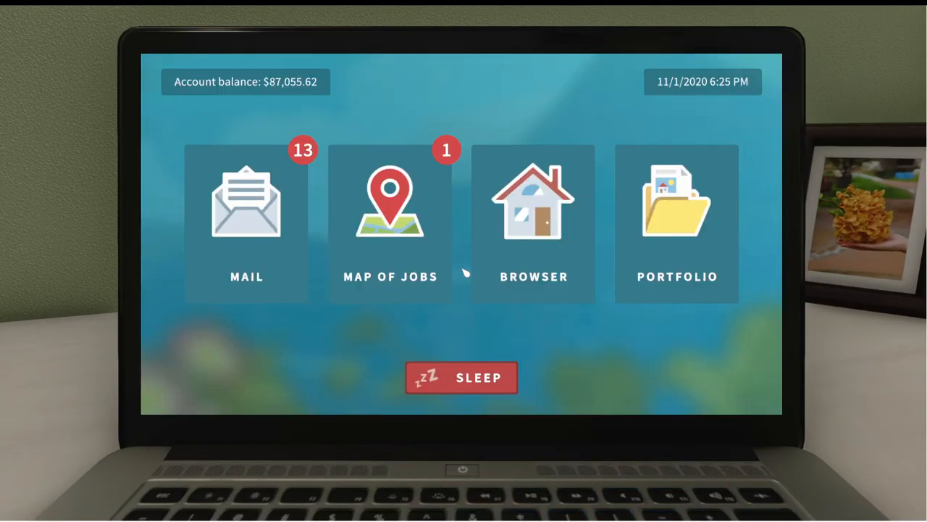
Step: Leave the laptop and stand back in the green-walled home room
{"action": "left_click", "coordinate": [246, 211]}
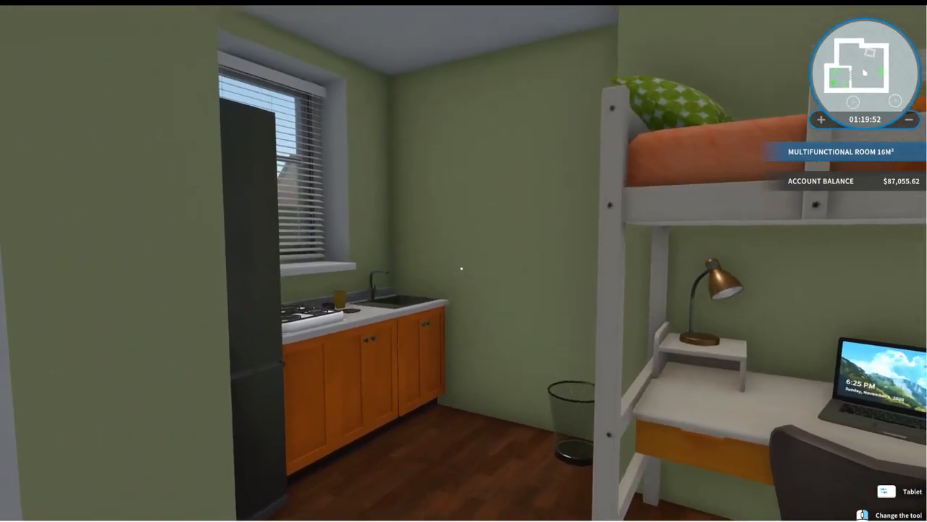
{"action": "mouse_move", "coordinate": [464, 261]}
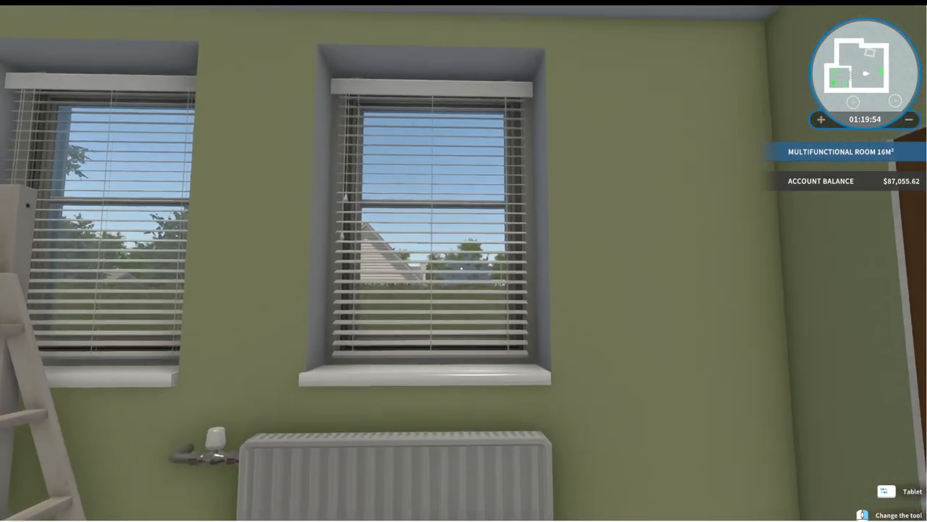